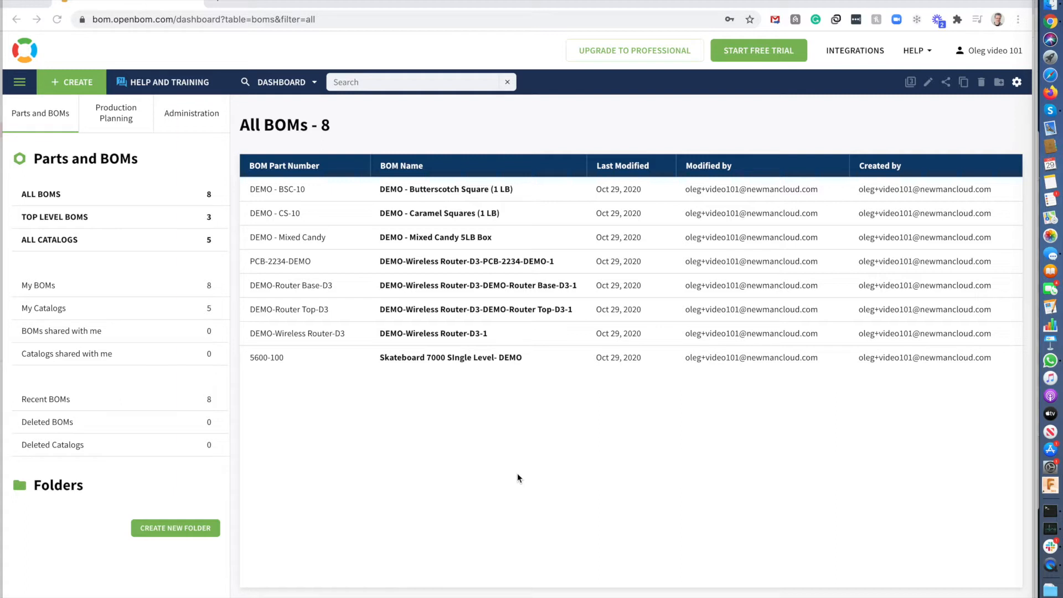
pyautogui.moveTo(265, 323)
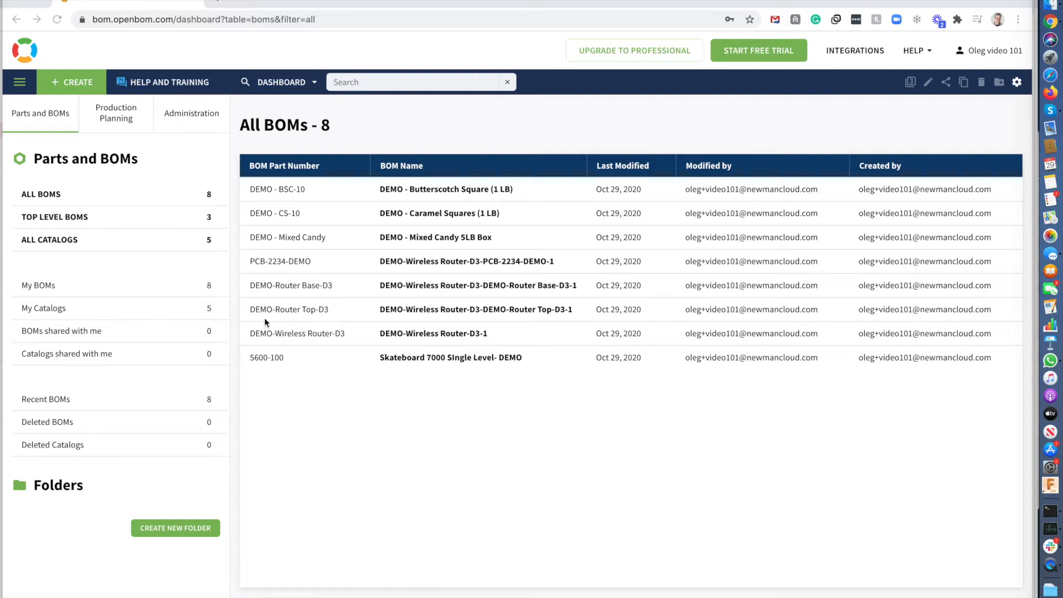
pyautogui.moveTo(253, 407)
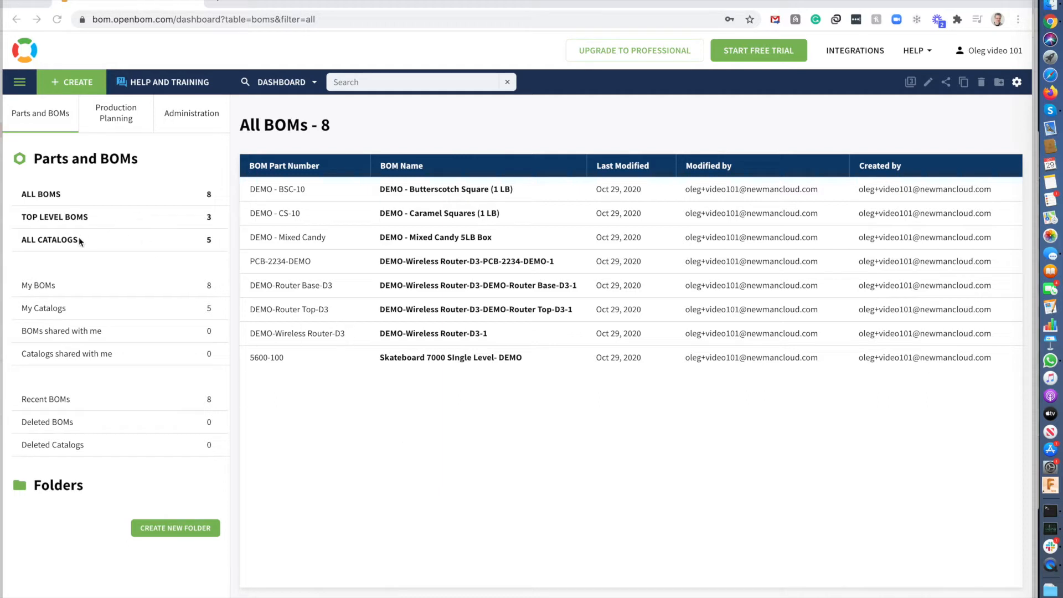
# Switch the dashboard from BOMs to all five catalogs, including video 101 Item Master
pyautogui.click(49, 239)
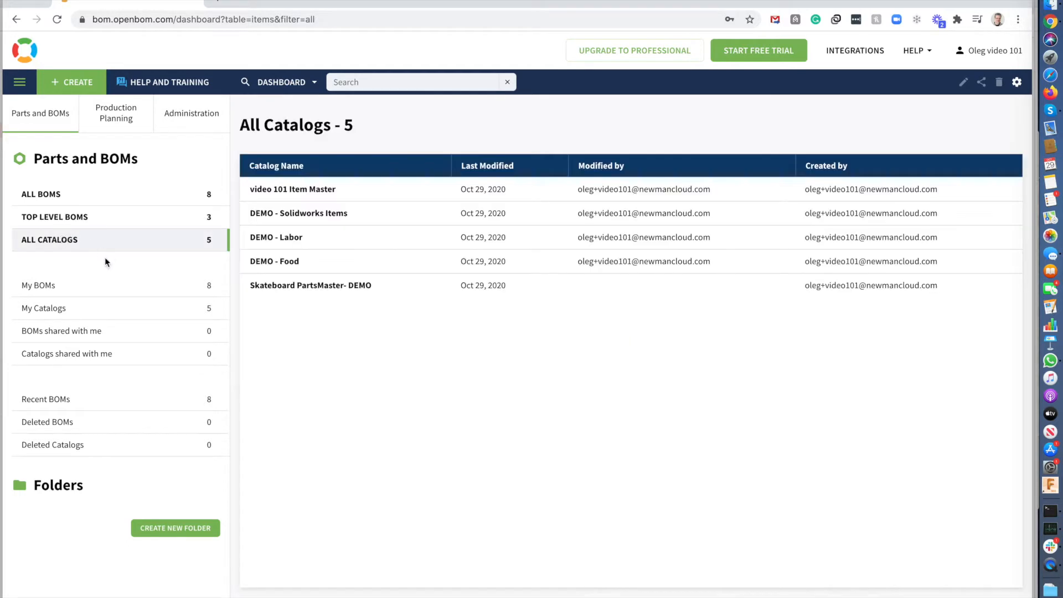
pyautogui.moveTo(327, 399)
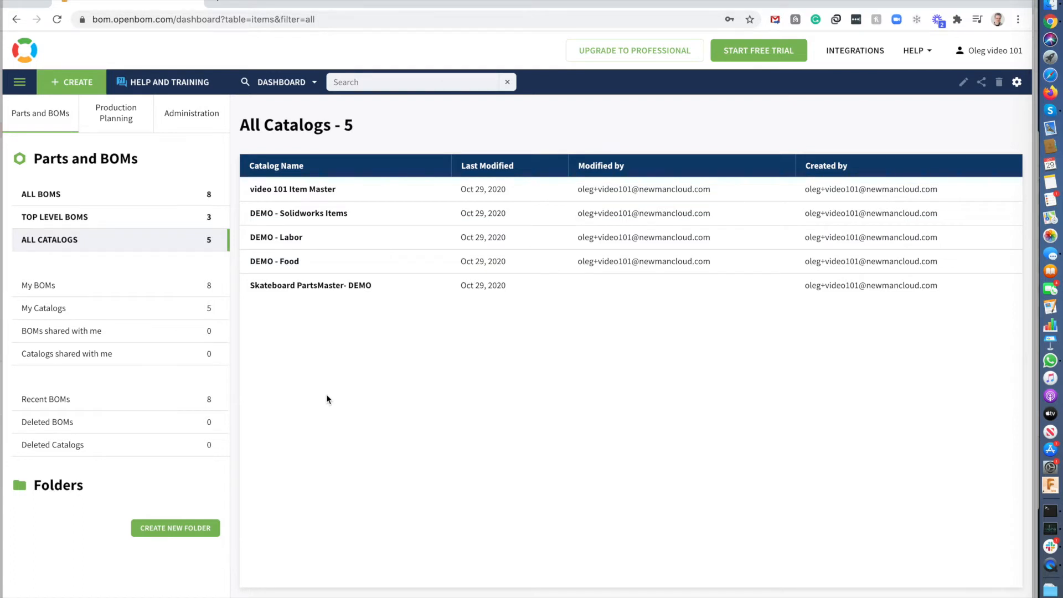
pyautogui.moveTo(342, 402)
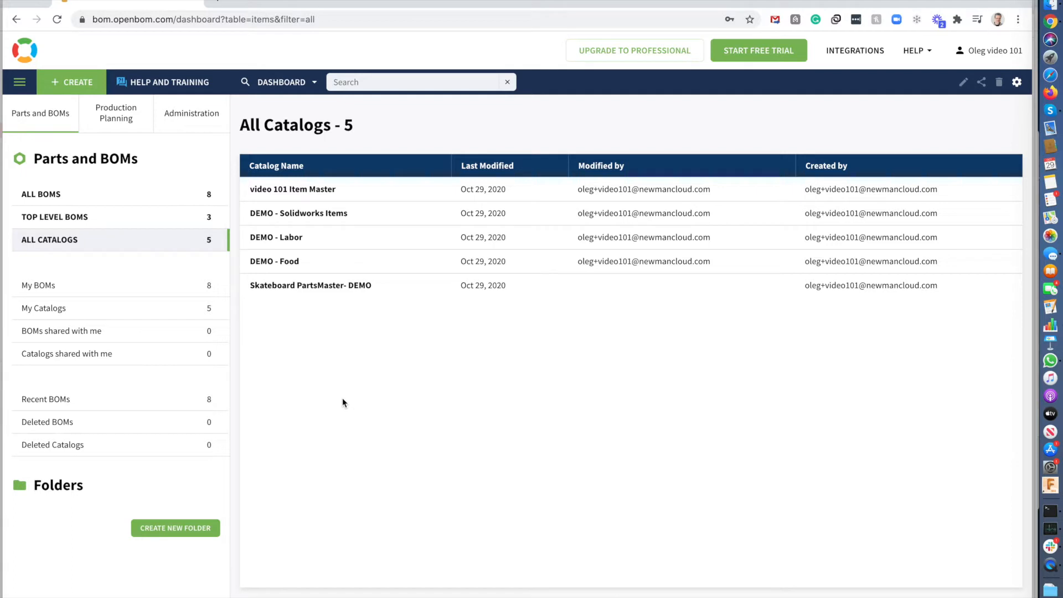
# Start a new catalog from the Create menu and name it 'Shop Items'
pyautogui.click(73, 82)
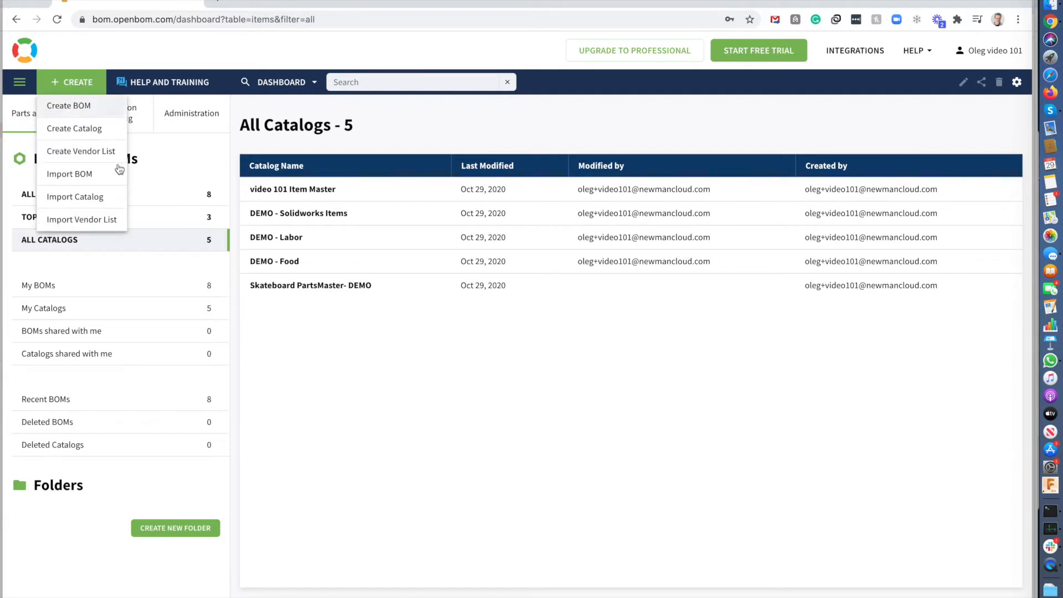
pyautogui.click(73, 127)
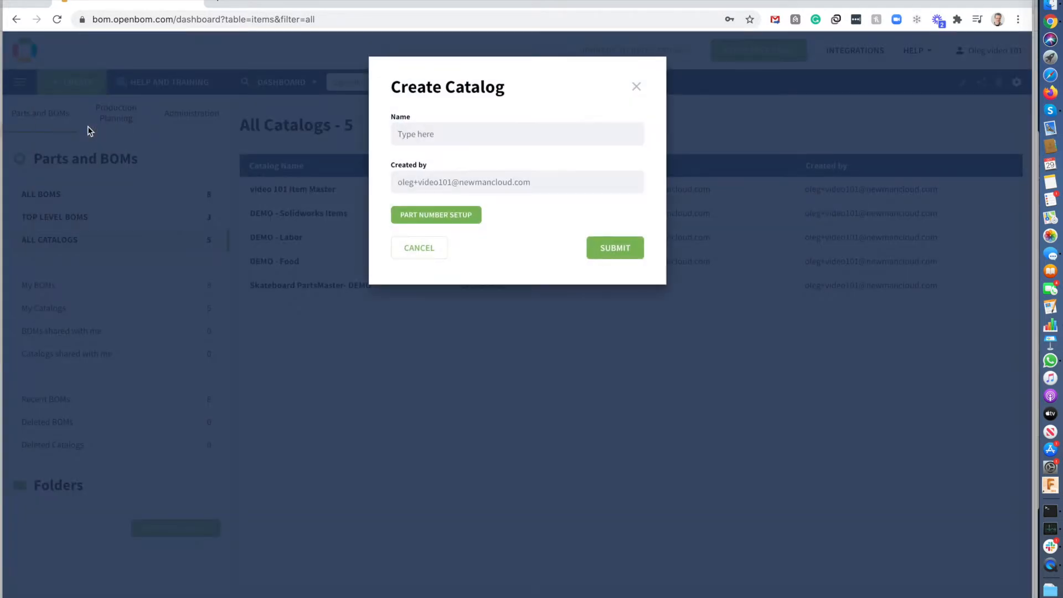
pyautogui.moveTo(332, 142)
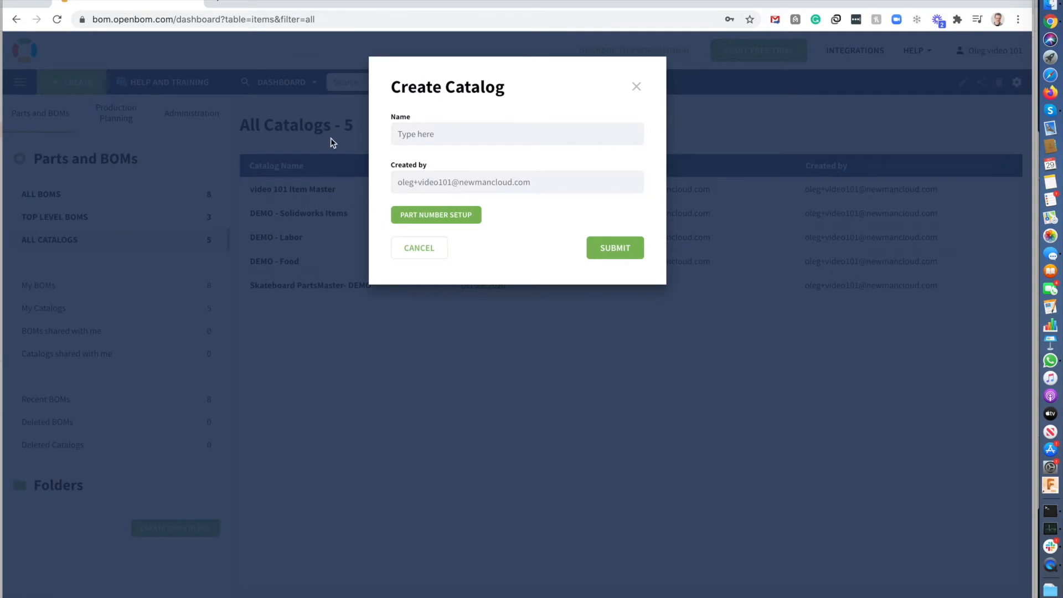
pyautogui.write('S')
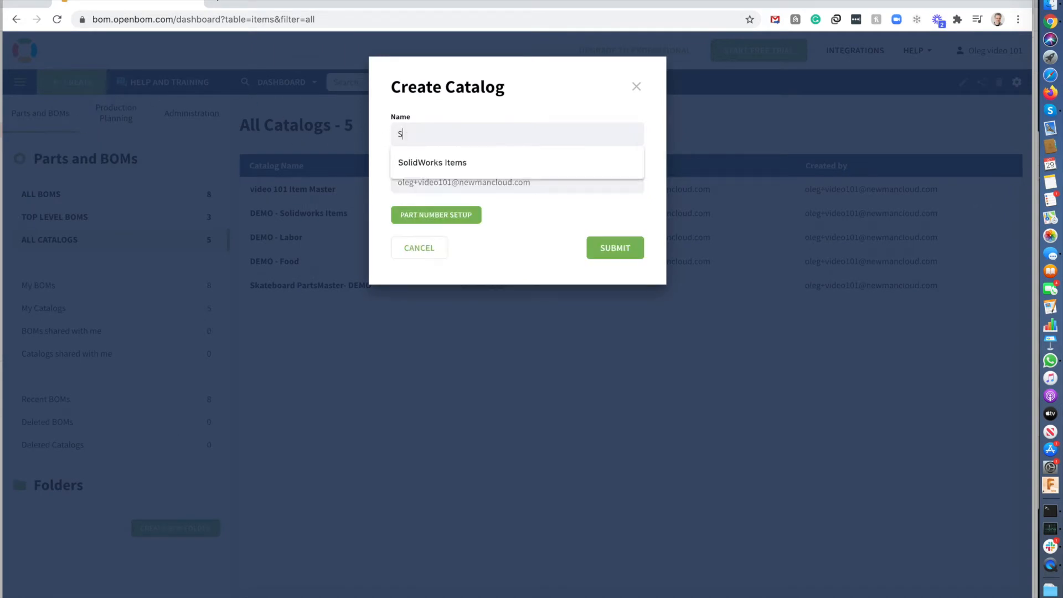
pyautogui.write('hop Items')
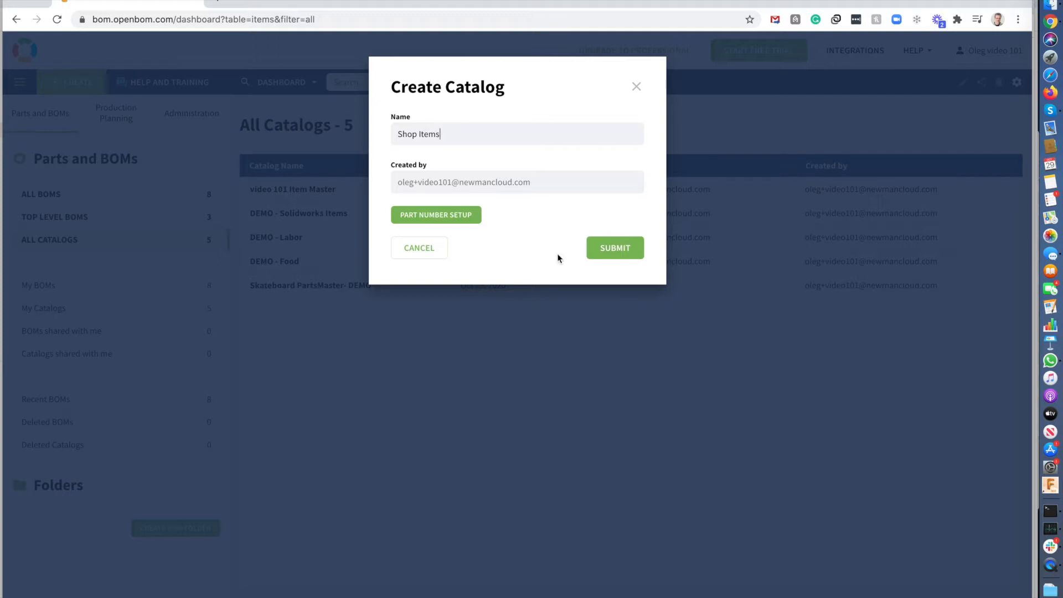
pyautogui.moveTo(526, 254)
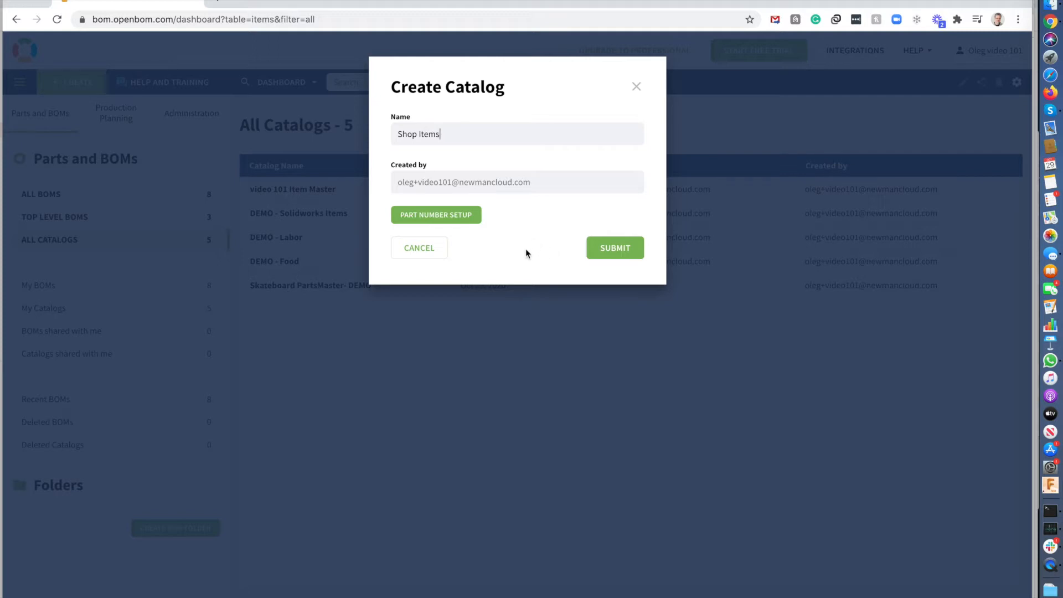
# Add a part number template with prefix S, range 000–999, increment 1, and save
pyautogui.click(435, 214)
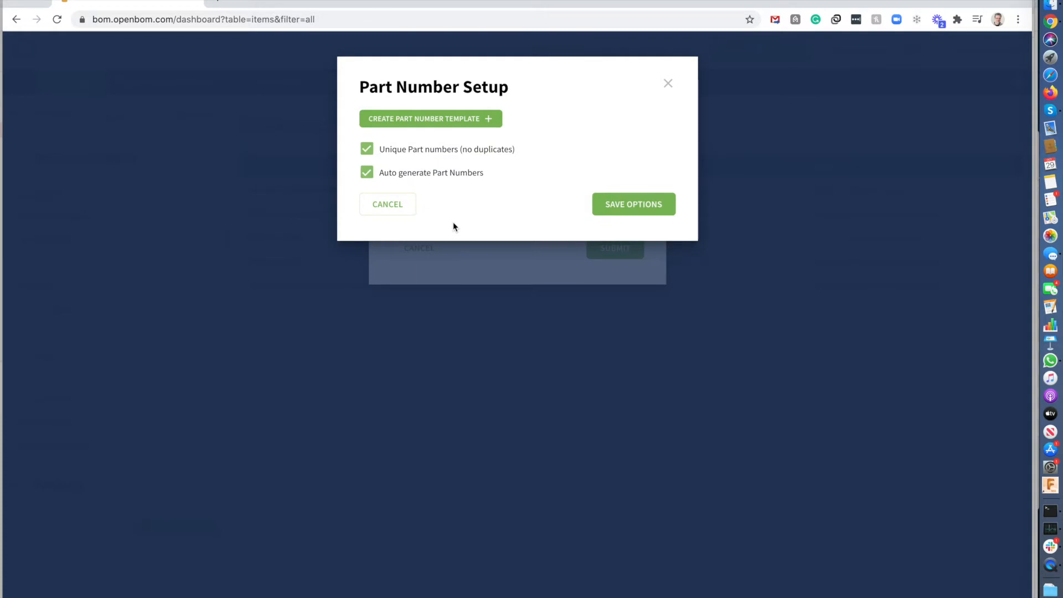
pyautogui.moveTo(517, 215)
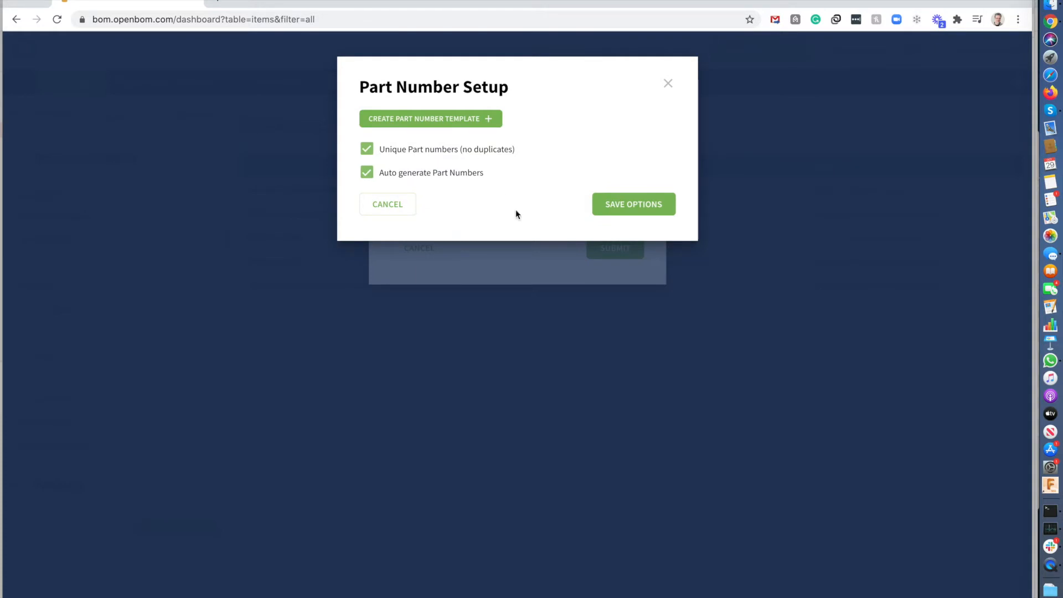
pyautogui.moveTo(430, 118)
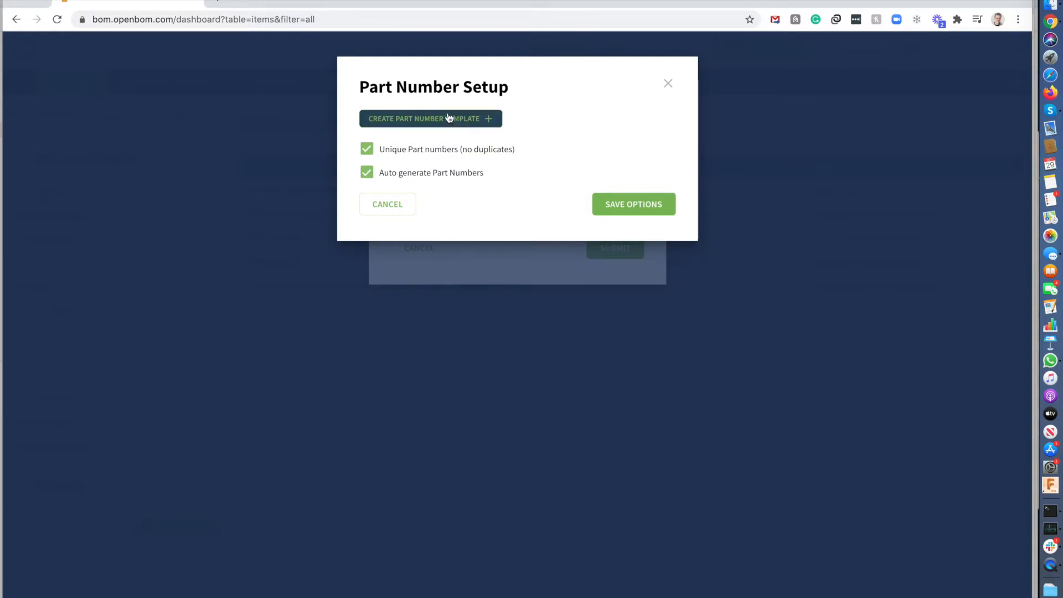
pyautogui.click(429, 119)
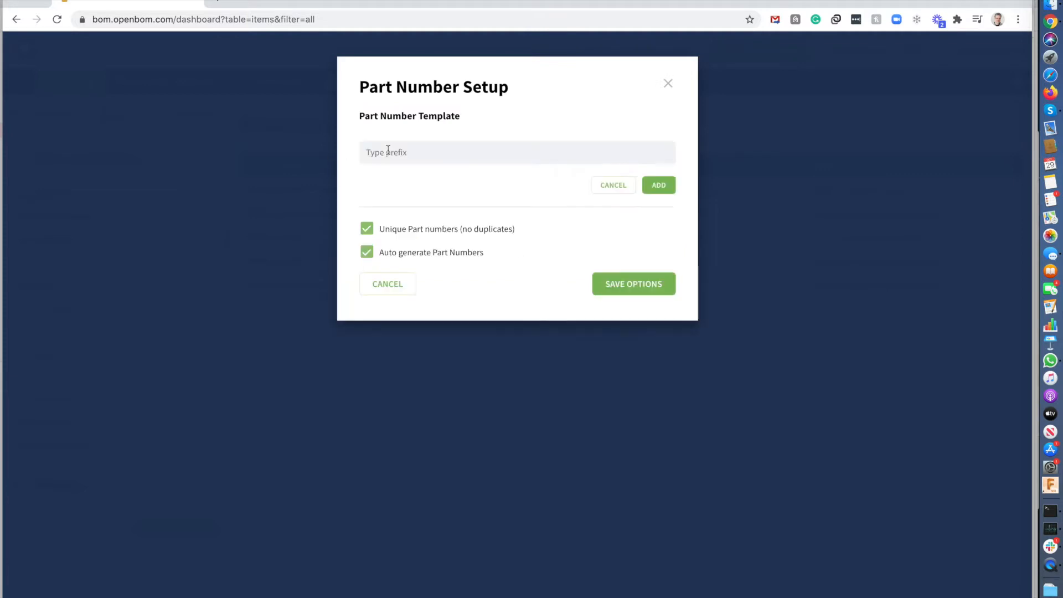
pyautogui.write('S')
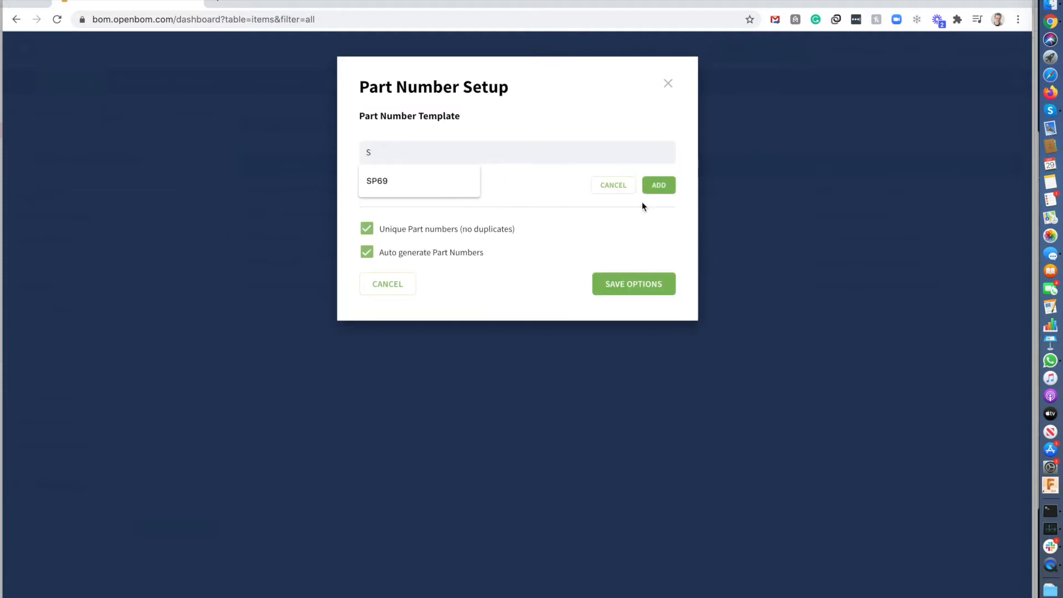
pyautogui.click(658, 184)
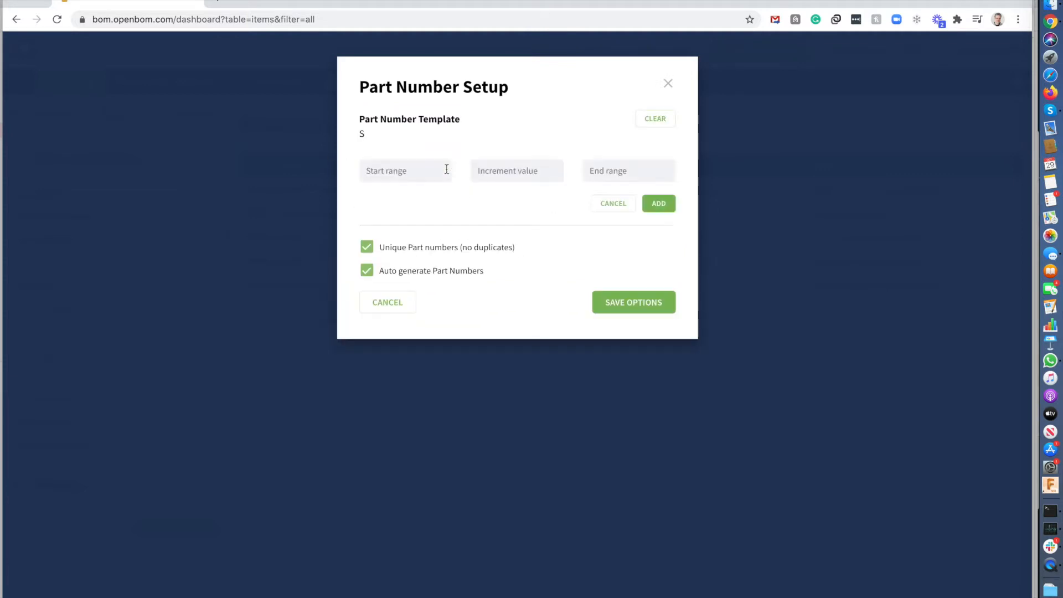
pyautogui.write('000')
pyautogui.write('1')
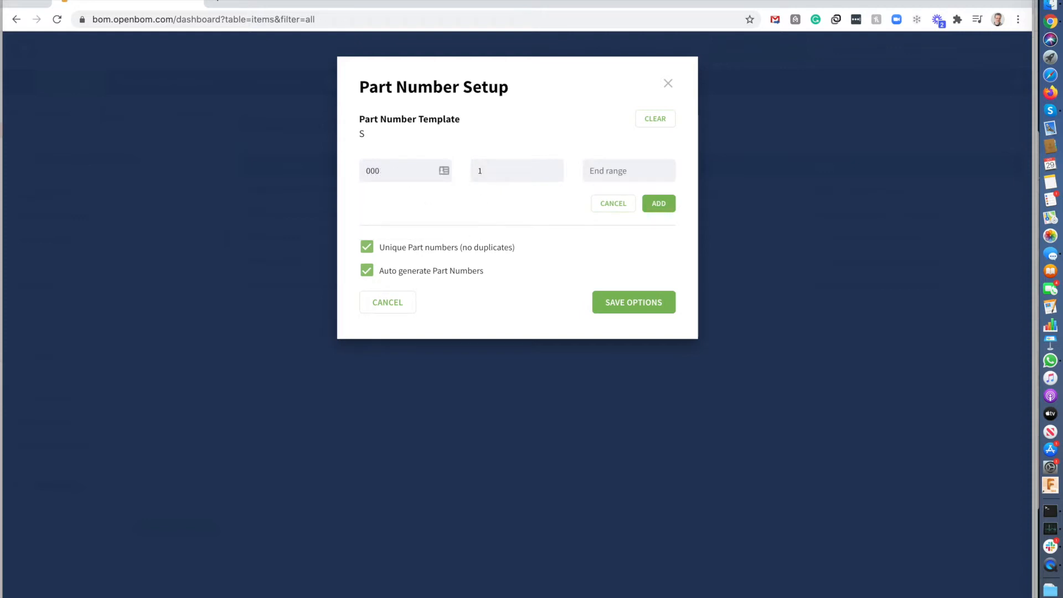
pyautogui.write('999')
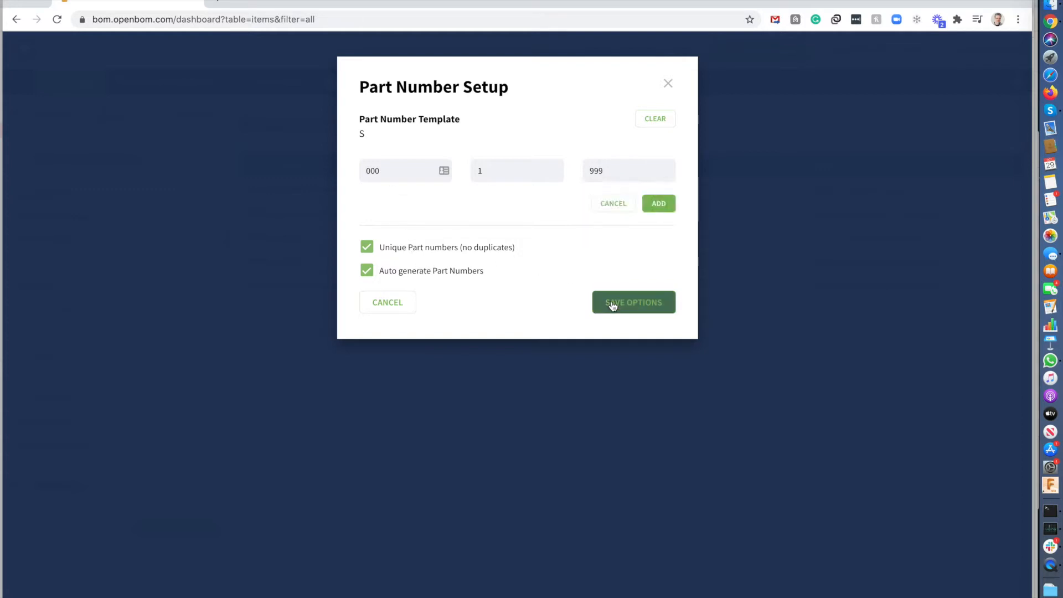
pyautogui.click(632, 302)
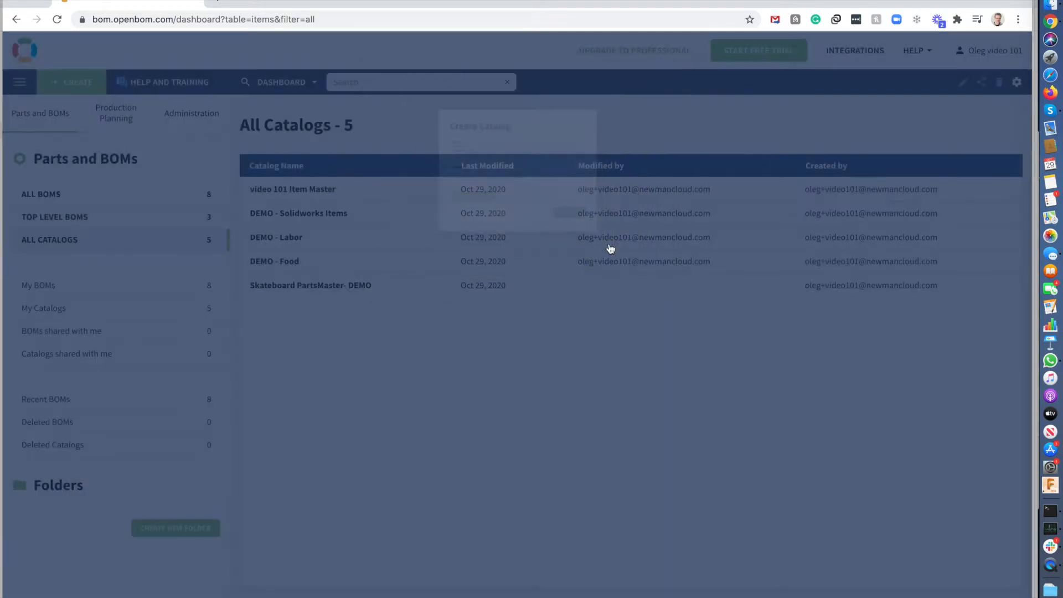
# Submit the Shop Items catalog and select the Cost cell in row 1
pyautogui.click(311, 284)
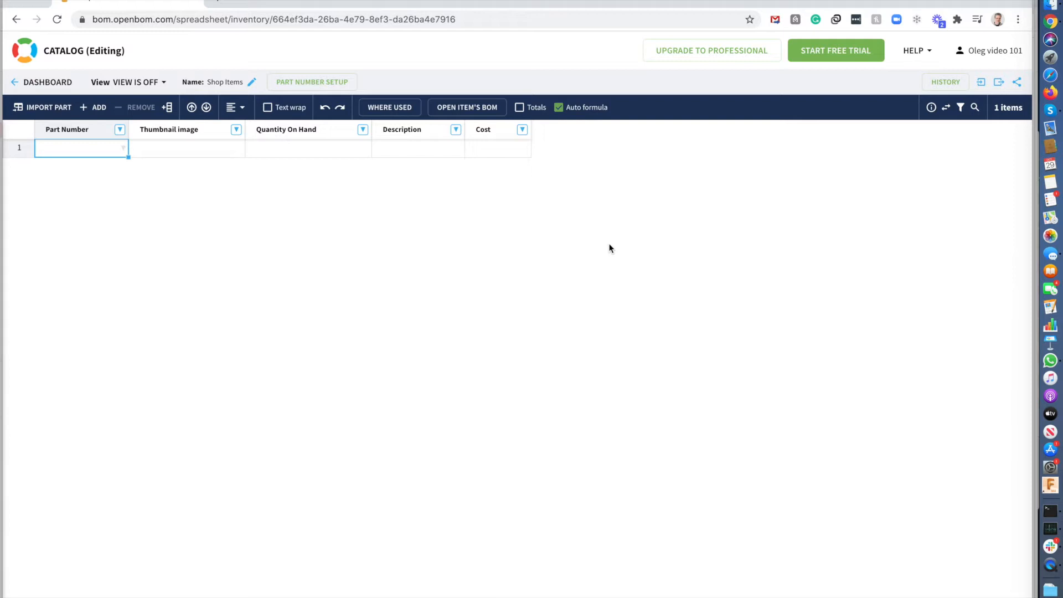
pyautogui.moveTo(383, 172)
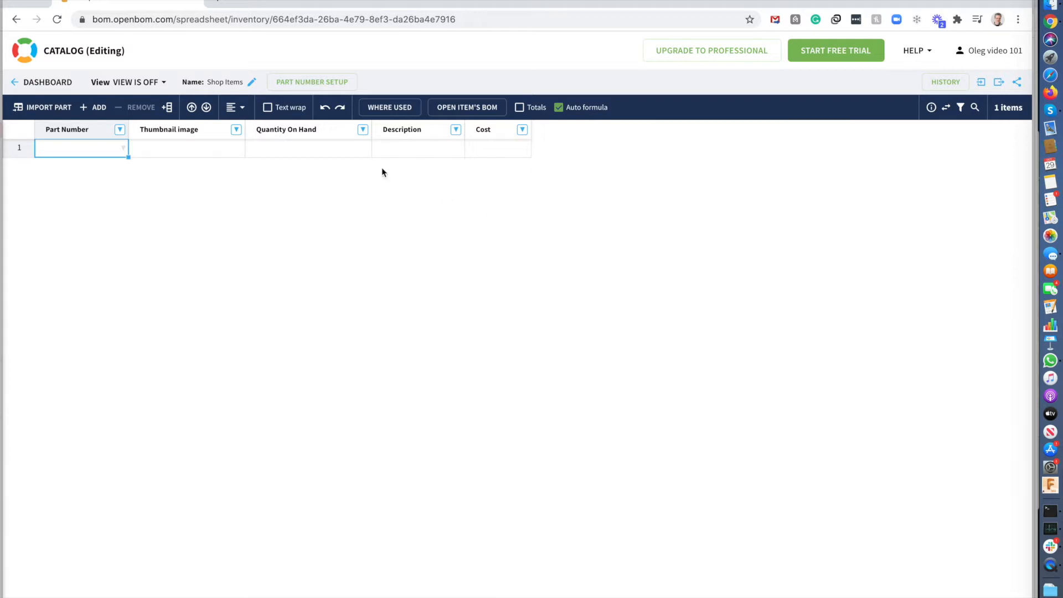
pyautogui.moveTo(194, 152)
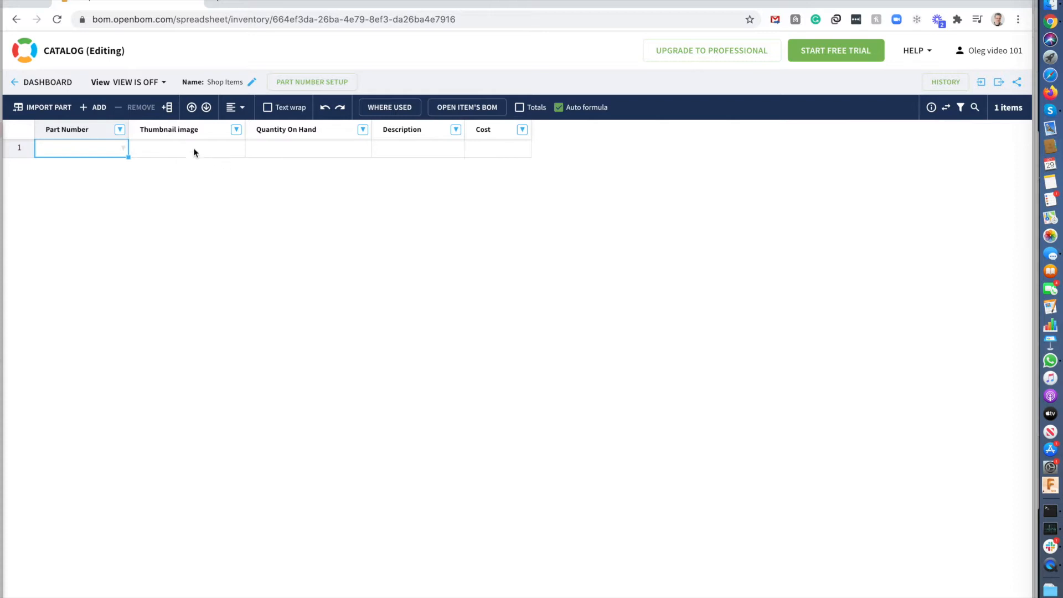
pyautogui.click(499, 148)
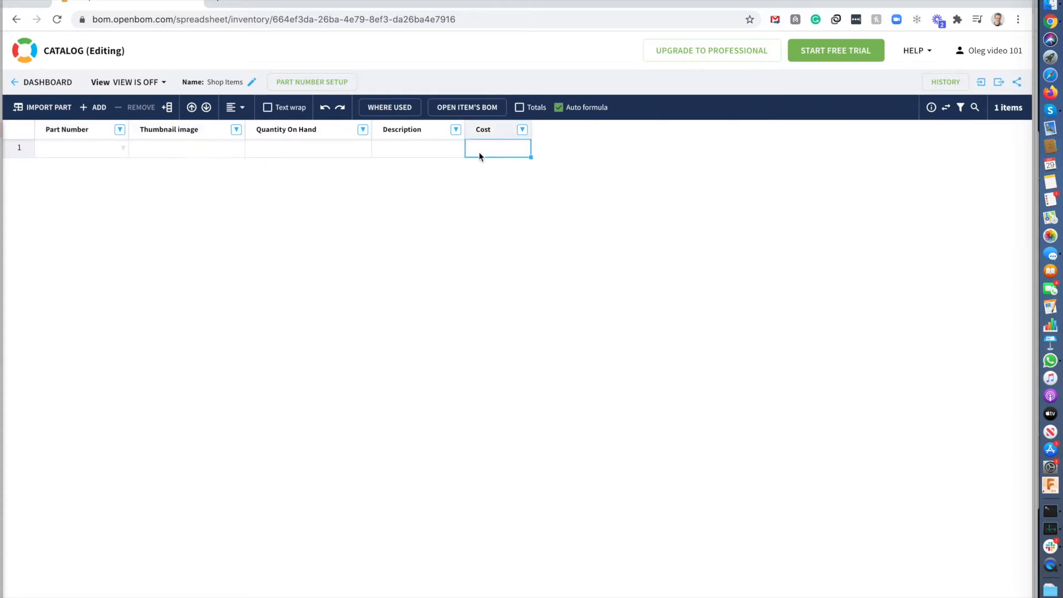
# Search for the Supplier Name property and add it as a column after Cost
pyautogui.click(418, 148)
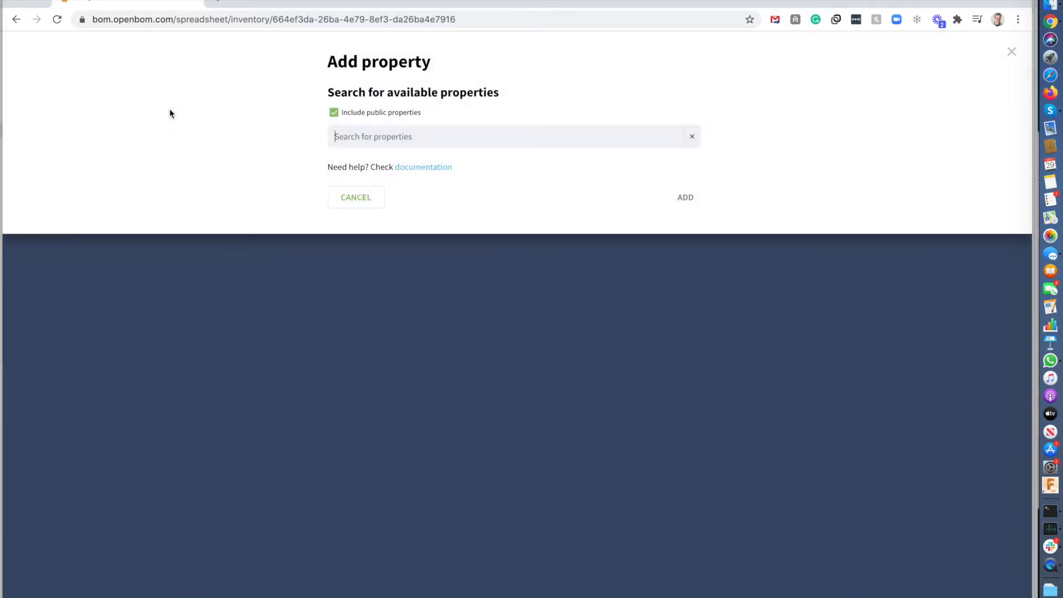
pyautogui.write('S')
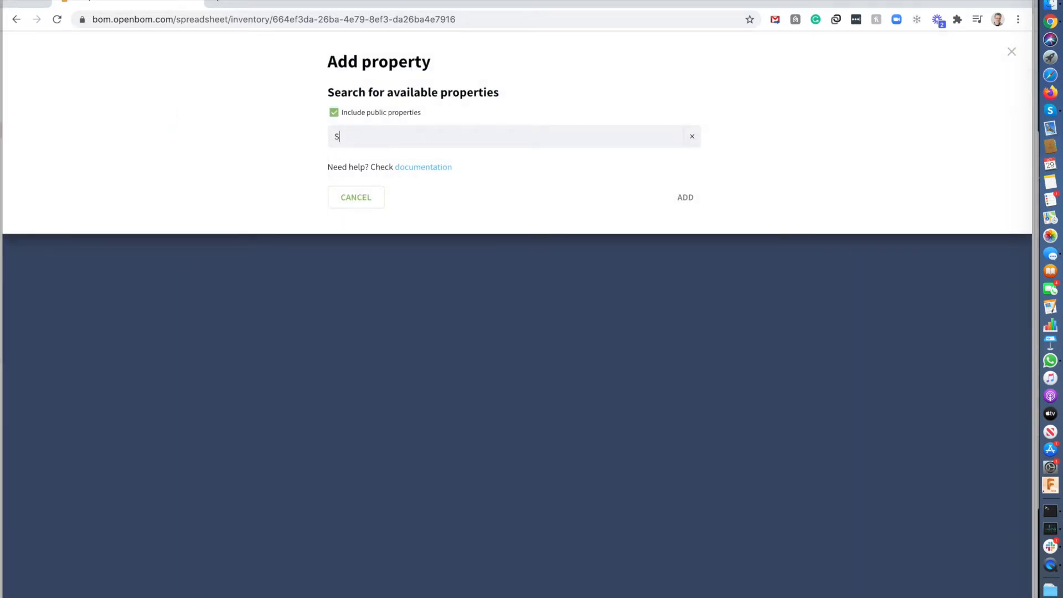
pyautogui.write('upplier')
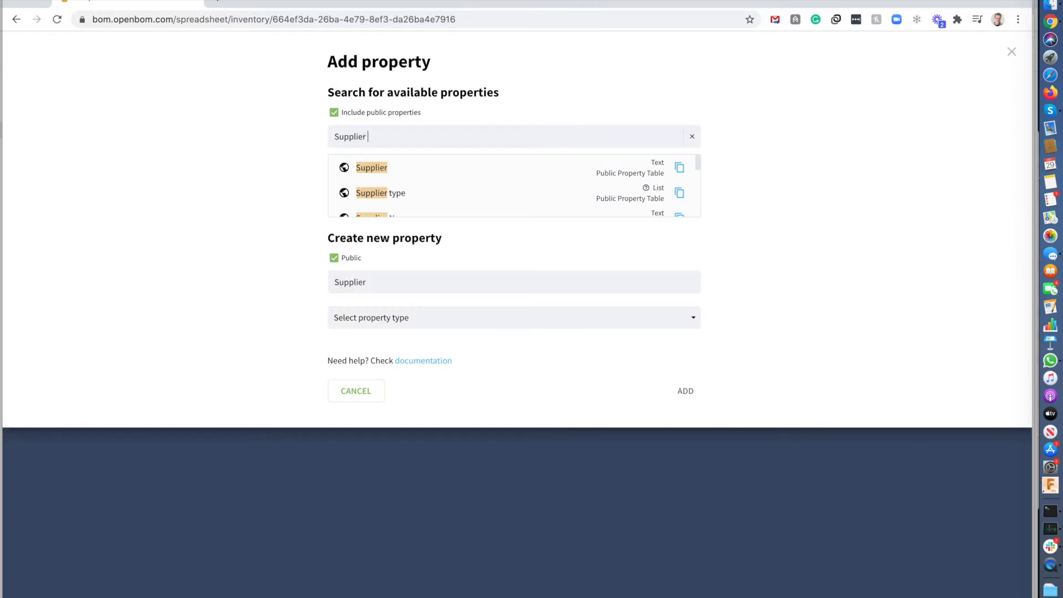
pyautogui.write('V')
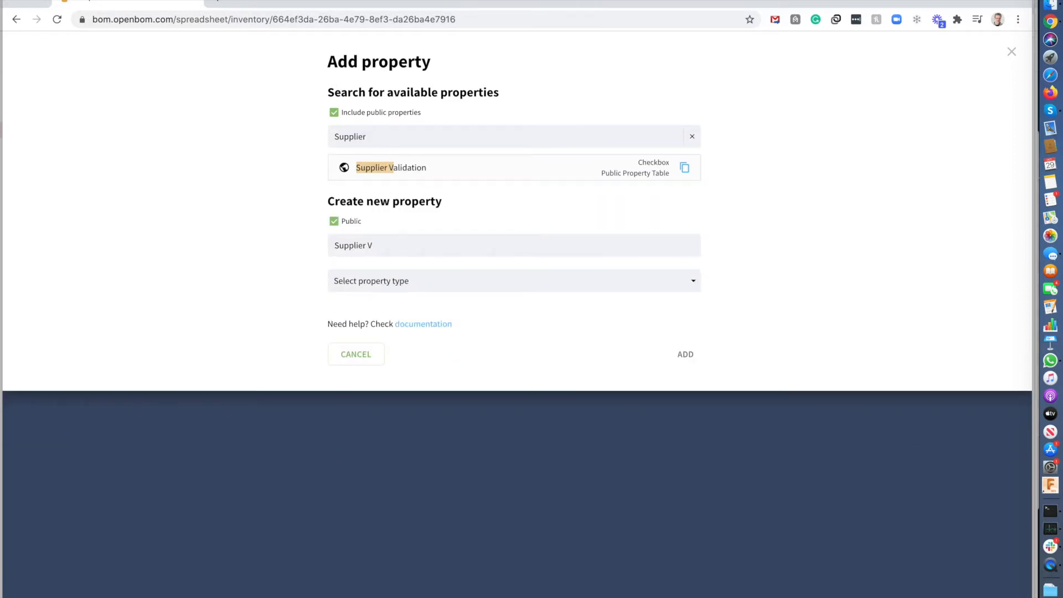
pyautogui.write('Name')
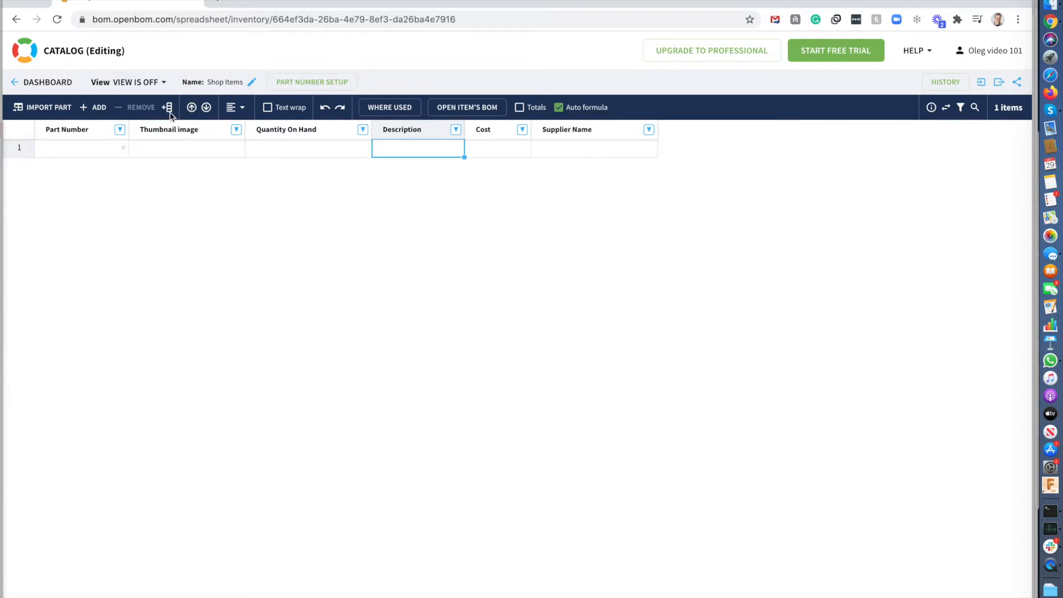
# Find the Unit of Measure (Text) property and add it as a column
pyautogui.click(166, 107)
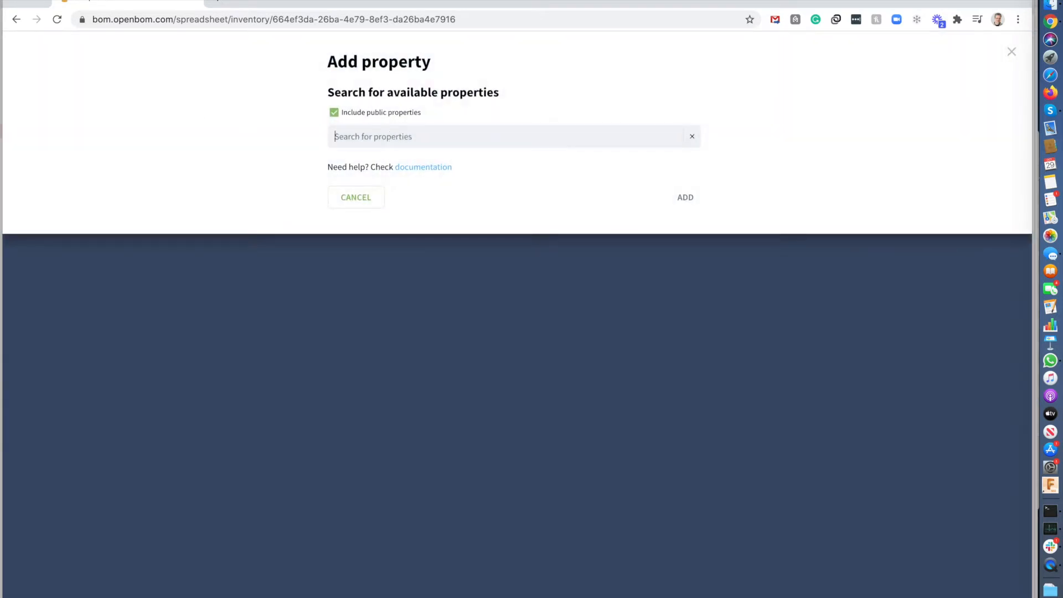
pyautogui.write('Unit Of Measure')
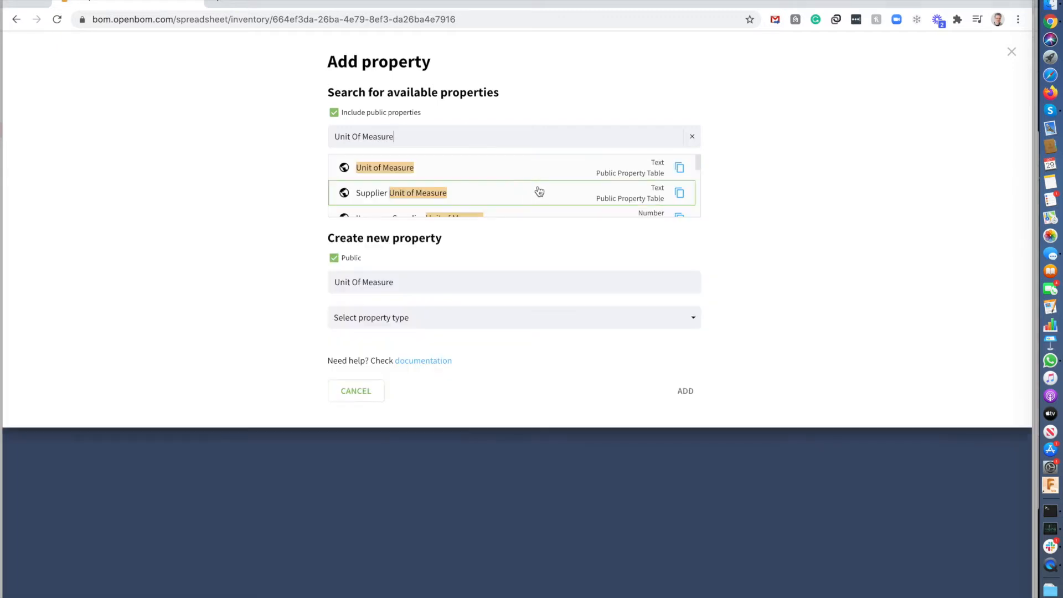
pyautogui.click(384, 167)
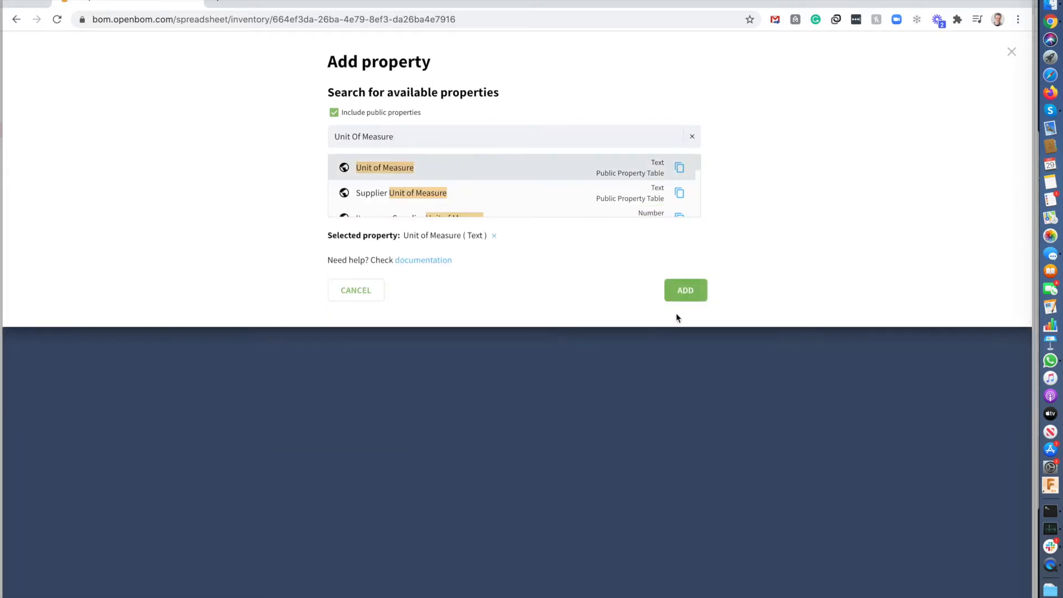
pyautogui.click(685, 290)
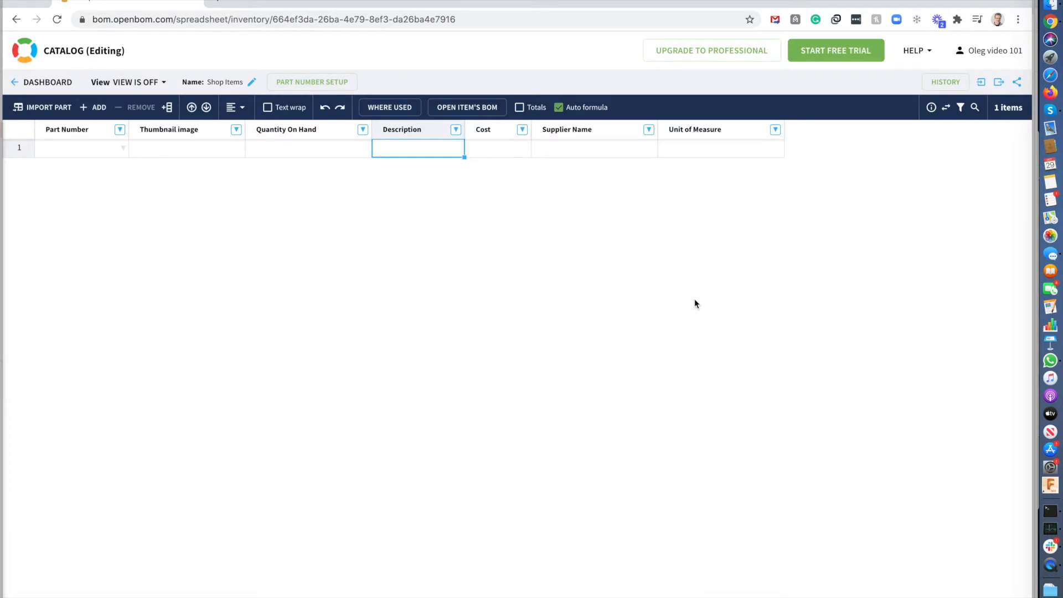
pyautogui.moveTo(99, 107)
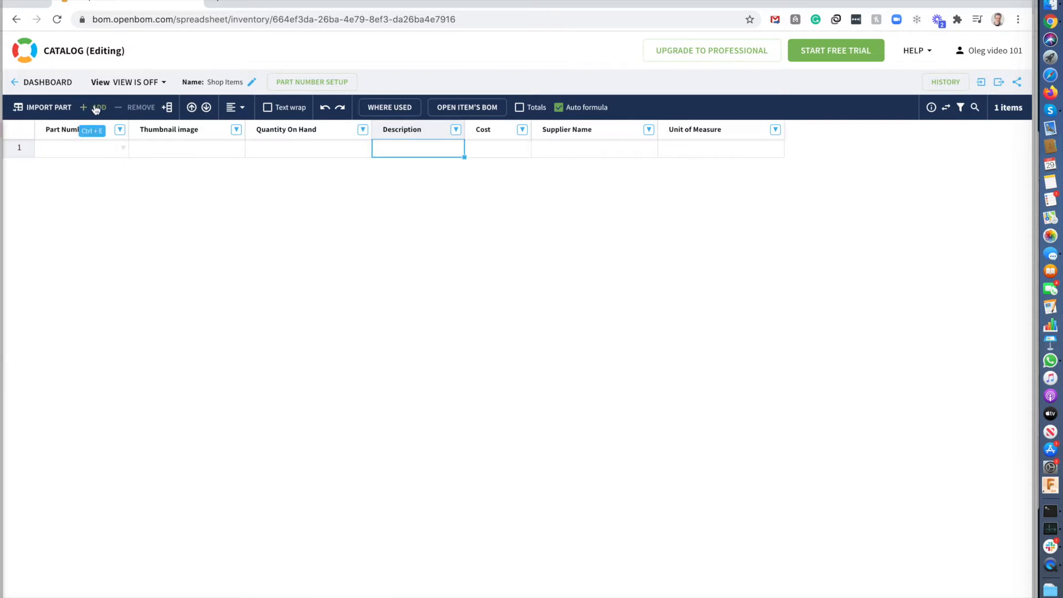
# Add row S000 with description Screw, cost 0.20 and unit EA
pyautogui.click(94, 107)
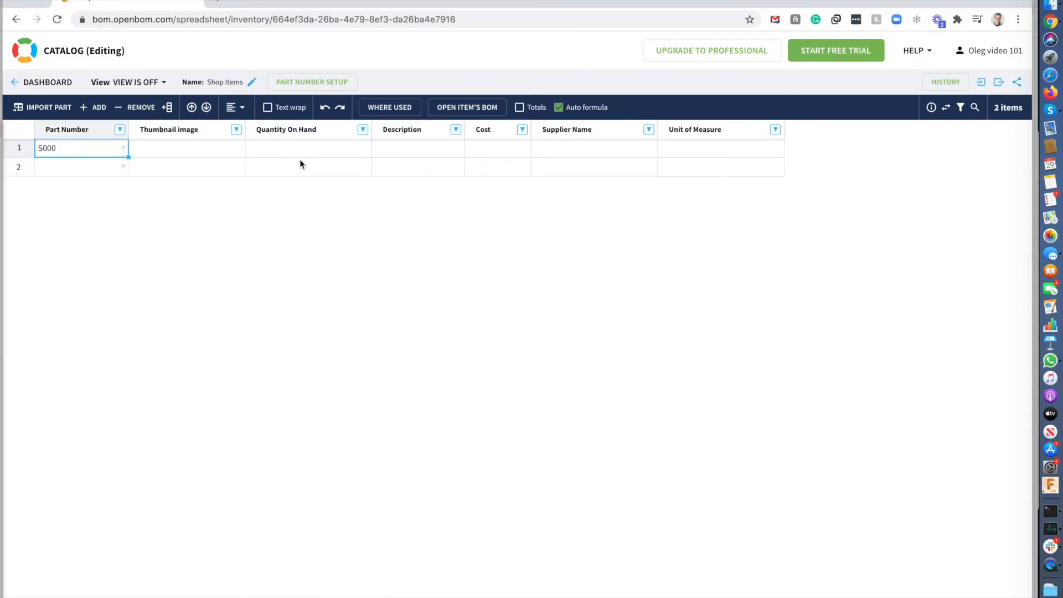
pyautogui.moveTo(468, 175)
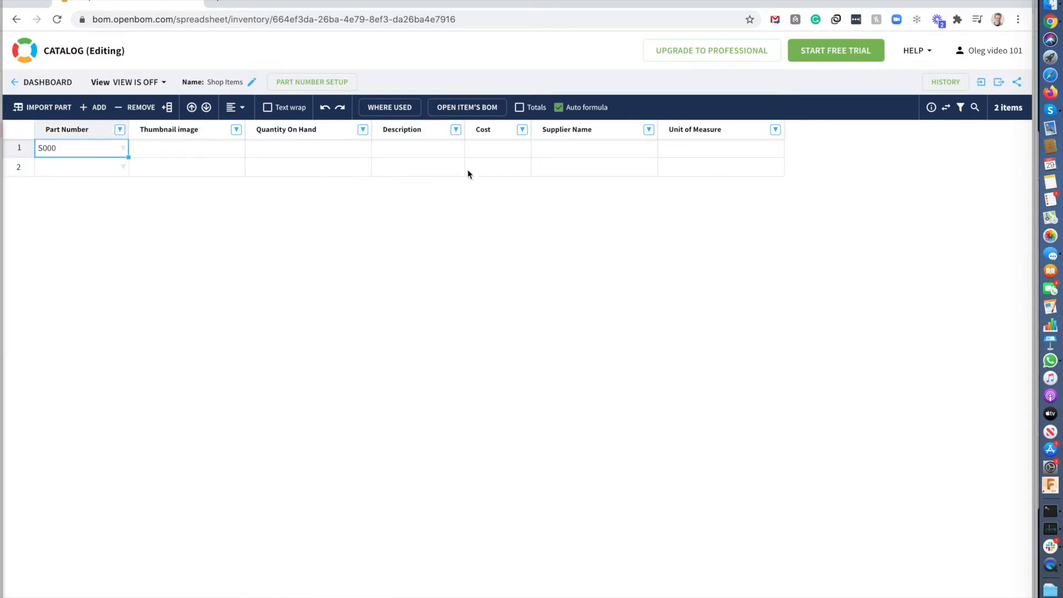
pyautogui.click(720, 147)
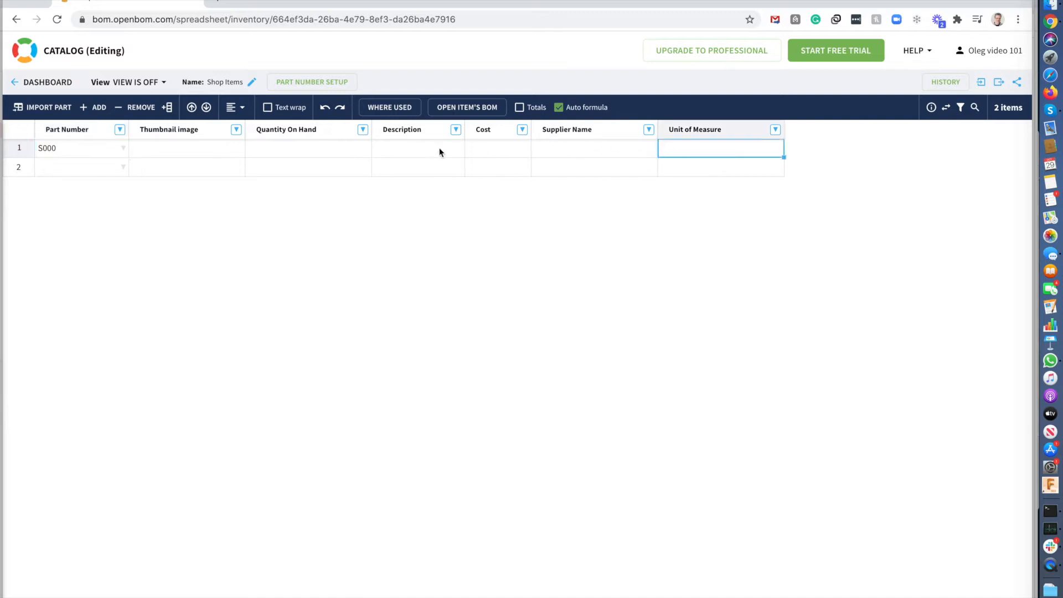
pyautogui.write('Screw')
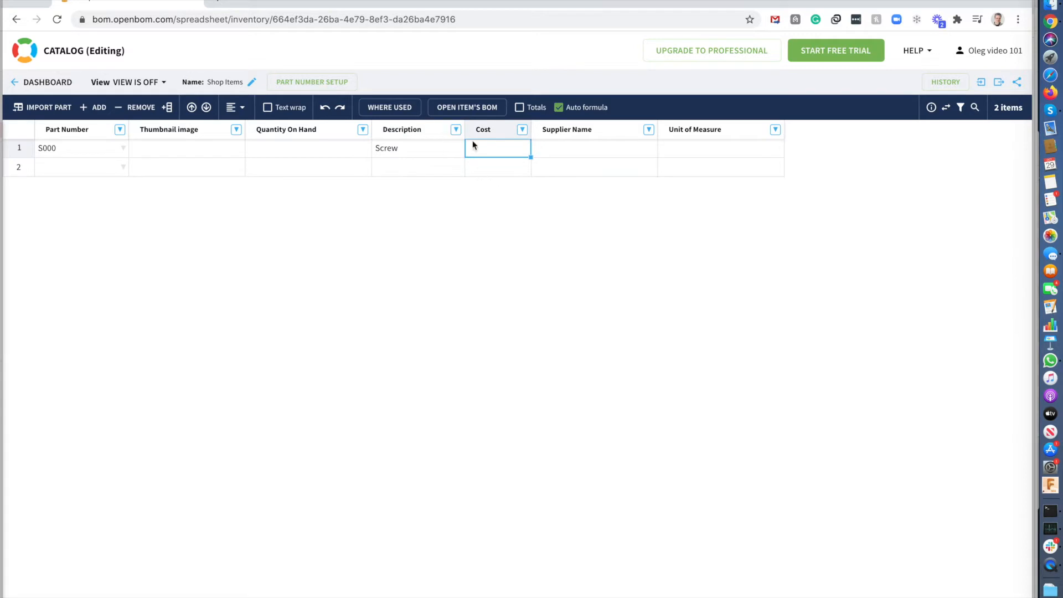
pyautogui.write('0')
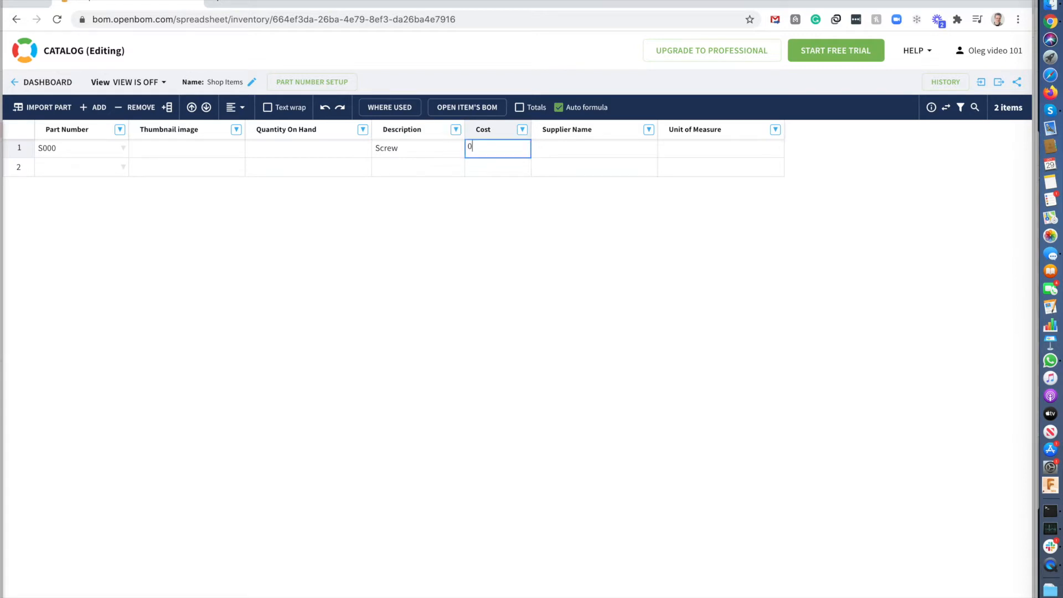
pyautogui.write('0.20')
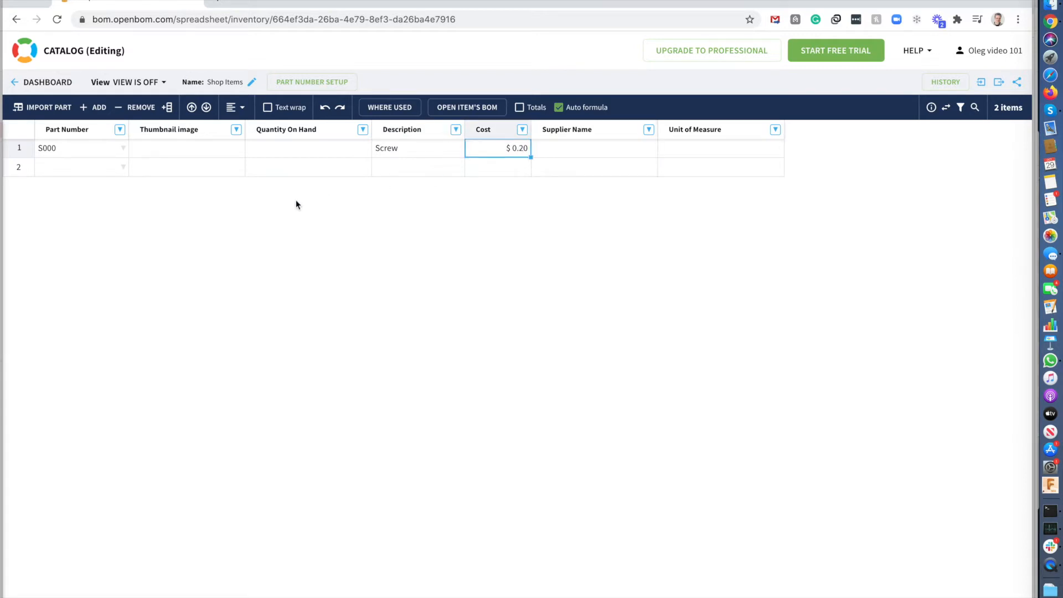
pyautogui.moveTo(281, 154)
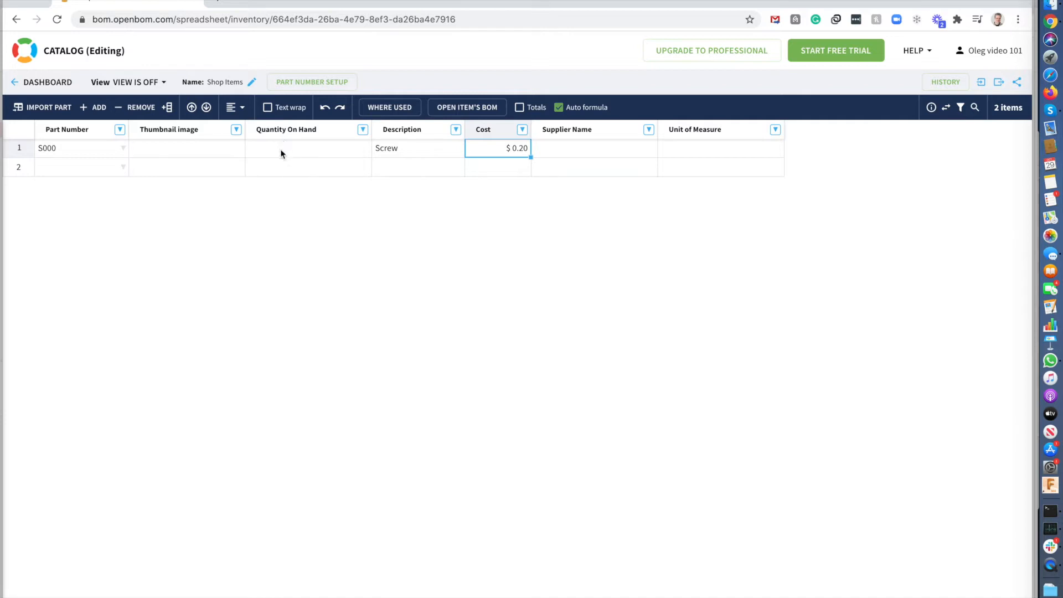
pyautogui.click(187, 148)
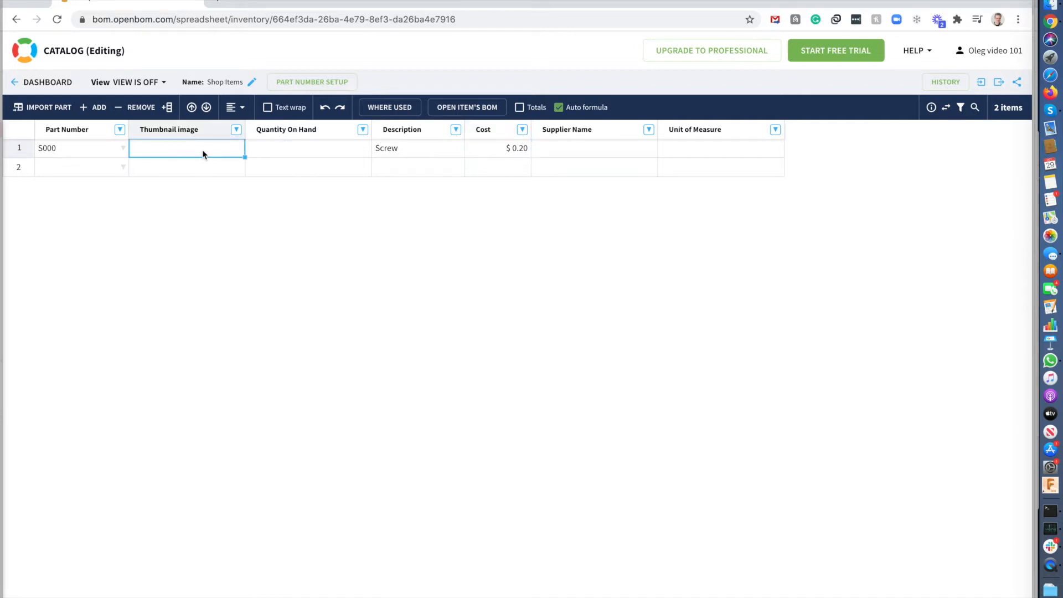
pyautogui.write('E')
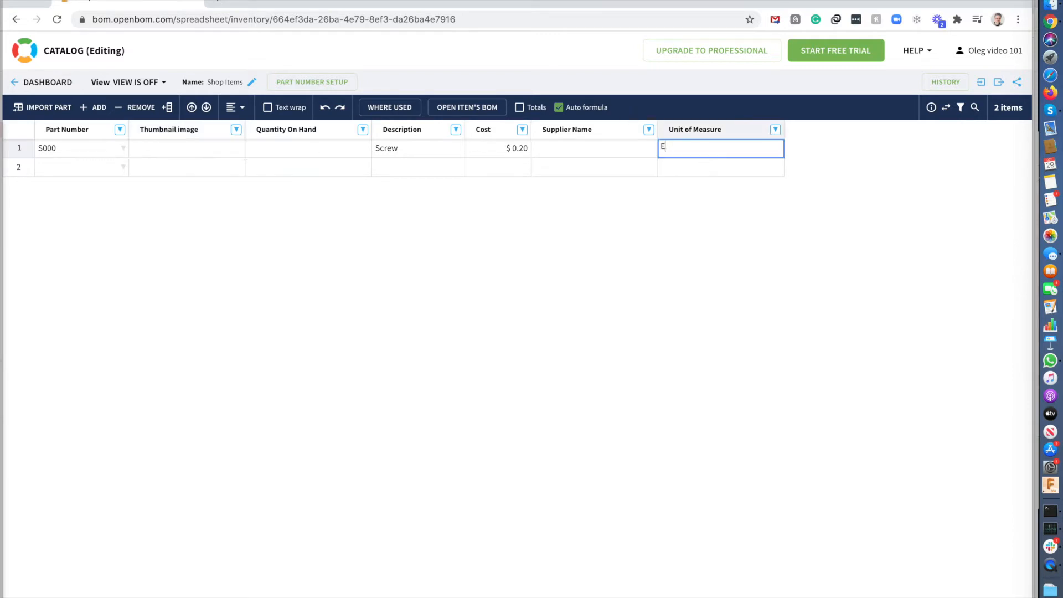
pyautogui.write('A')
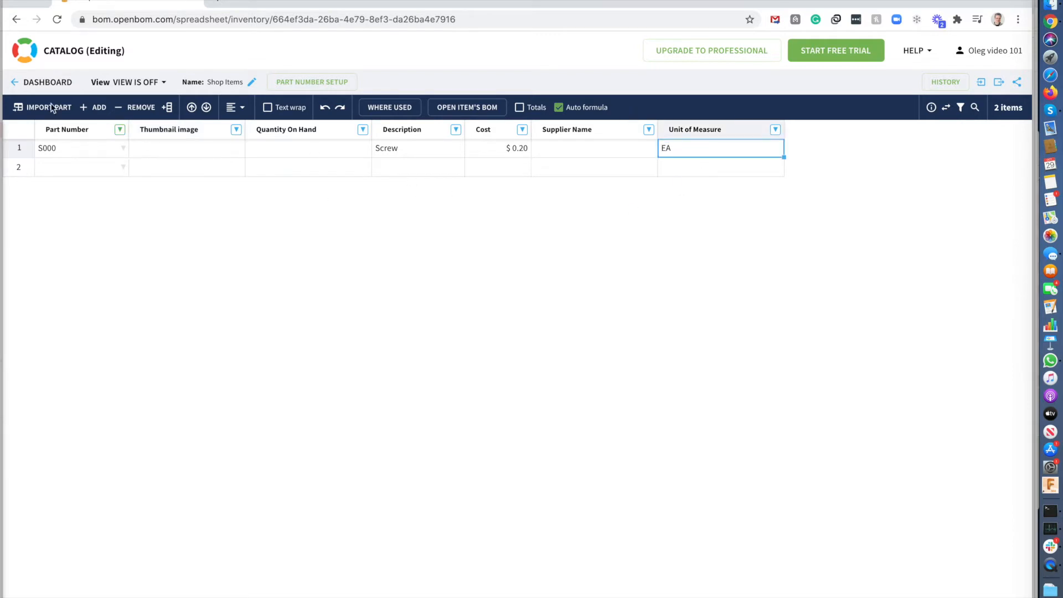
# Add item S001 Wheel at $2.10 with unit EA
pyautogui.click(93, 107)
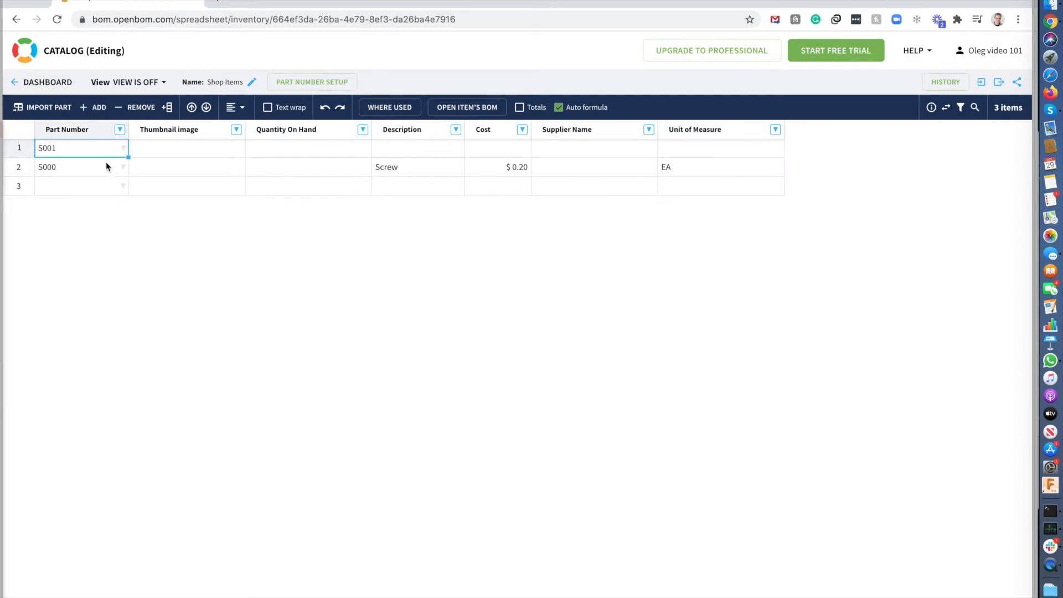
pyautogui.moveTo(283, 154)
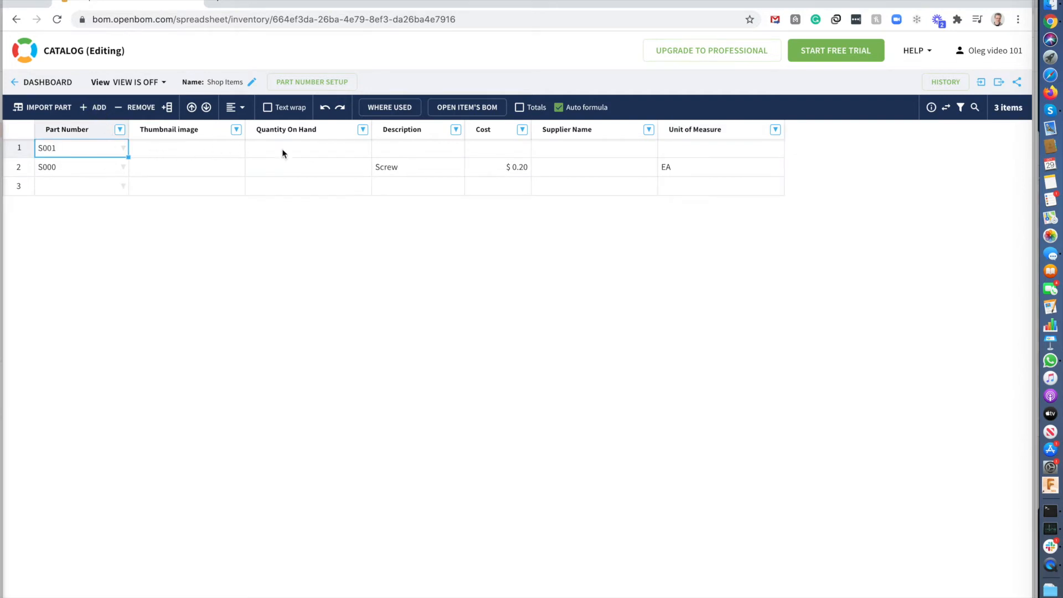
pyautogui.write('Wheel')
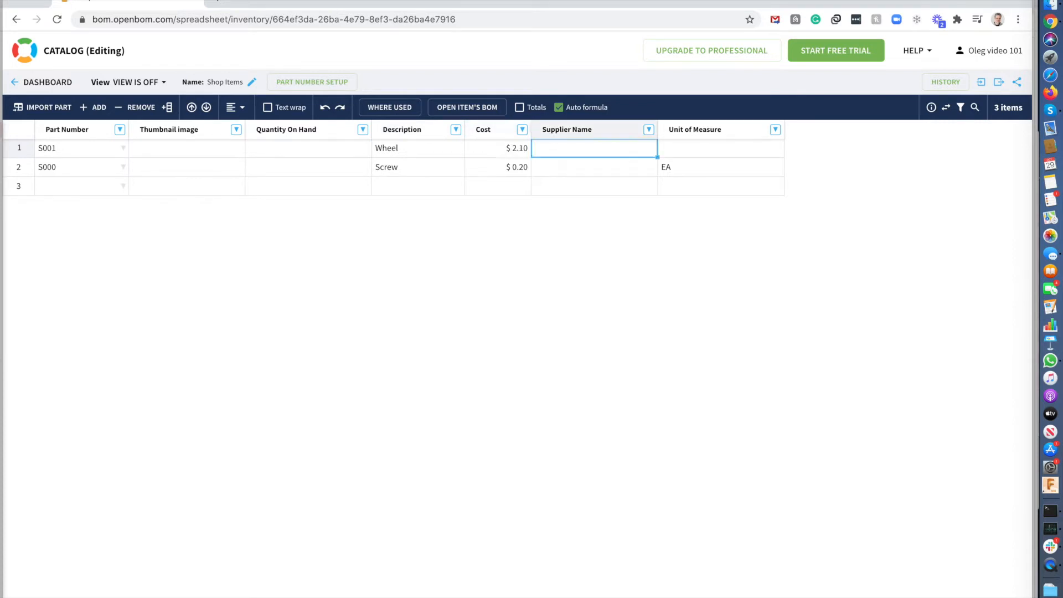
pyautogui.write('EA')
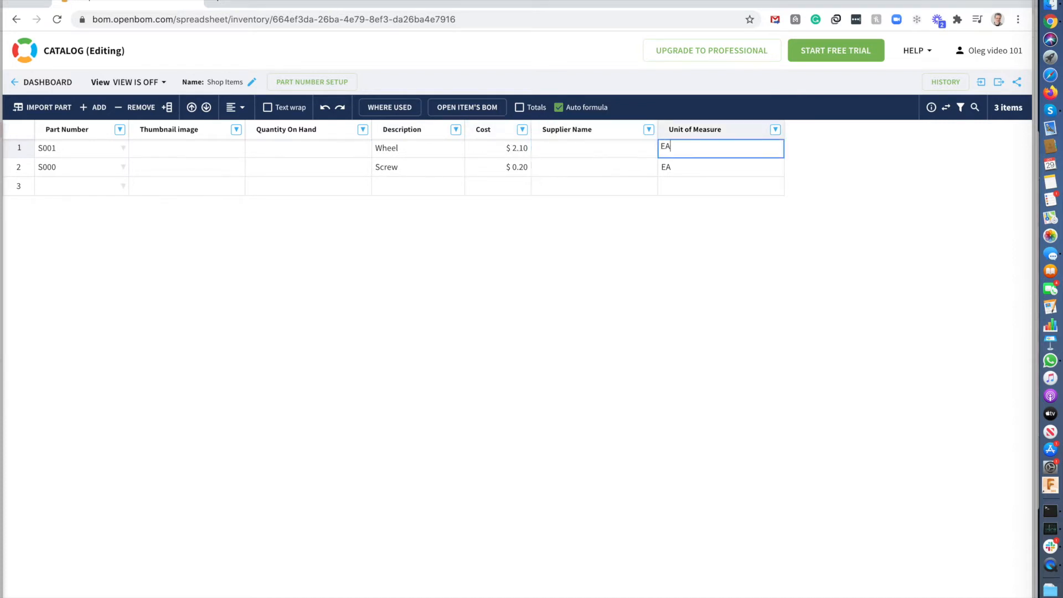
pyautogui.click(186, 148)
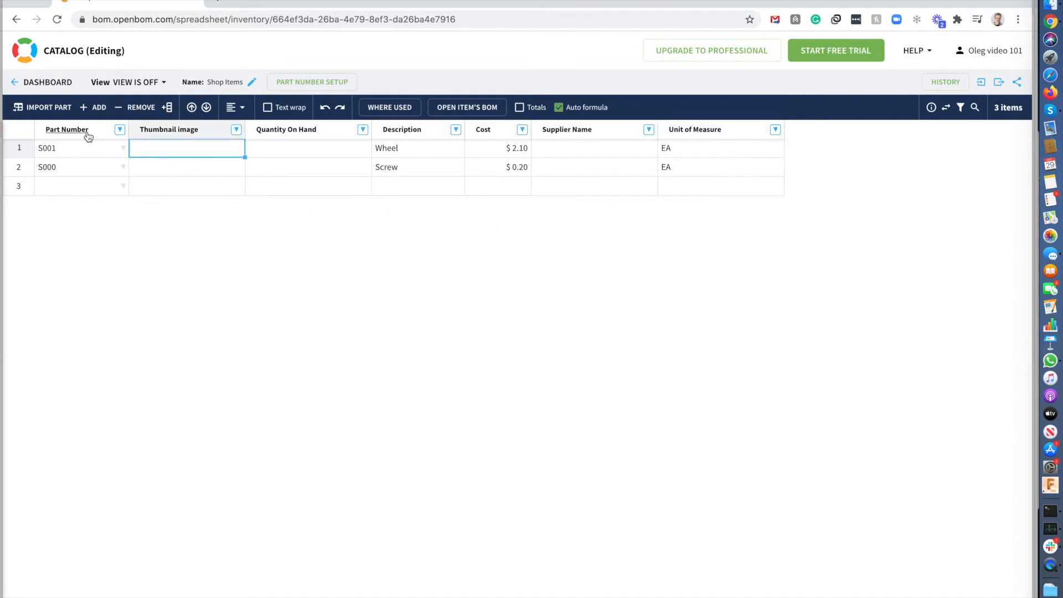
# Add item S002 Deck at $2.70 with unit EA
pyautogui.click(99, 107)
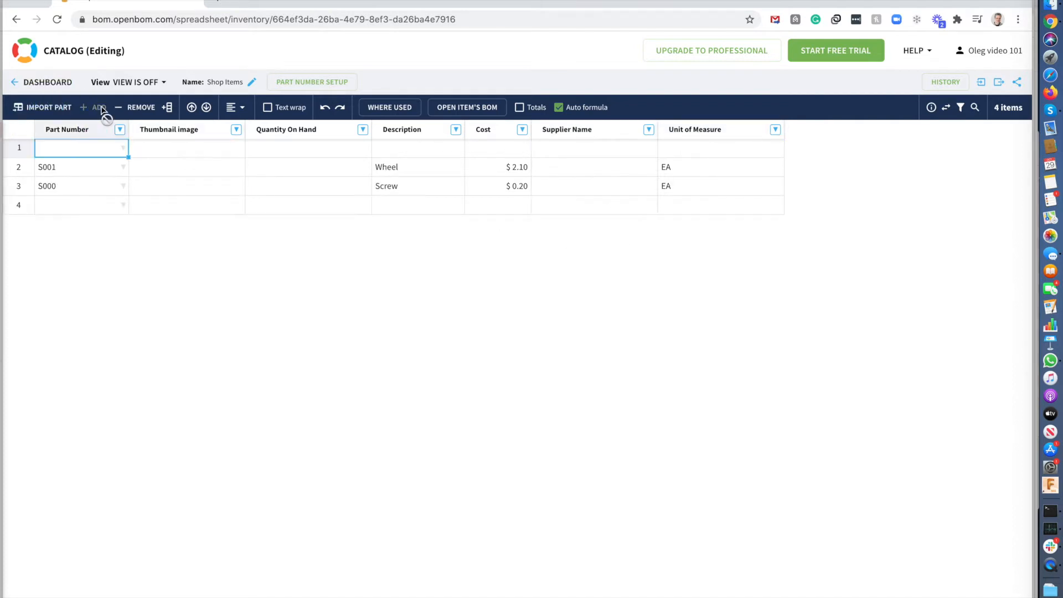
pyautogui.write('S002')
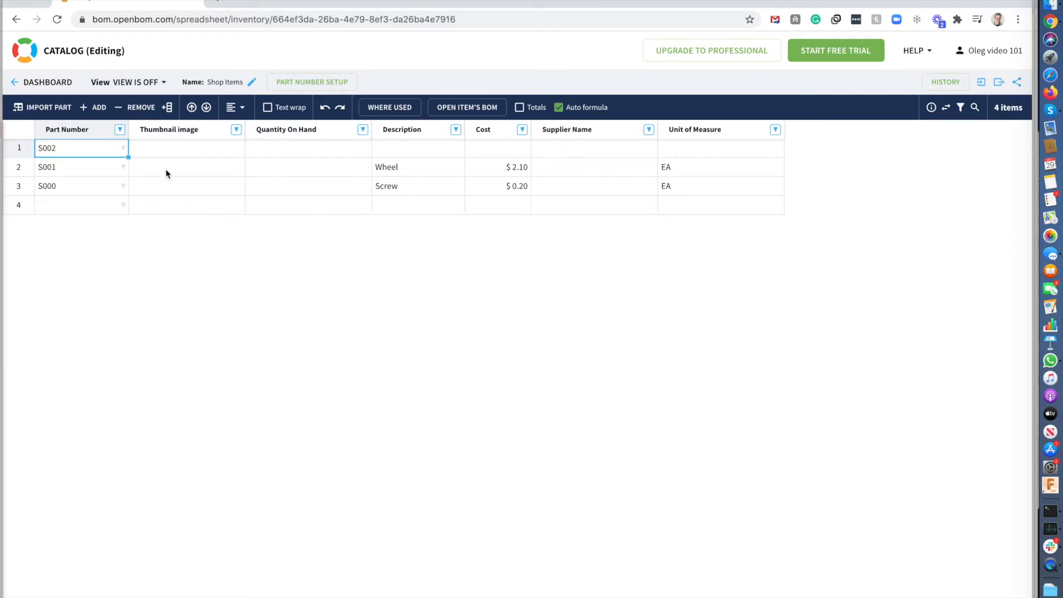
pyautogui.write('Deck')
pyautogui.click(498, 148)
pyautogui.write('2')
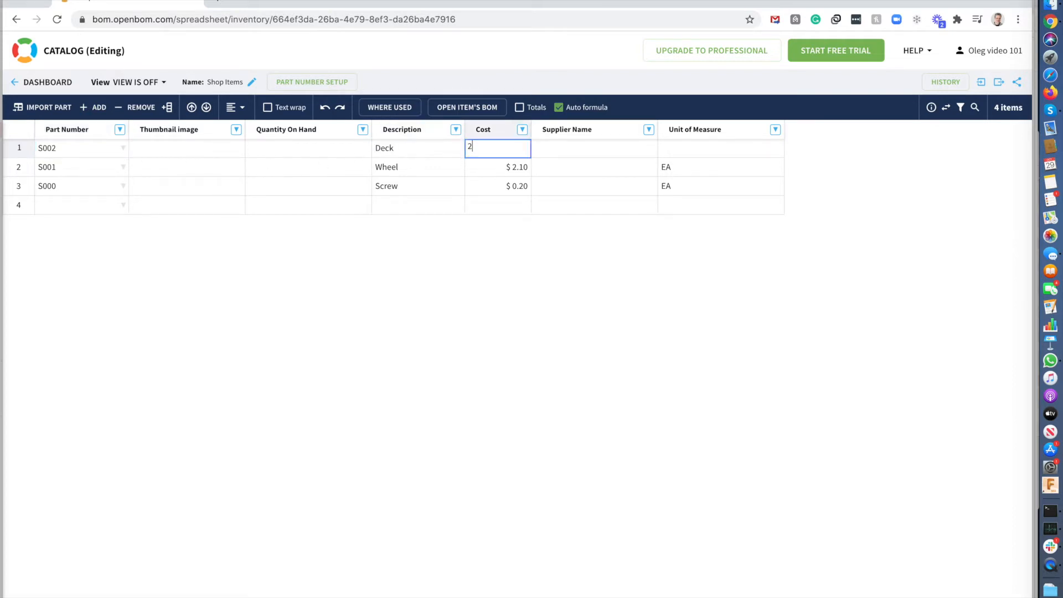
pyautogui.write('.70')
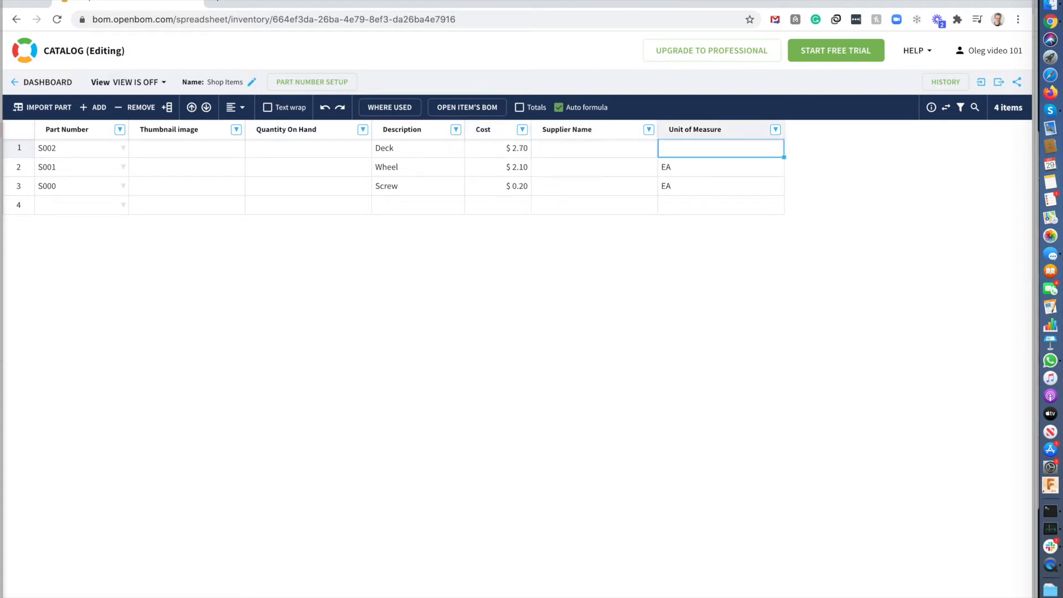
pyautogui.write('EA')
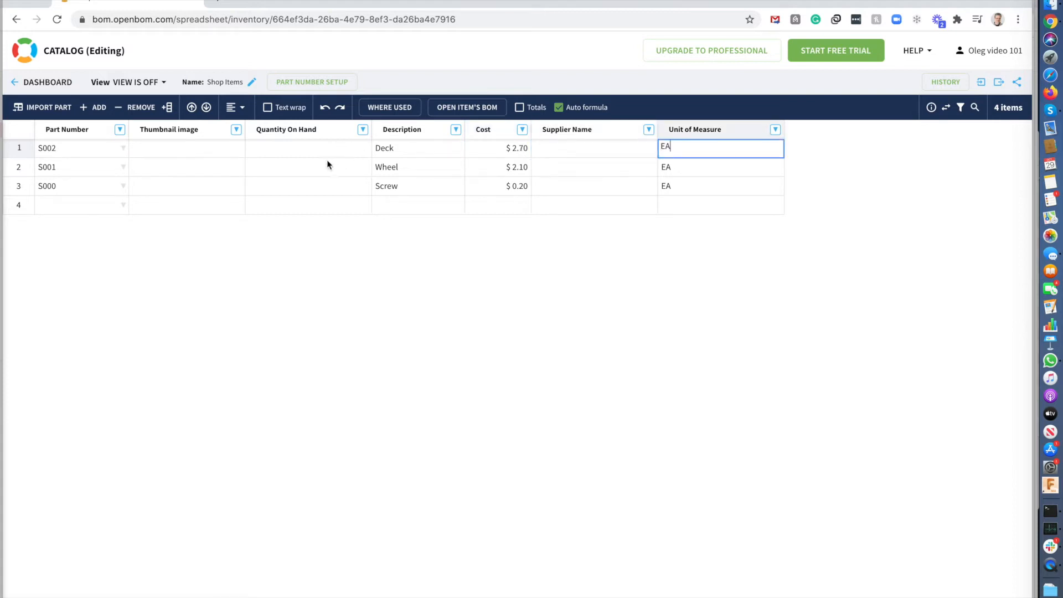
pyautogui.click(308, 166)
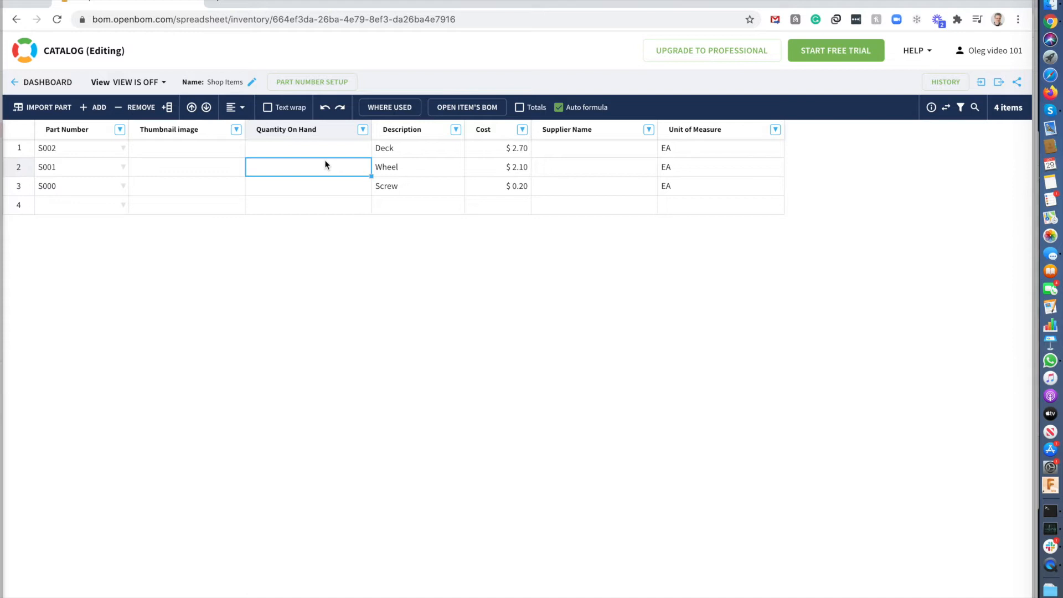
pyautogui.moveTo(169, 129)
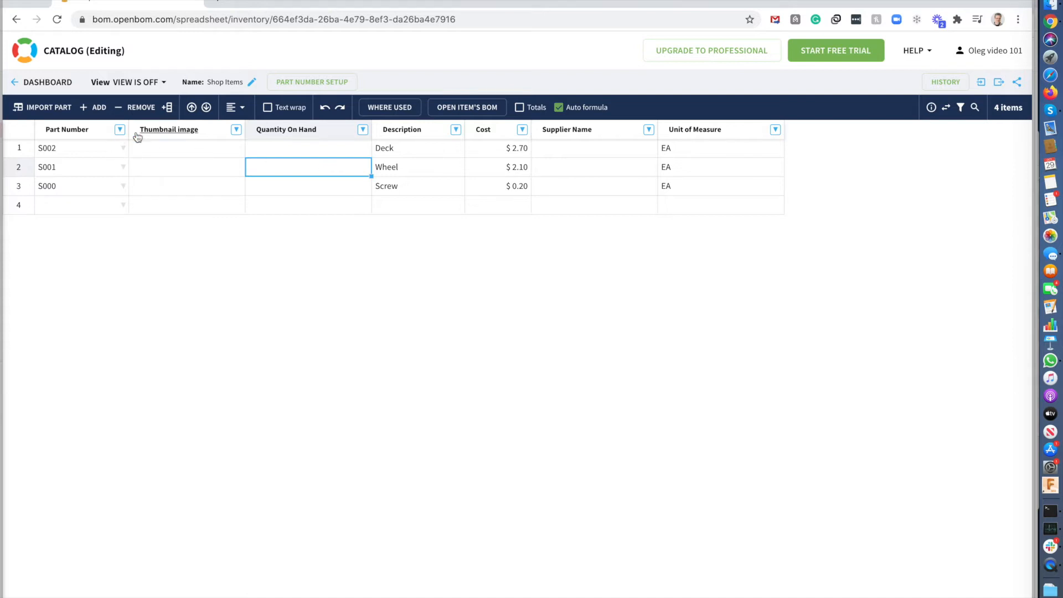
# Add item S003 Skateboard with unit EA and select its row
pyautogui.click(94, 107)
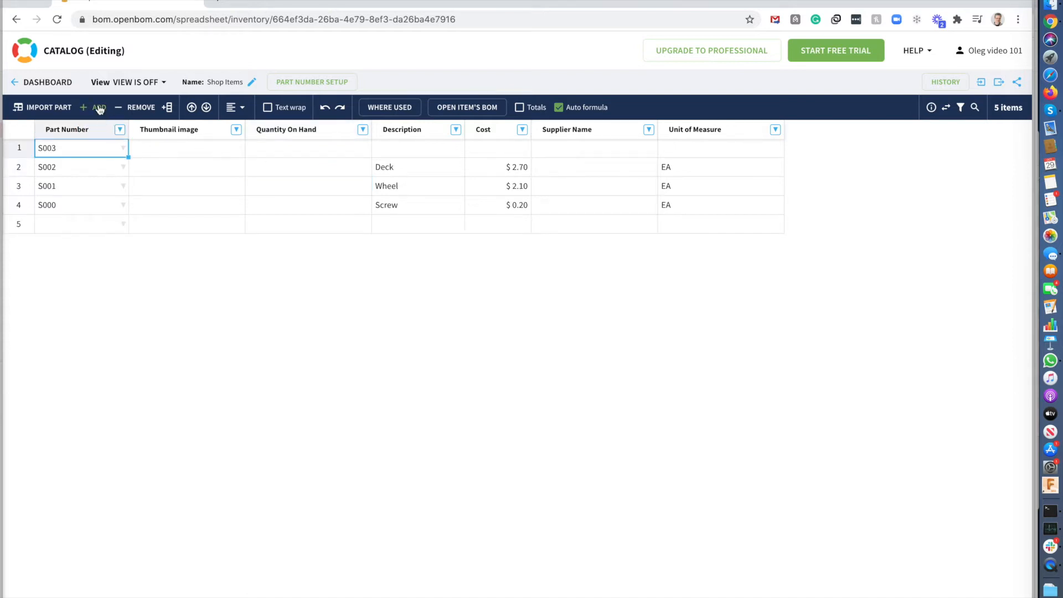
pyautogui.write('Sa')
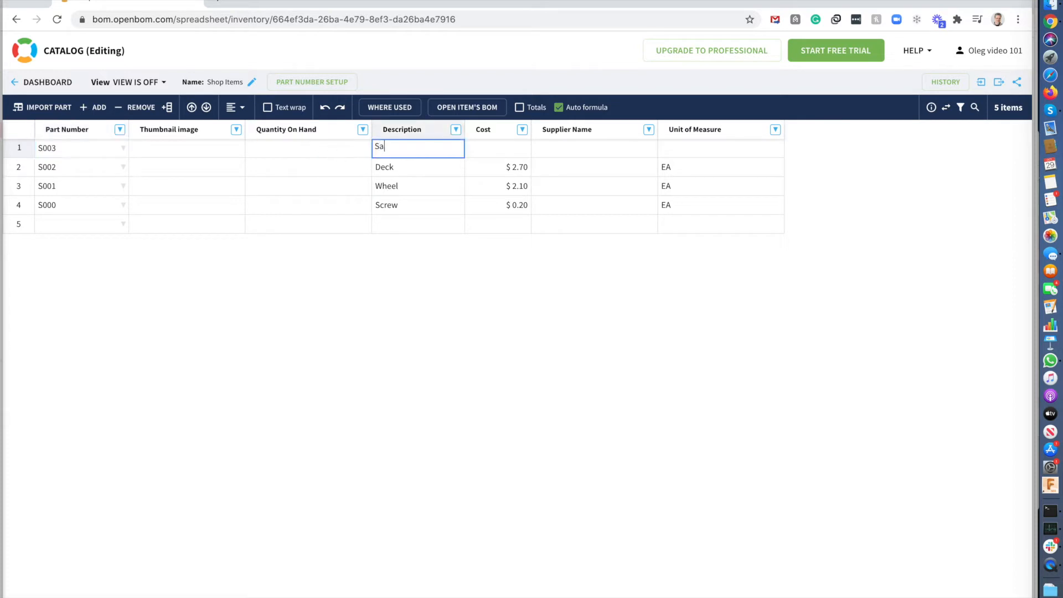
pyautogui.write('kateboard')
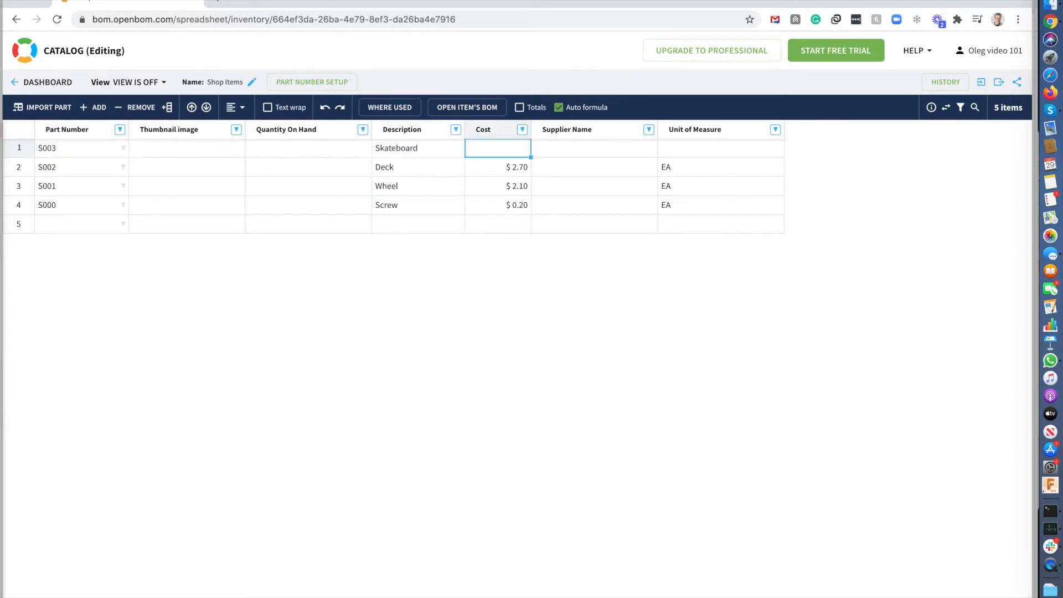
pyautogui.click(593, 148)
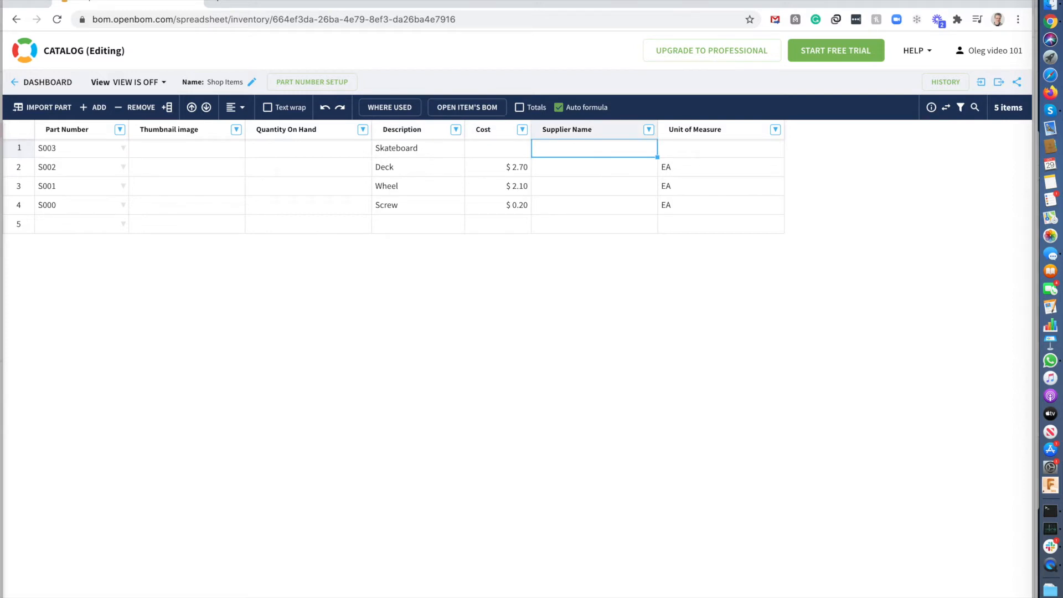
pyautogui.click(720, 148)
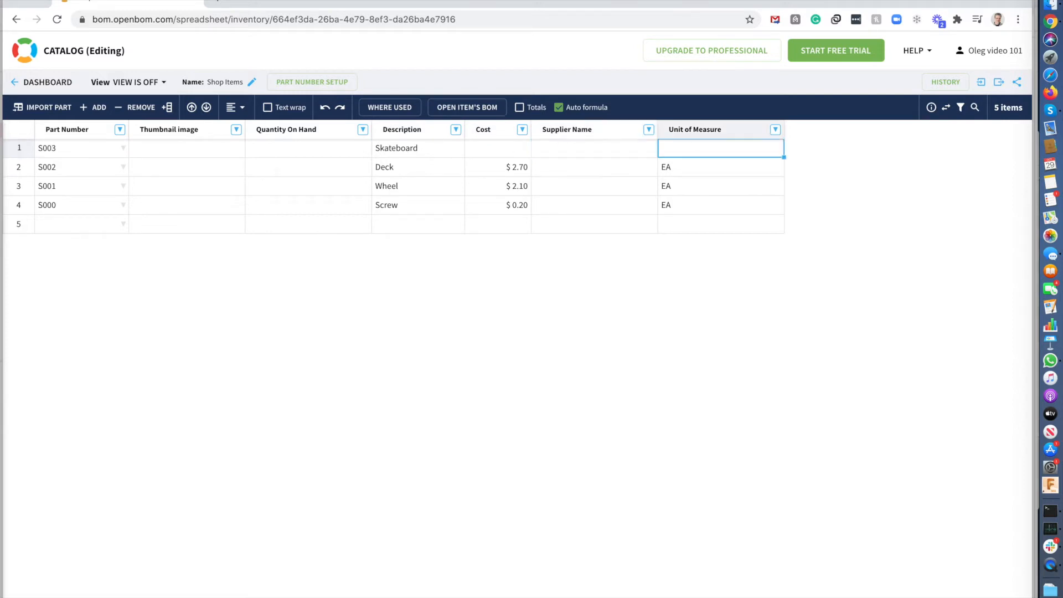
pyautogui.click(81, 166)
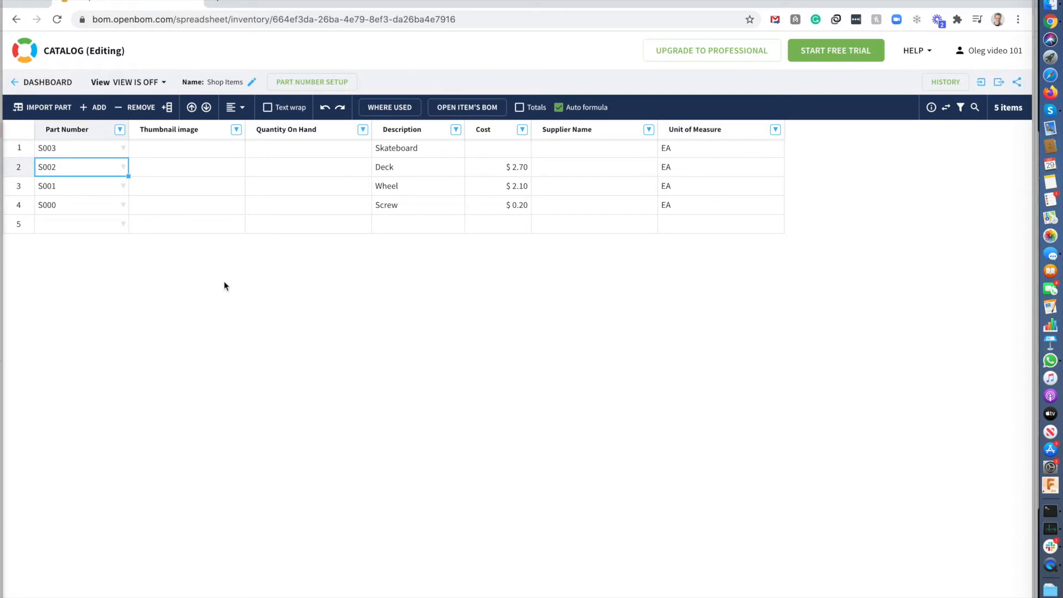
pyautogui.moveTo(203, 238)
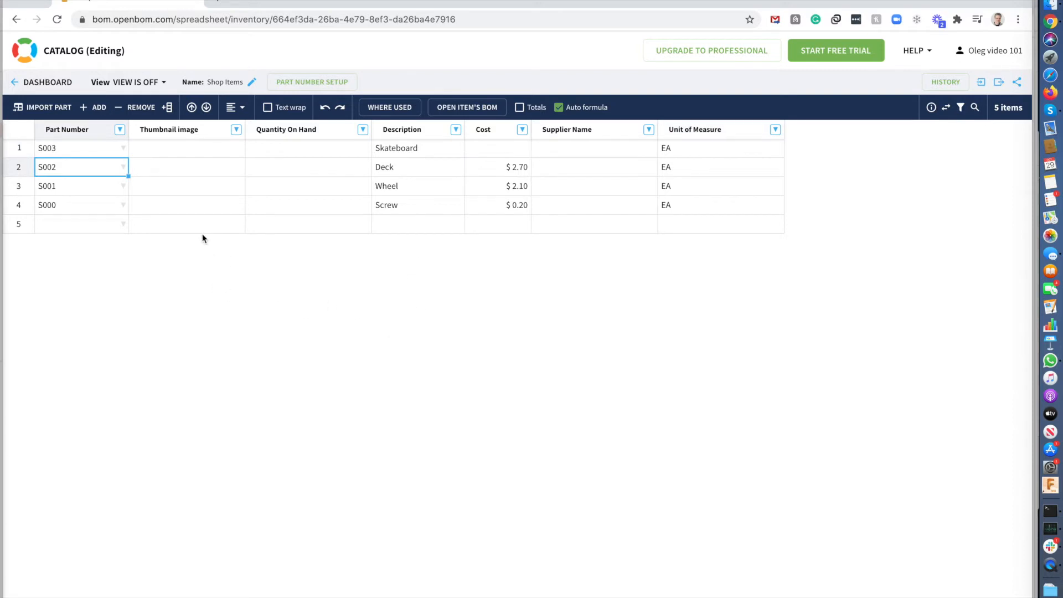
pyautogui.moveTo(307, 158)
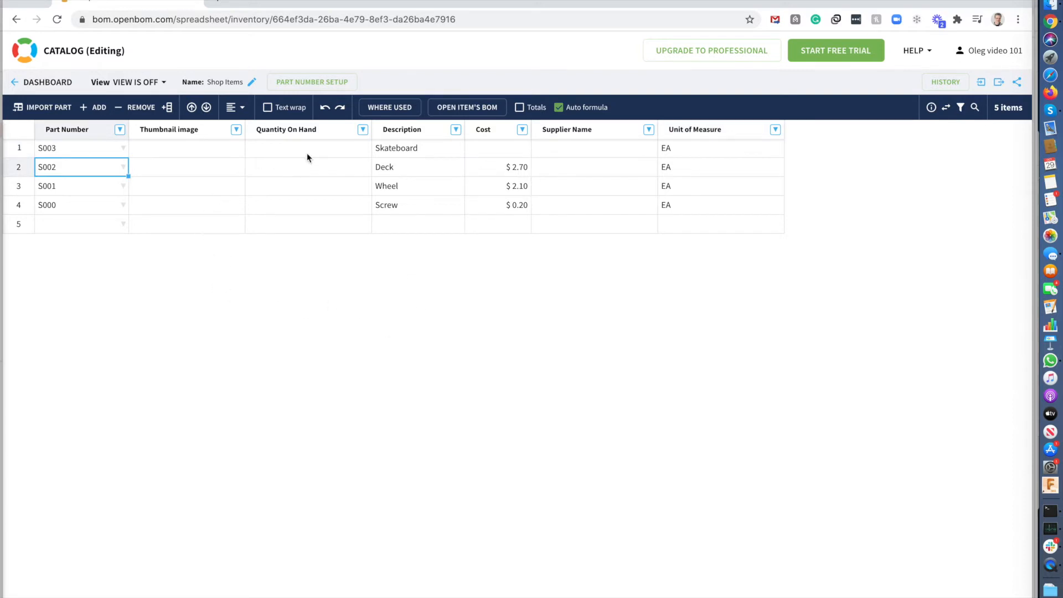
pyautogui.click(308, 148)
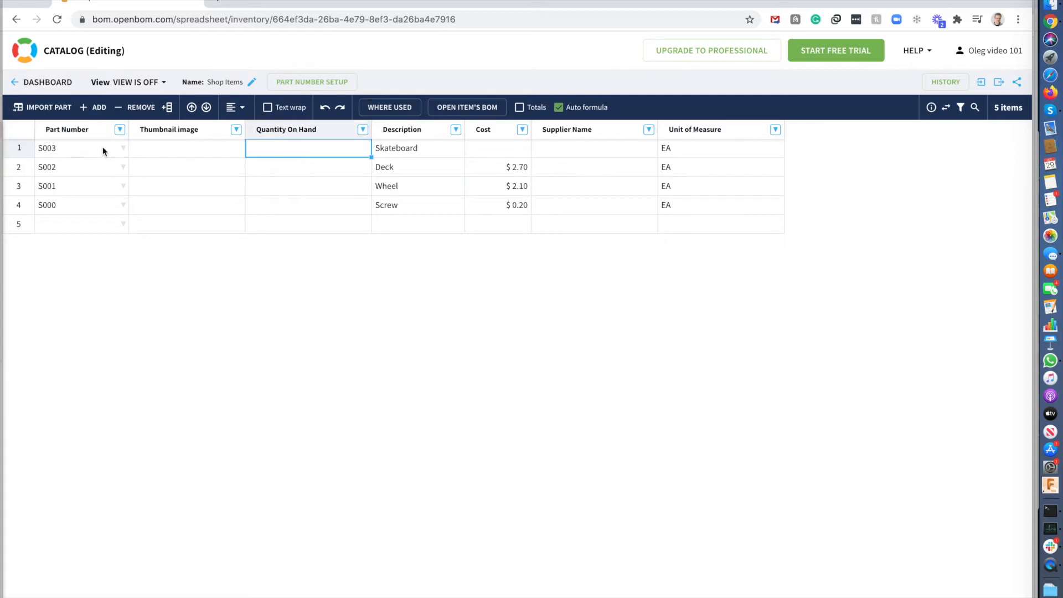
pyautogui.moveTo(464, 148)
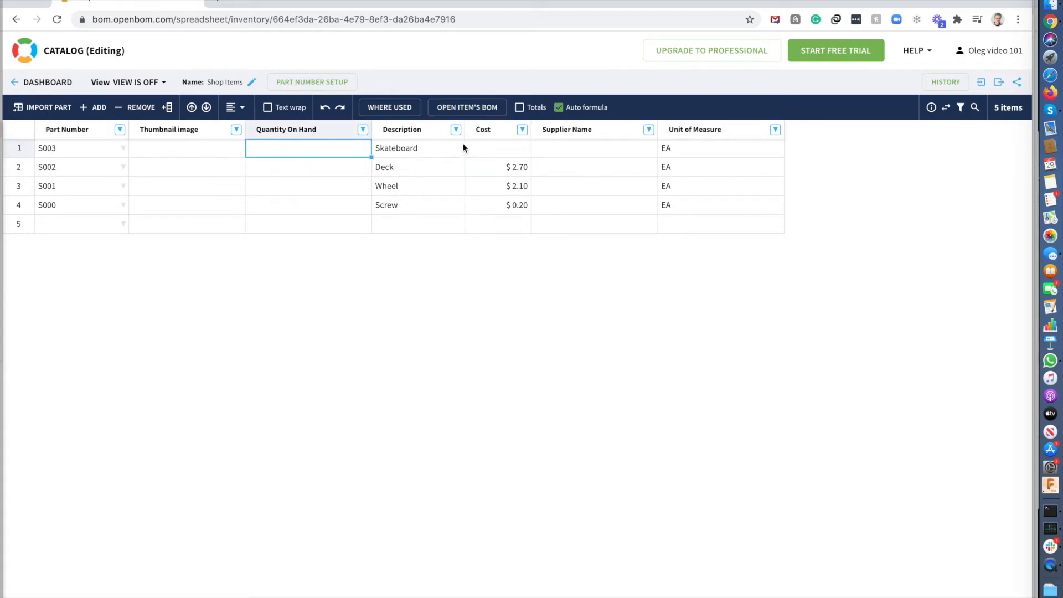
# Create a BOM for S003 Skateboard, confirming Shop Items under Advanced
pyautogui.click(466, 106)
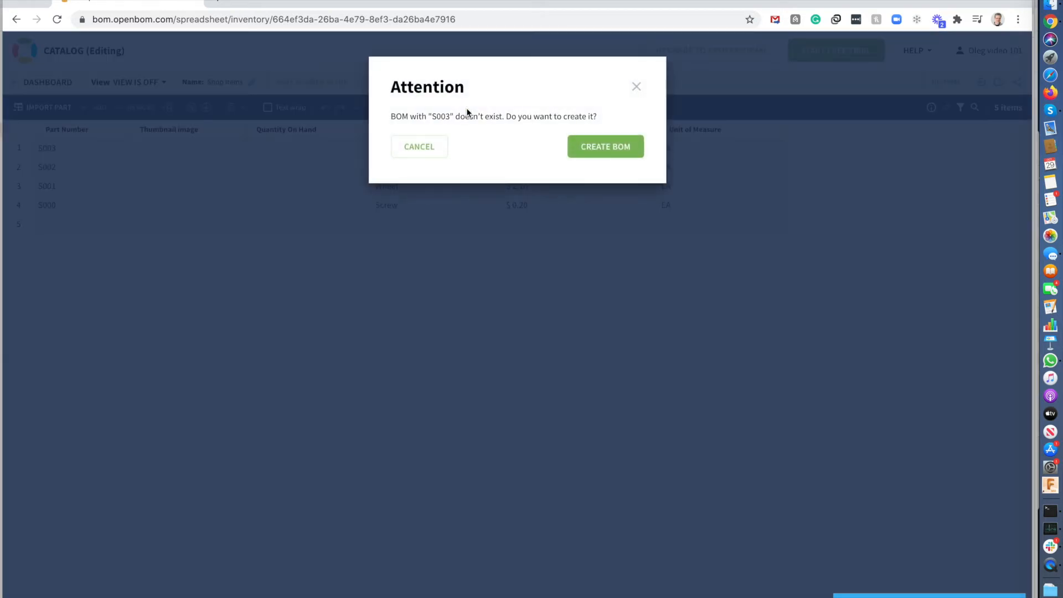
pyautogui.moveTo(525, 155)
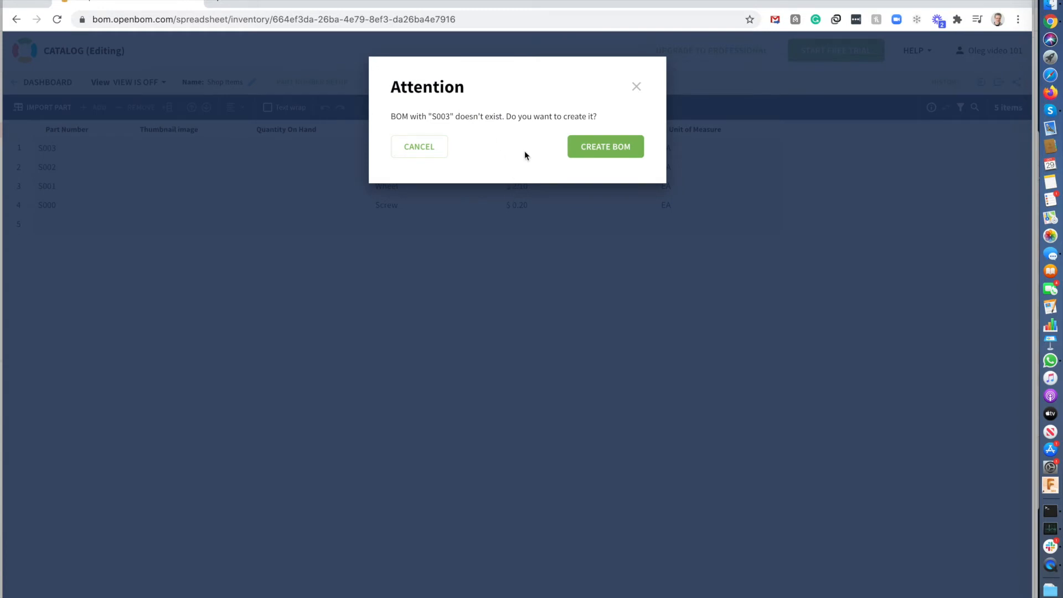
pyautogui.click(604, 146)
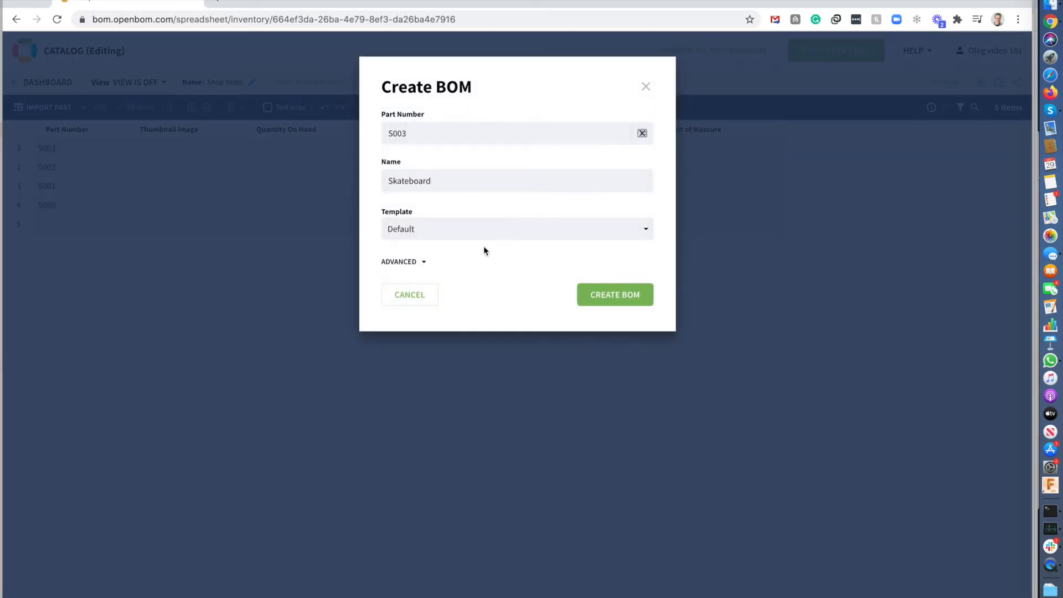
pyautogui.click(404, 261)
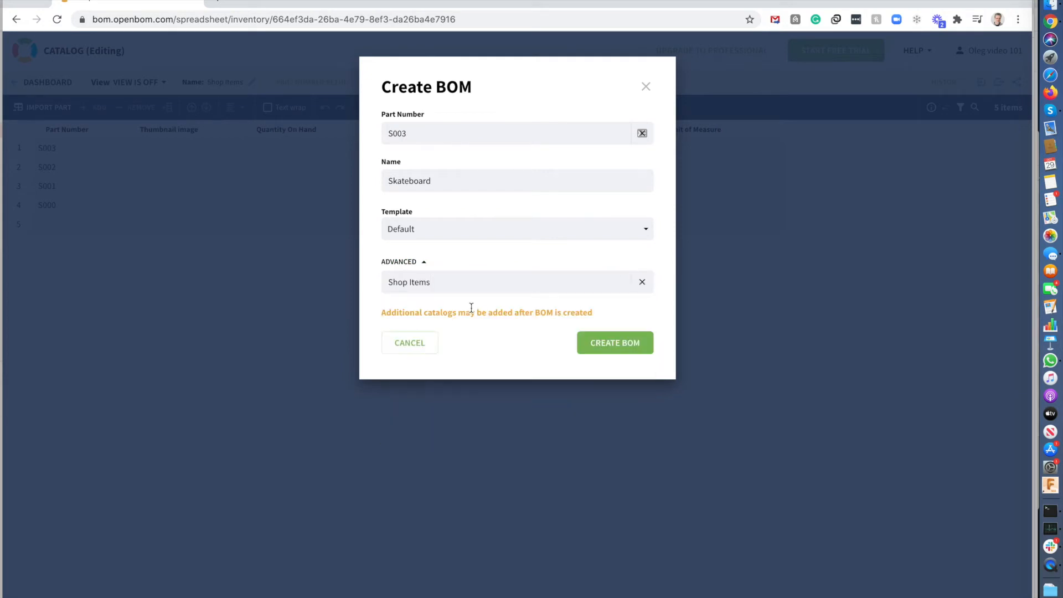
pyautogui.moveTo(615, 342)
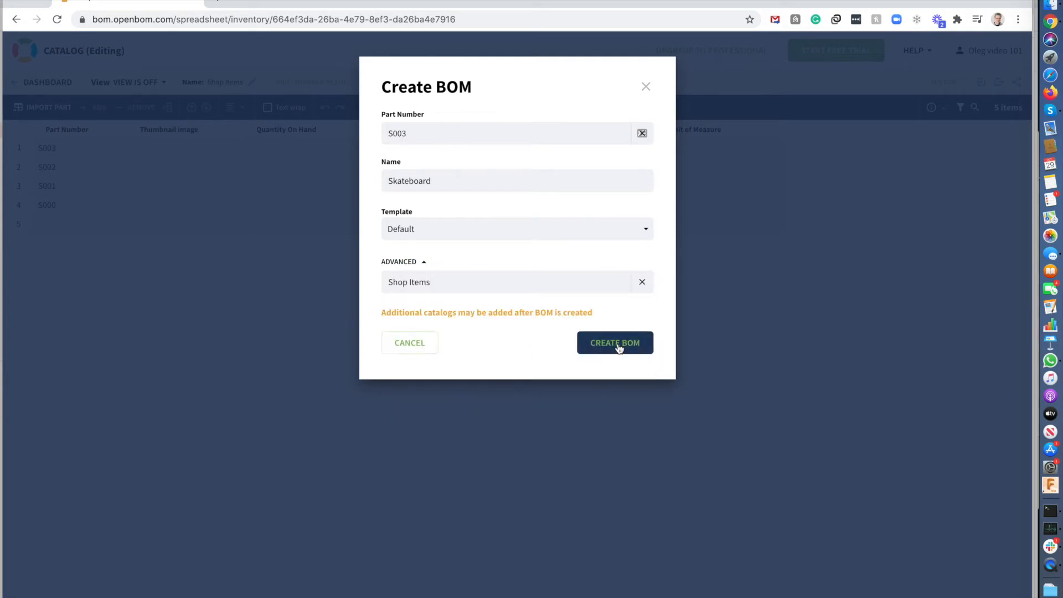
pyautogui.click(614, 342)
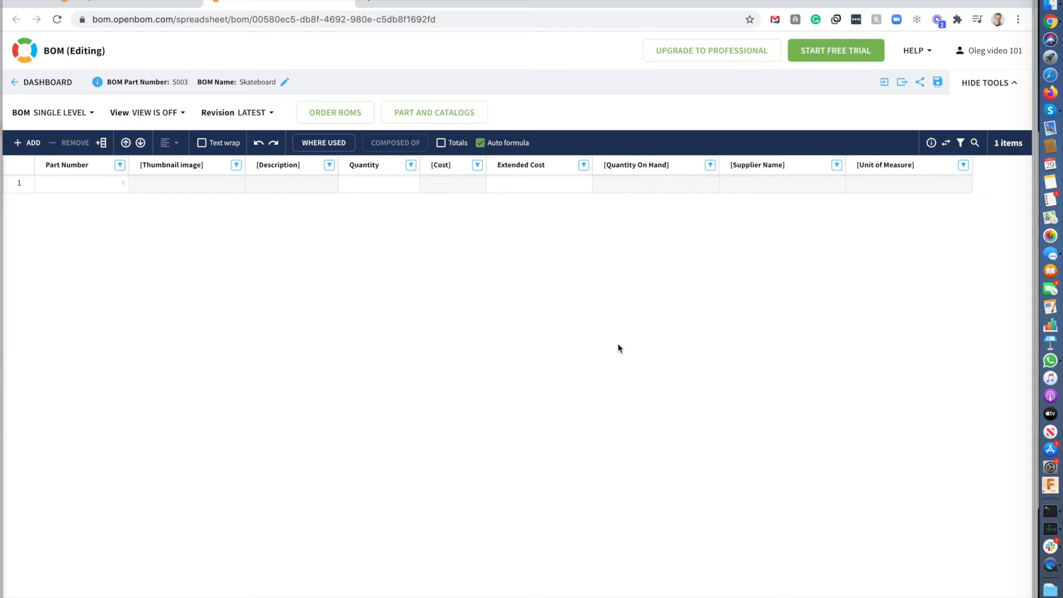
pyautogui.moveTo(407, 315)
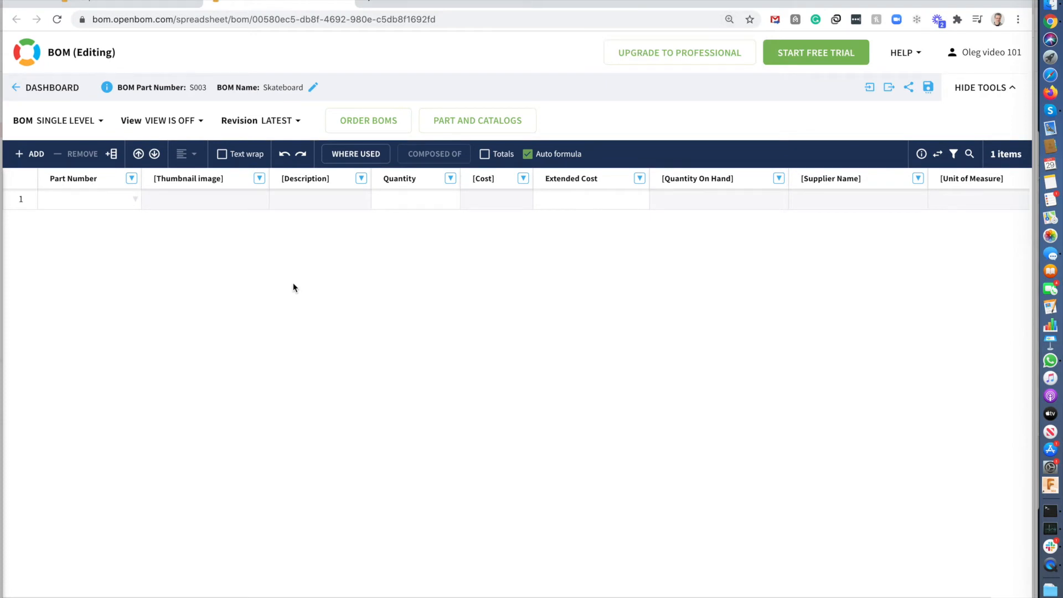
pyautogui.moveTo(133, 202)
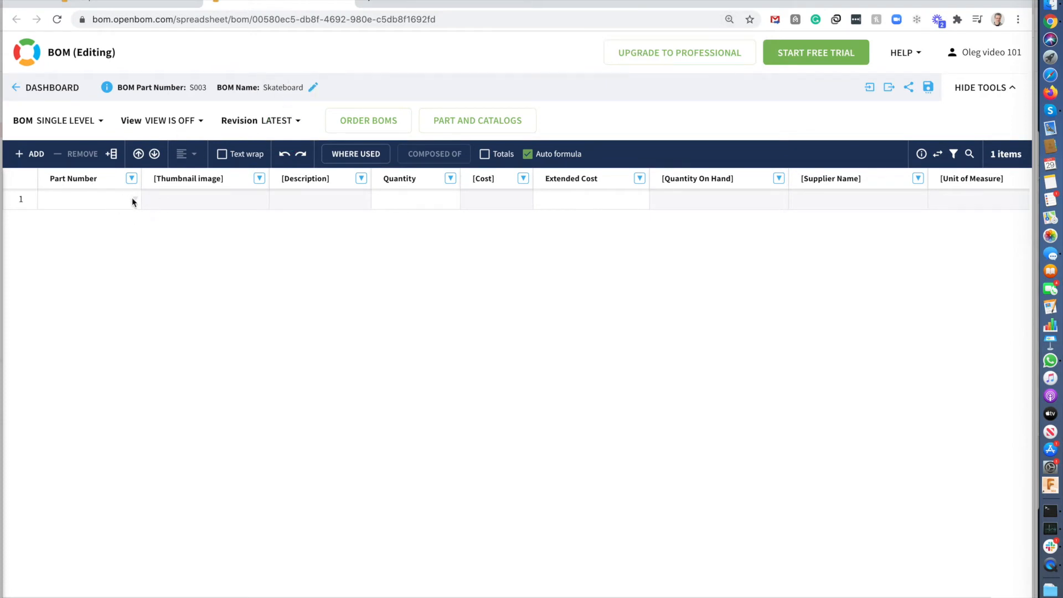
# Insert Screw part S000 into the first BOM row and set its quantity to 10
pyautogui.click(88, 199)
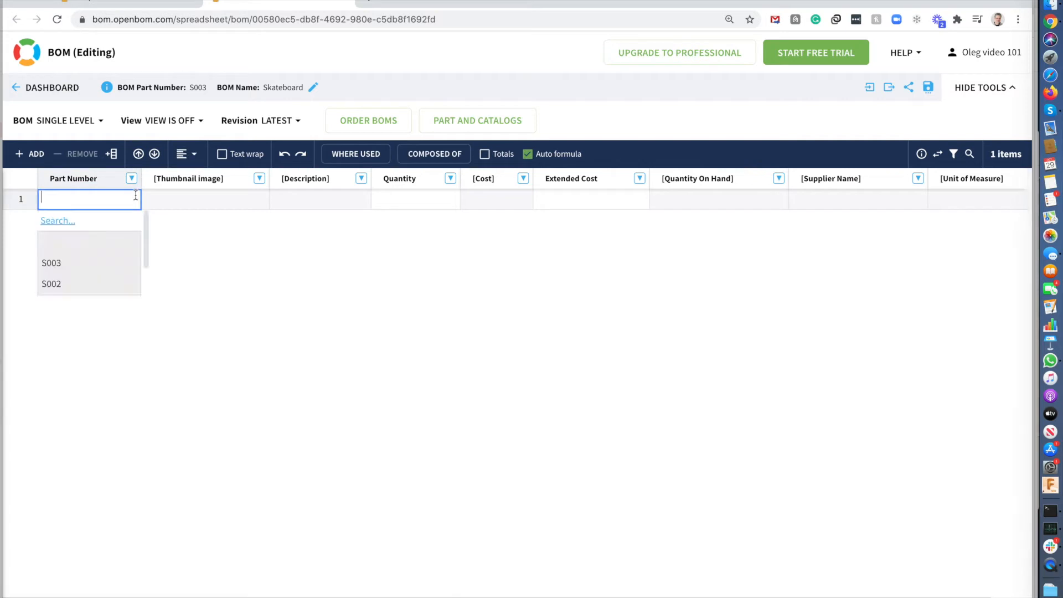
pyautogui.moveTo(117, 275)
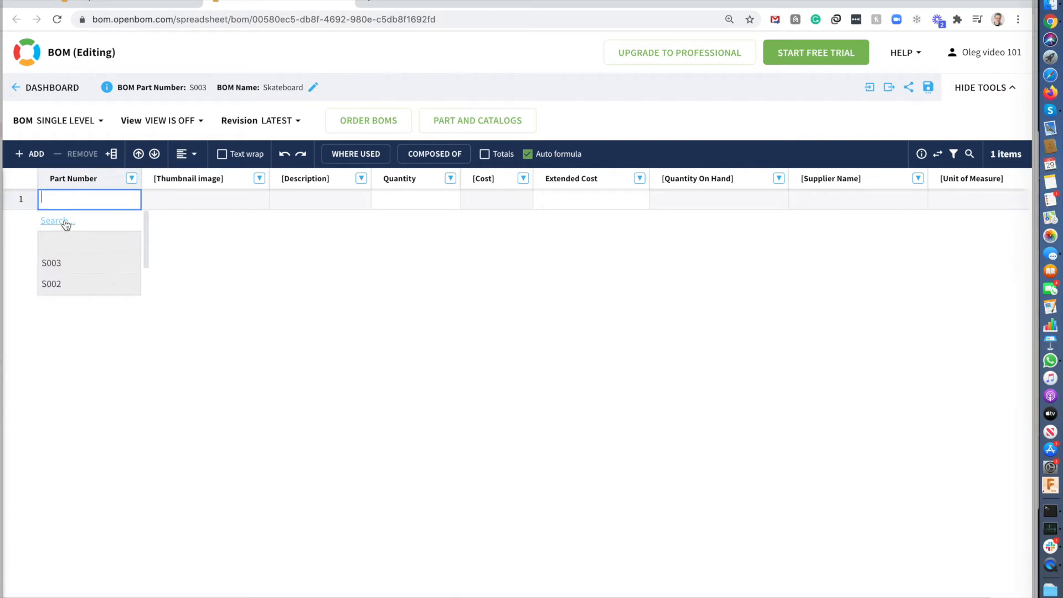
pyautogui.click(53, 220)
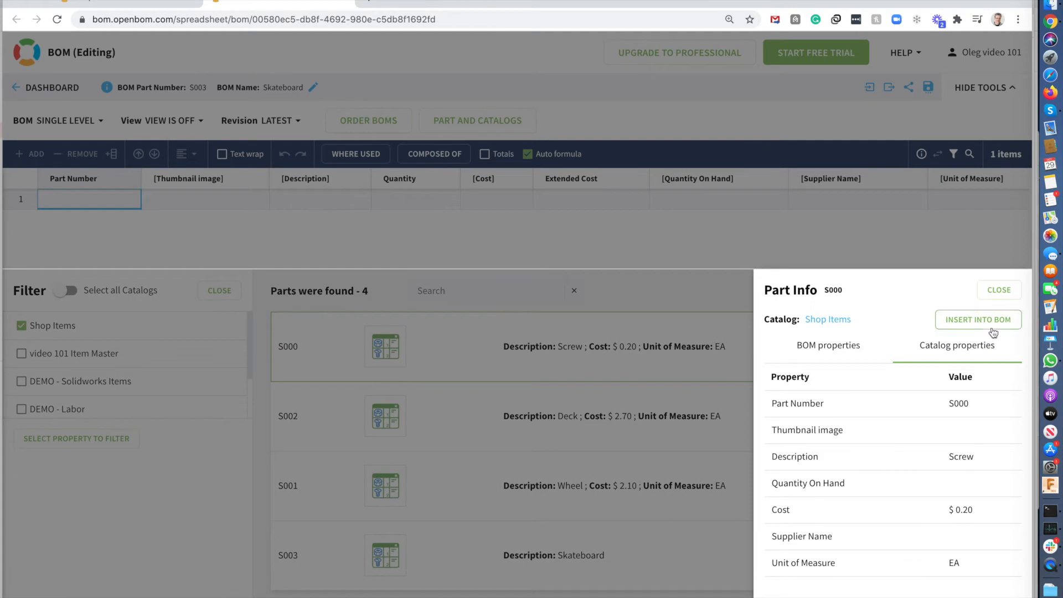
pyautogui.click(977, 320)
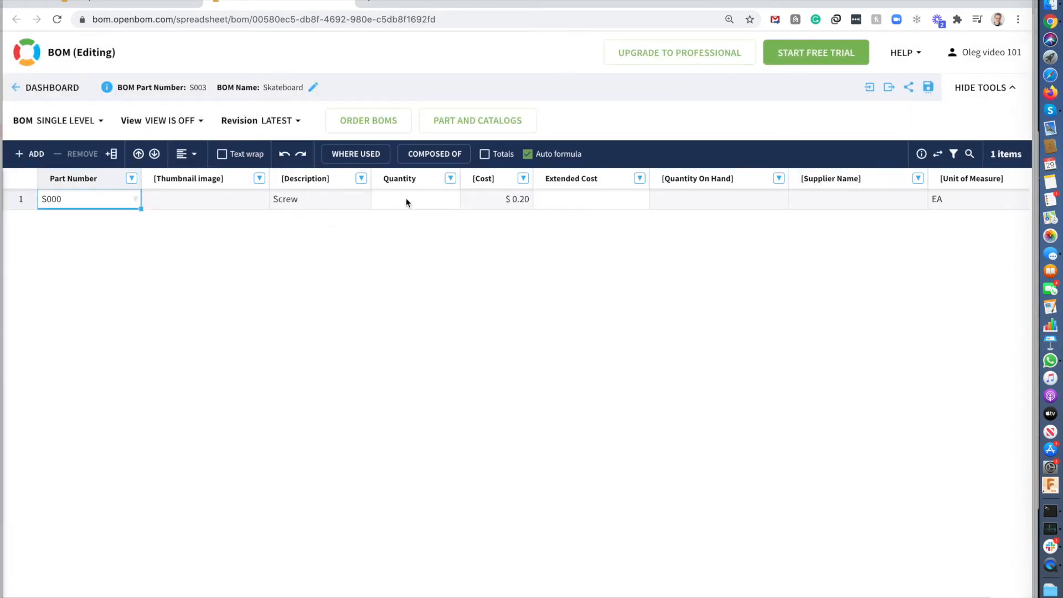
pyautogui.click(414, 199)
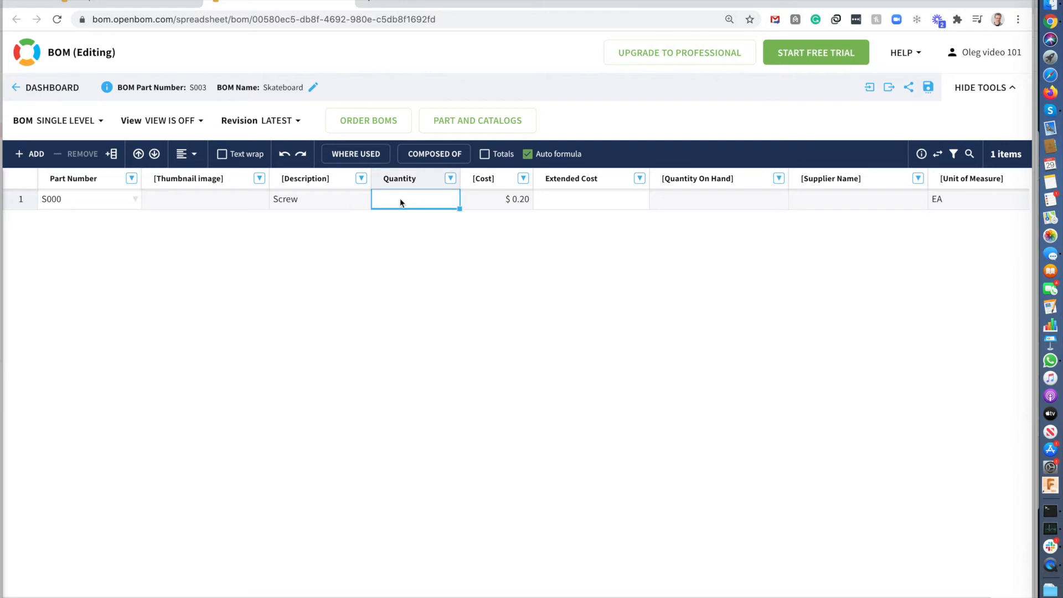
pyautogui.write('10')
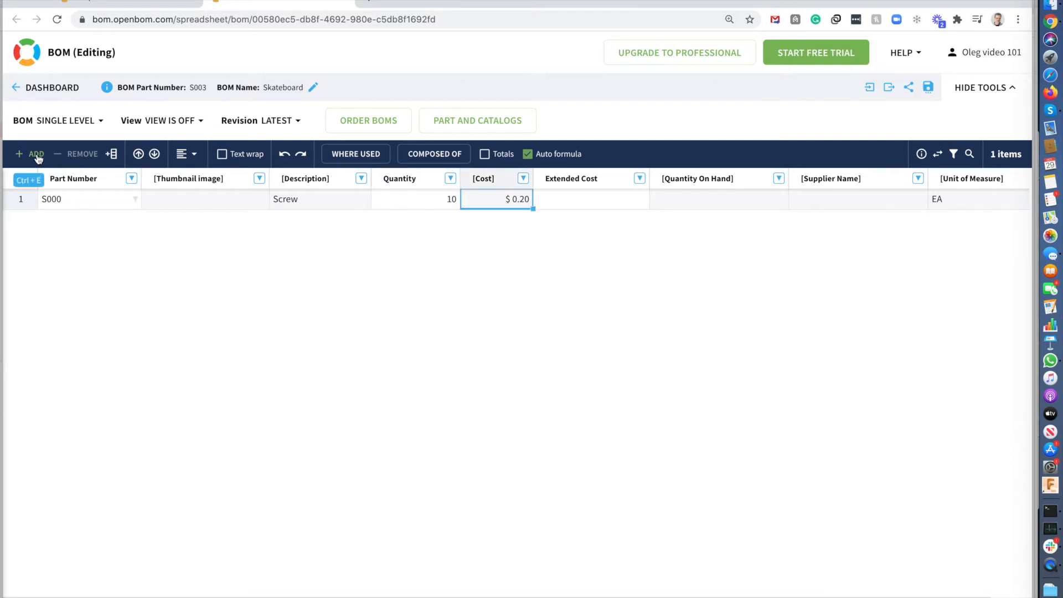
# Add a new row and insert the Deck part S002 from the catalog
pyautogui.click(36, 154)
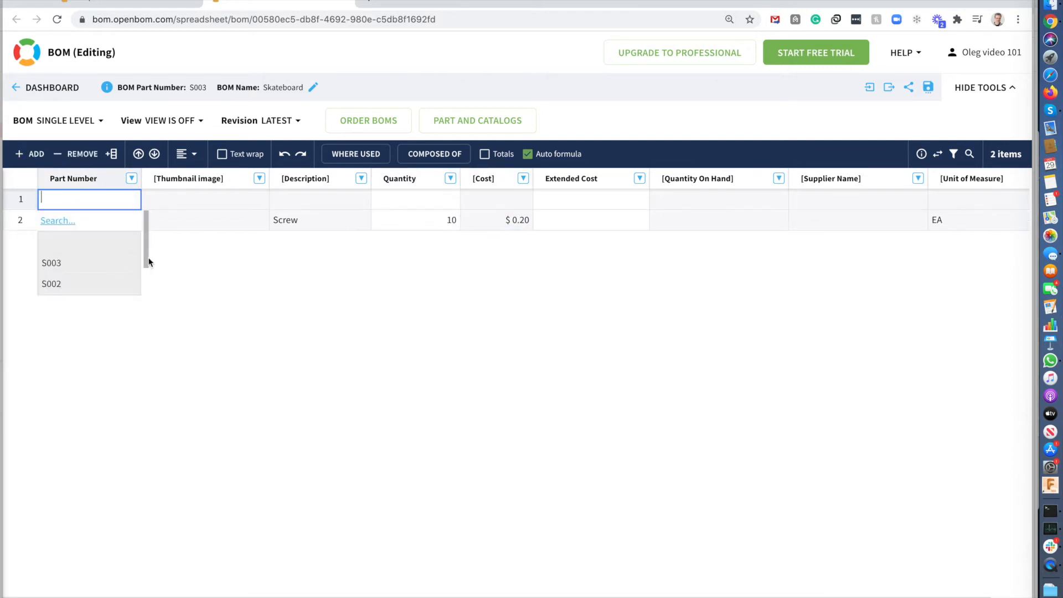
pyautogui.click(57, 221)
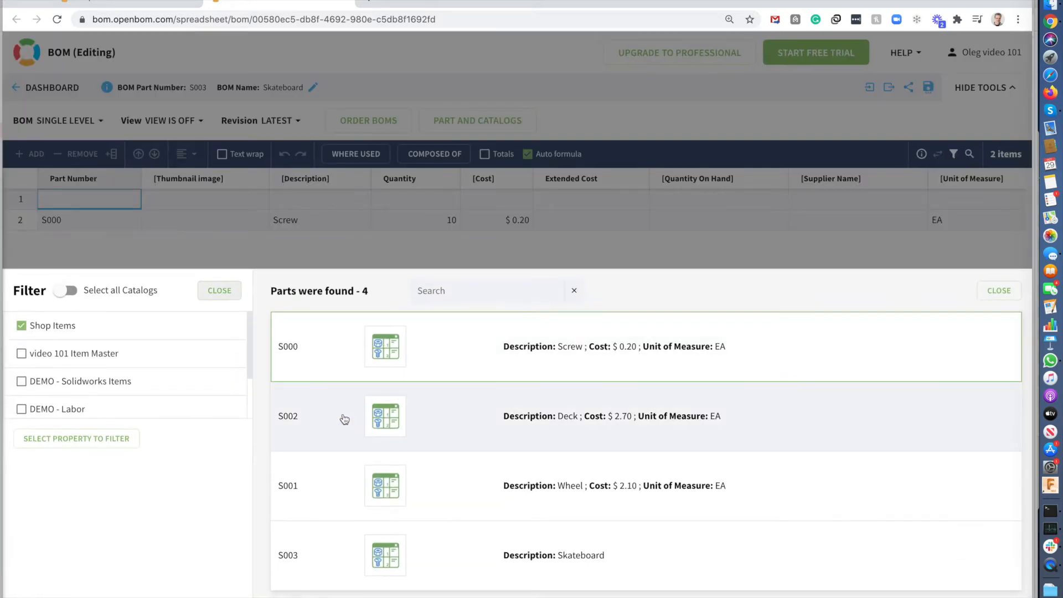
pyautogui.moveTo(497, 504)
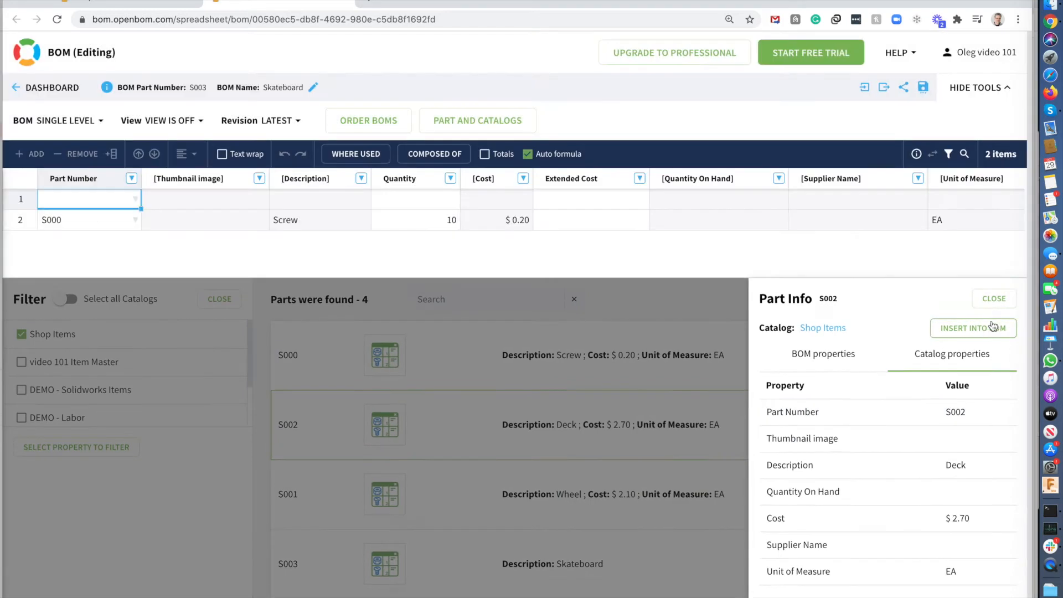
pyautogui.click(973, 327)
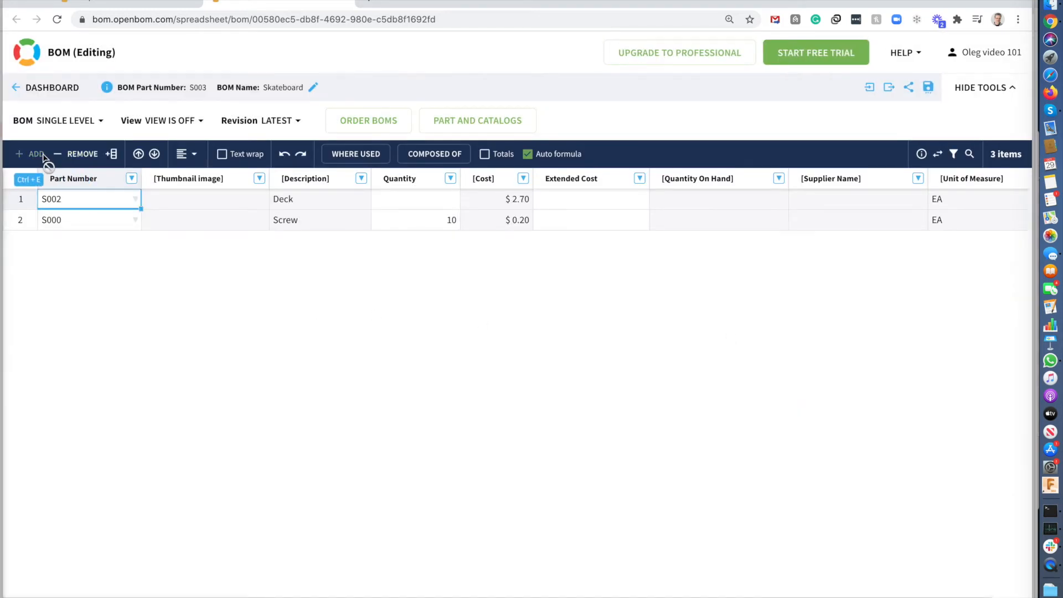
# Add another row and insert the Wheel part S001 from the catalog
pyautogui.click(30, 154)
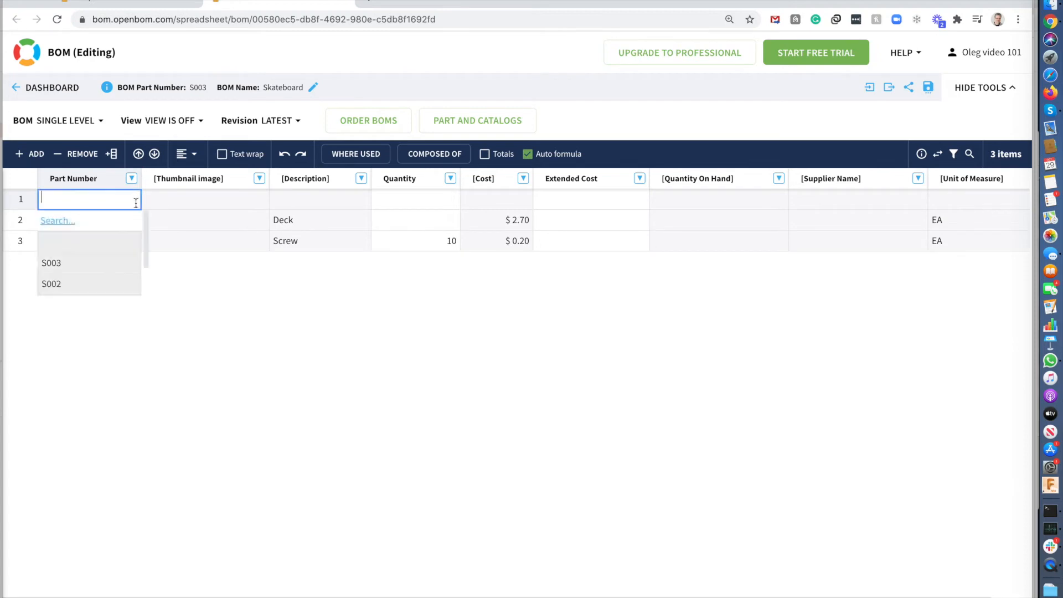
pyautogui.click(58, 220)
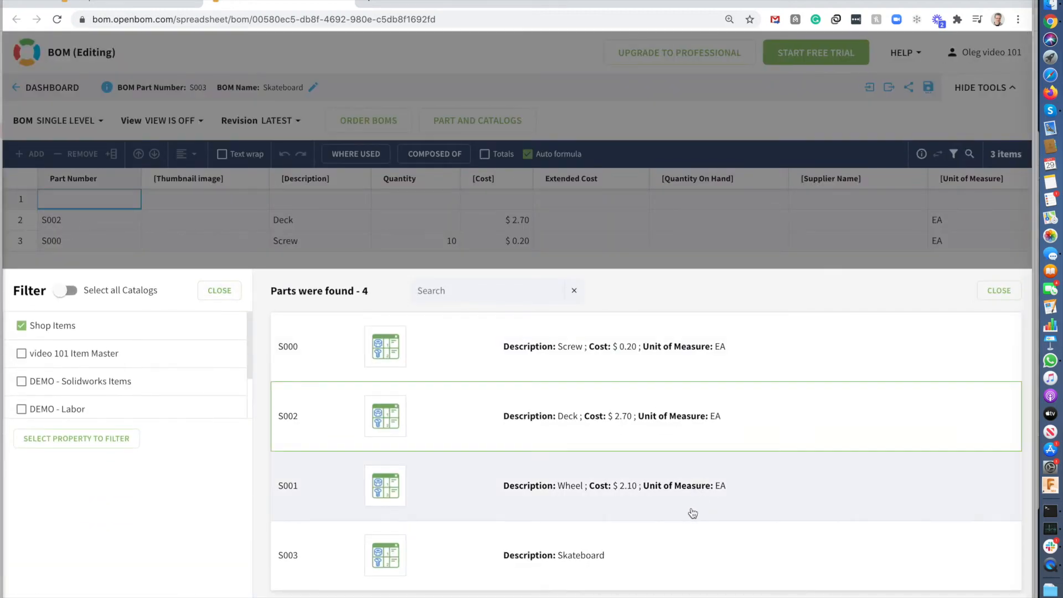
pyautogui.click(475, 485)
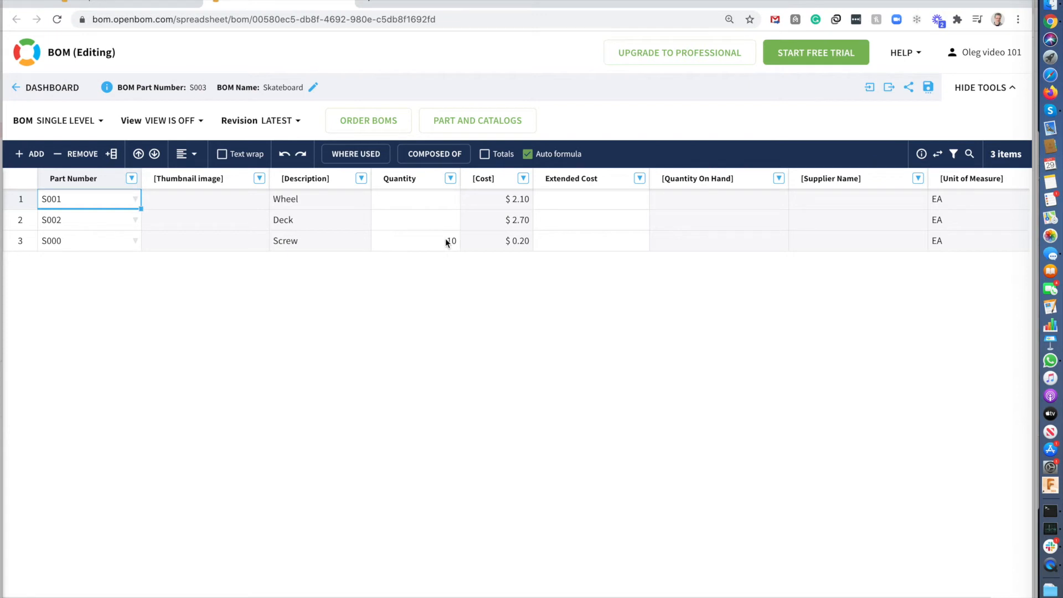
# Enter a quantity of 1 in the first row's Quantity cell
pyautogui.click(414, 199)
pyautogui.write('4')
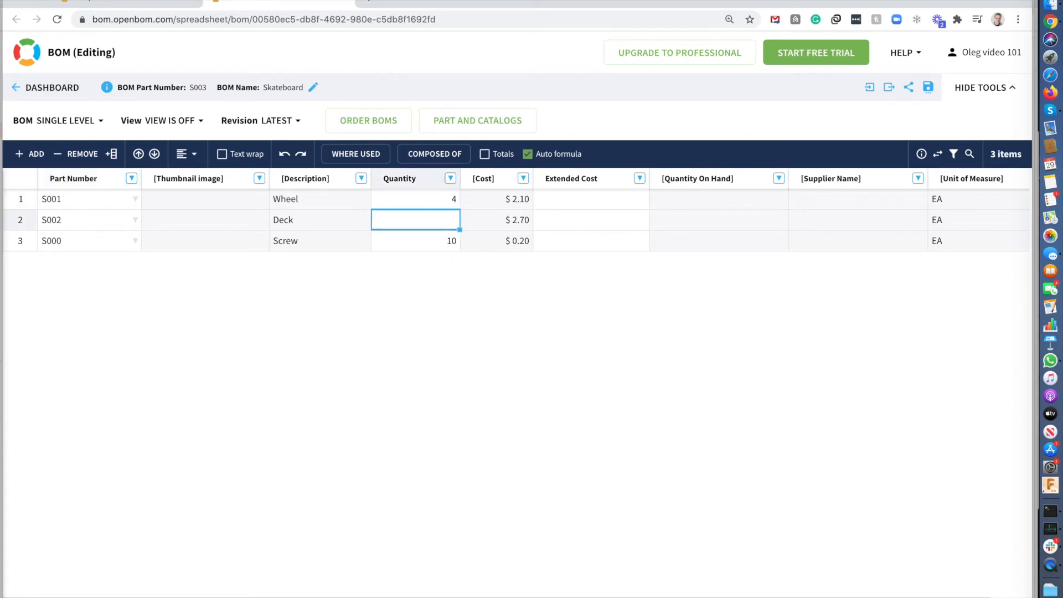
pyautogui.write('1')
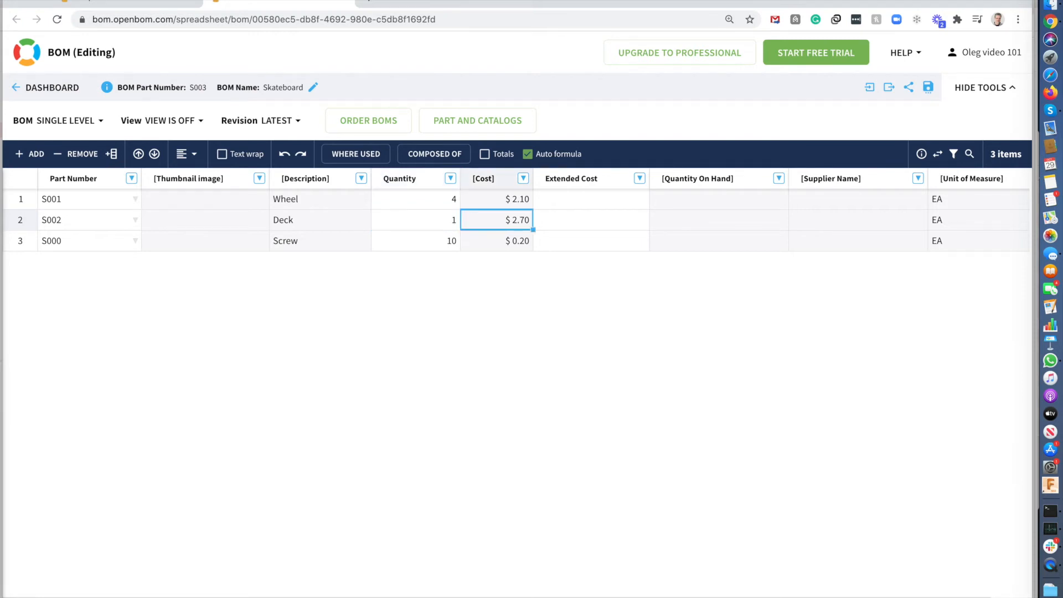
pyautogui.moveTo(487, 271)
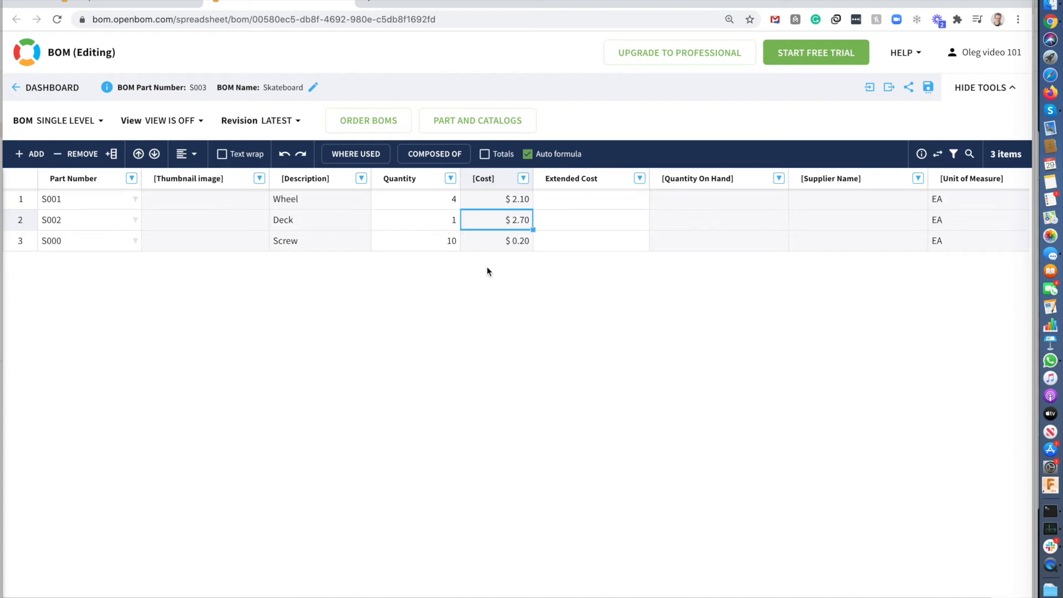
pyautogui.moveTo(591, 201)
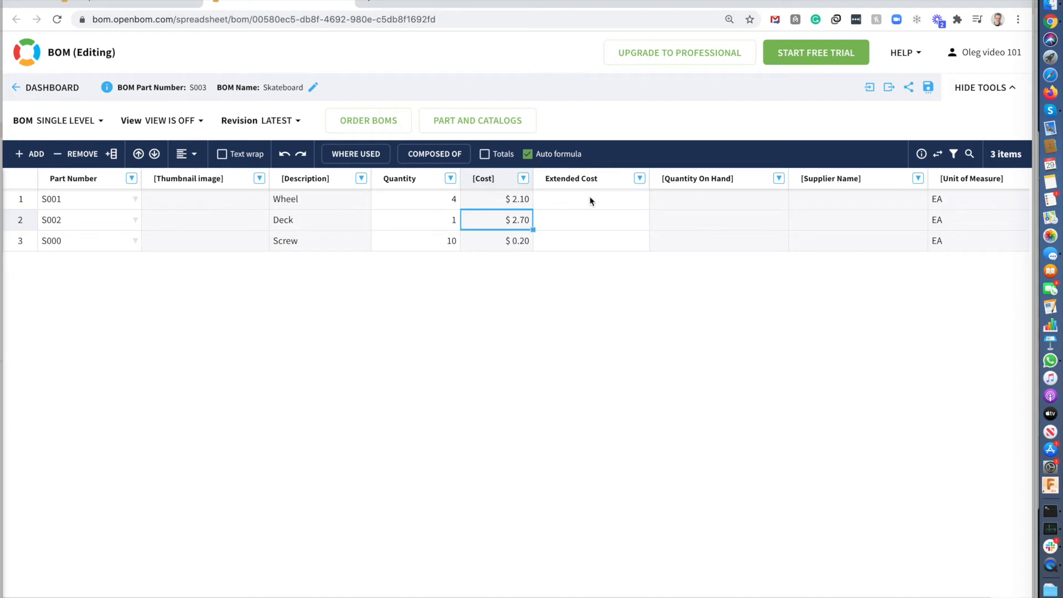
pyautogui.rightClick(590, 199)
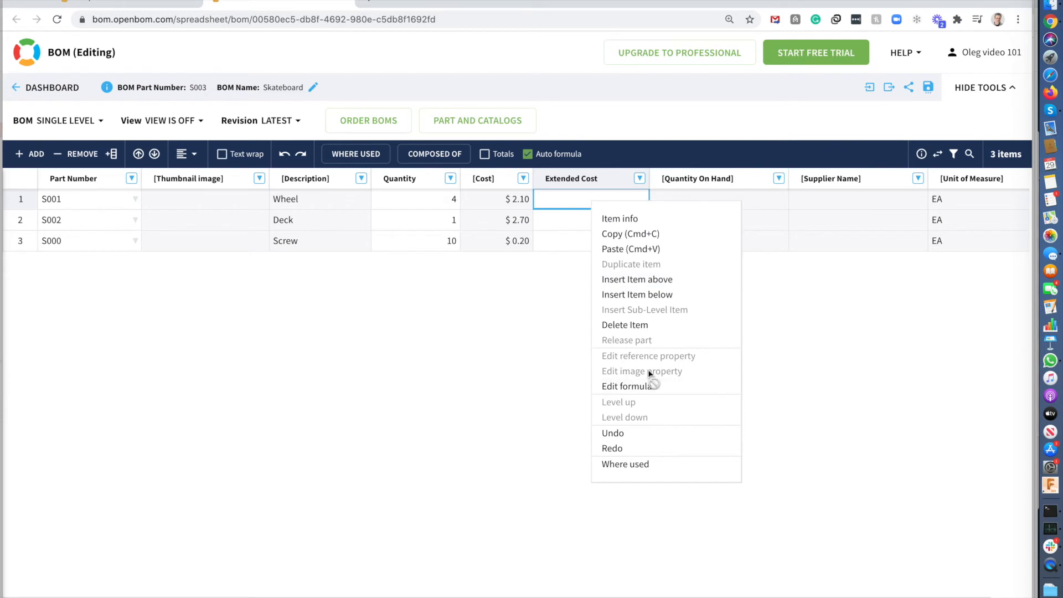
pyautogui.click(628, 386)
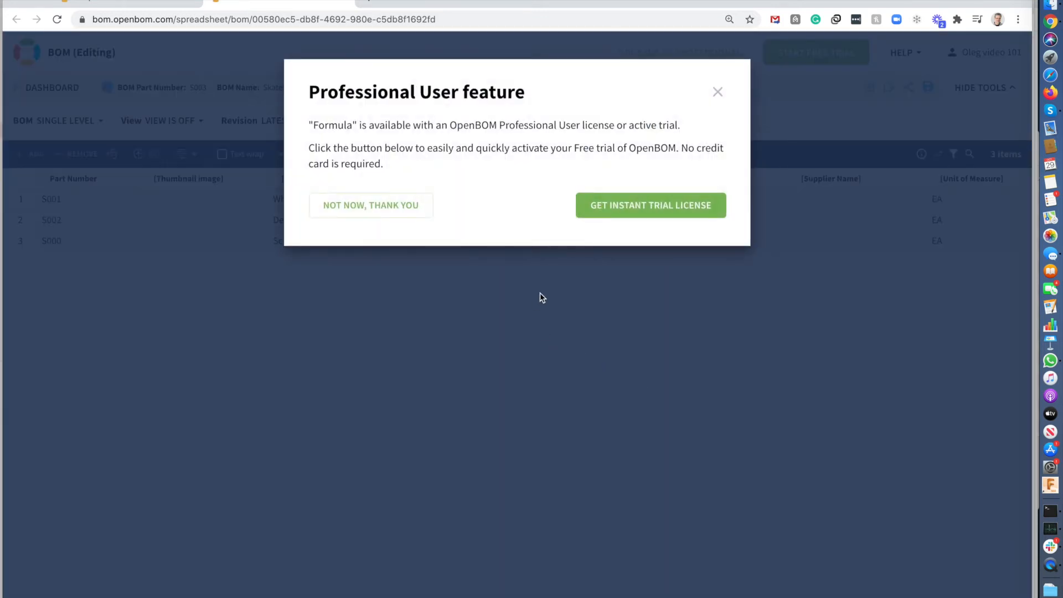
pyautogui.click(717, 91)
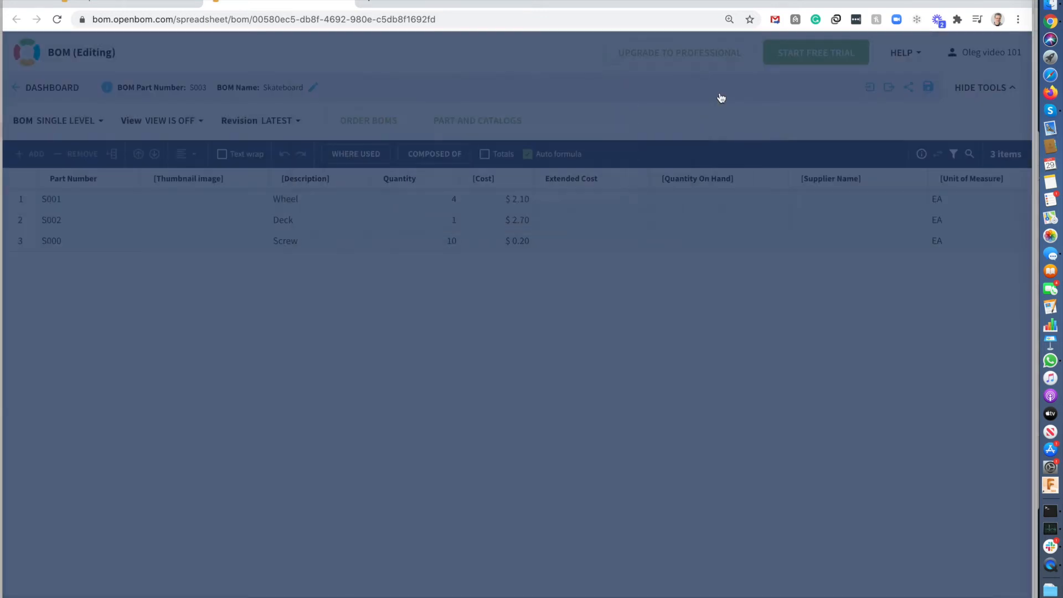
pyautogui.click(590, 199)
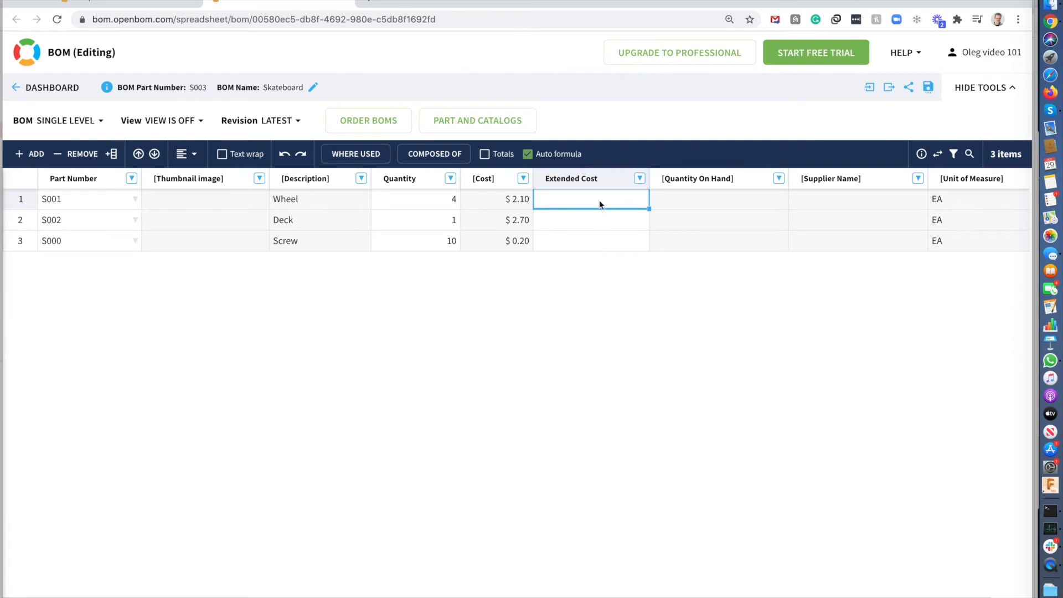
pyautogui.moveTo(816, 52)
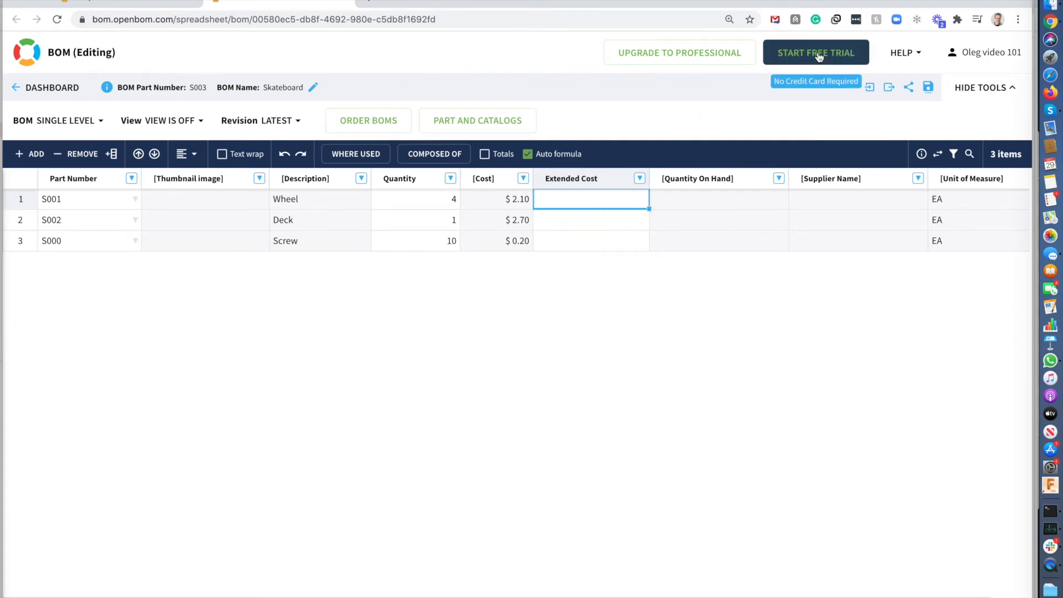
# Start a Professional User free trial with company name 'Openb', accepting the terms
pyautogui.click(815, 52)
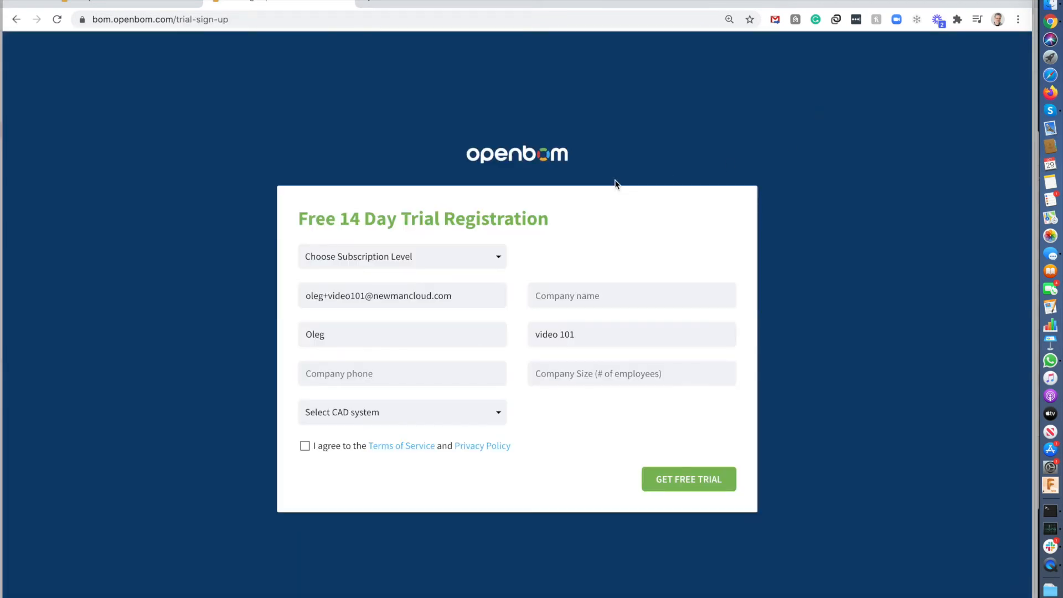
pyautogui.click(630, 295)
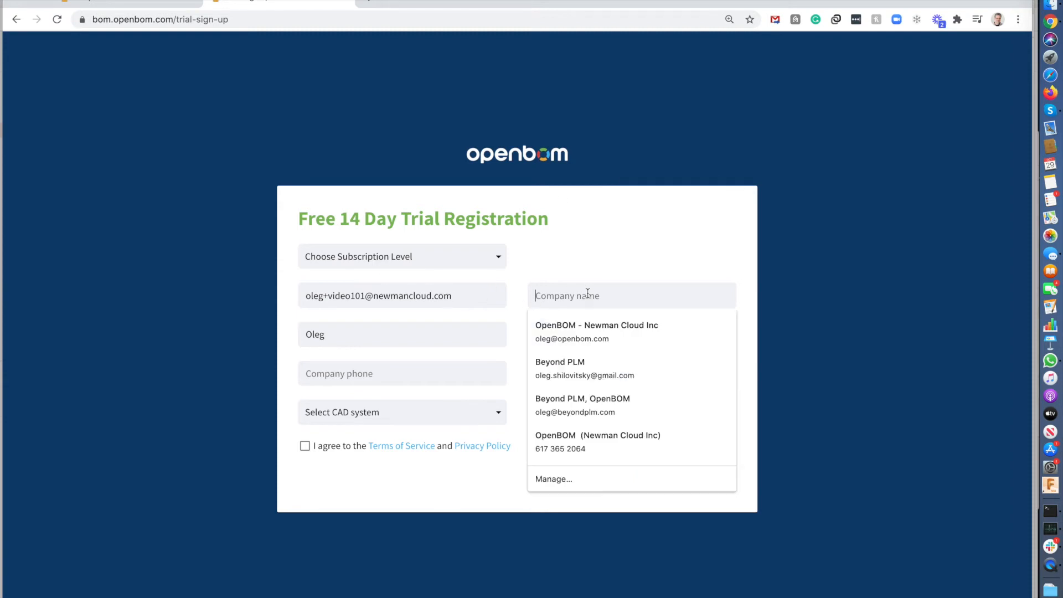
pyautogui.write('Openb')
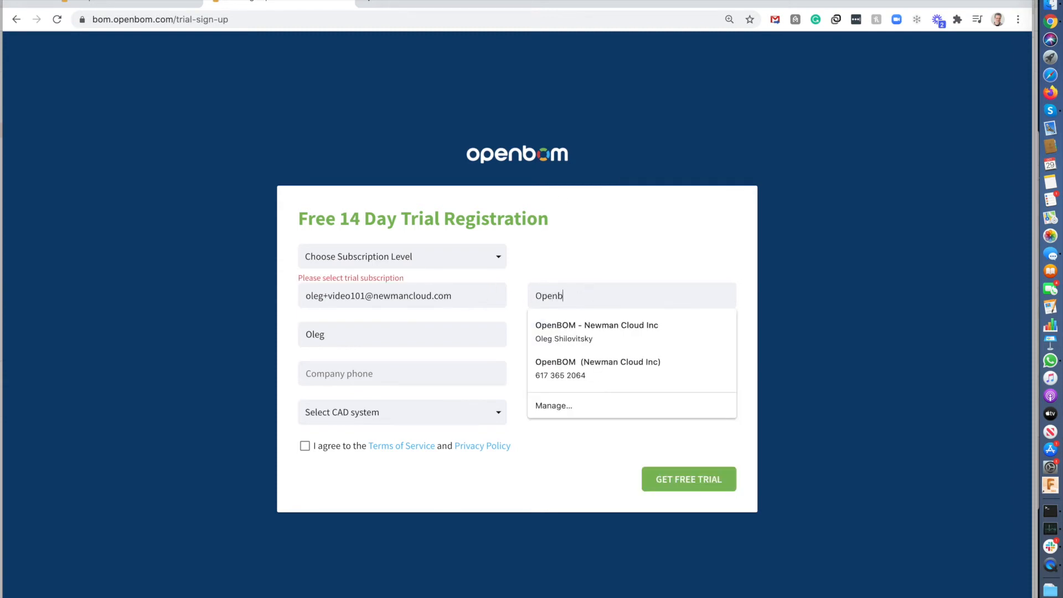
pyautogui.click(401, 256)
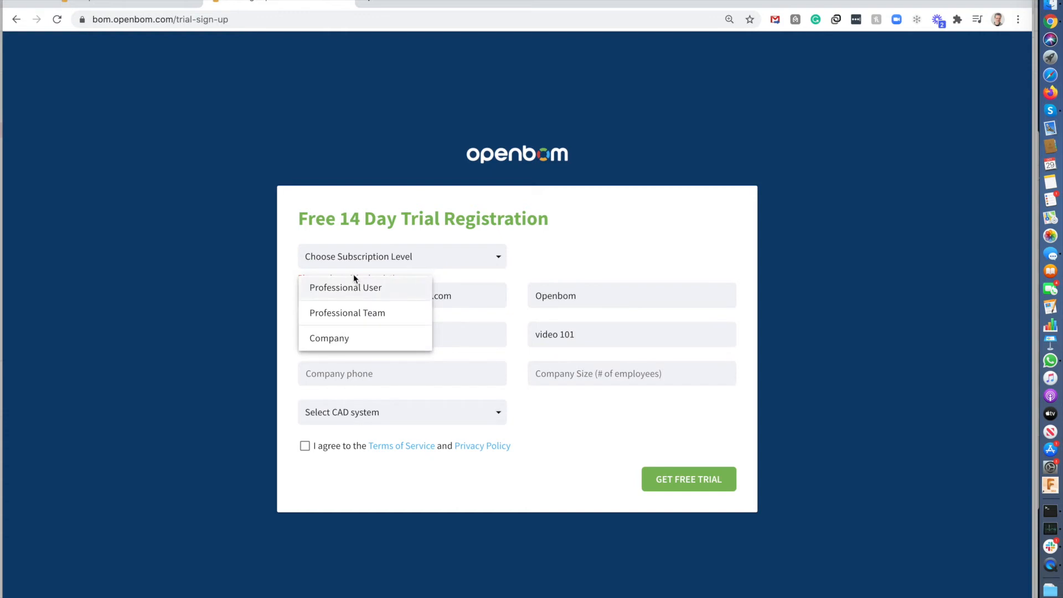
pyautogui.click(345, 287)
pyautogui.write('912912')
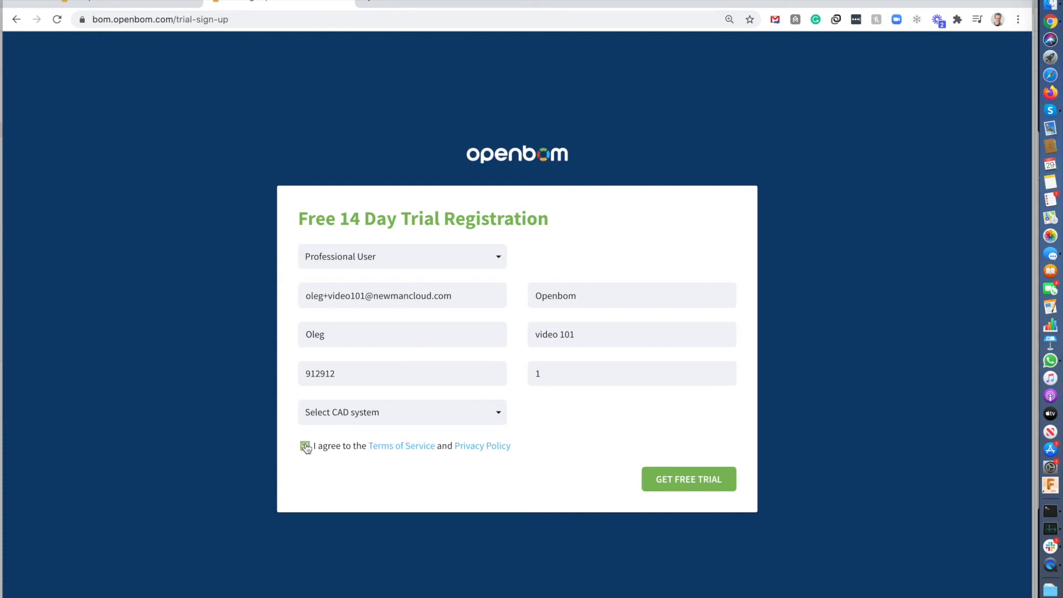
pyautogui.click(688, 478)
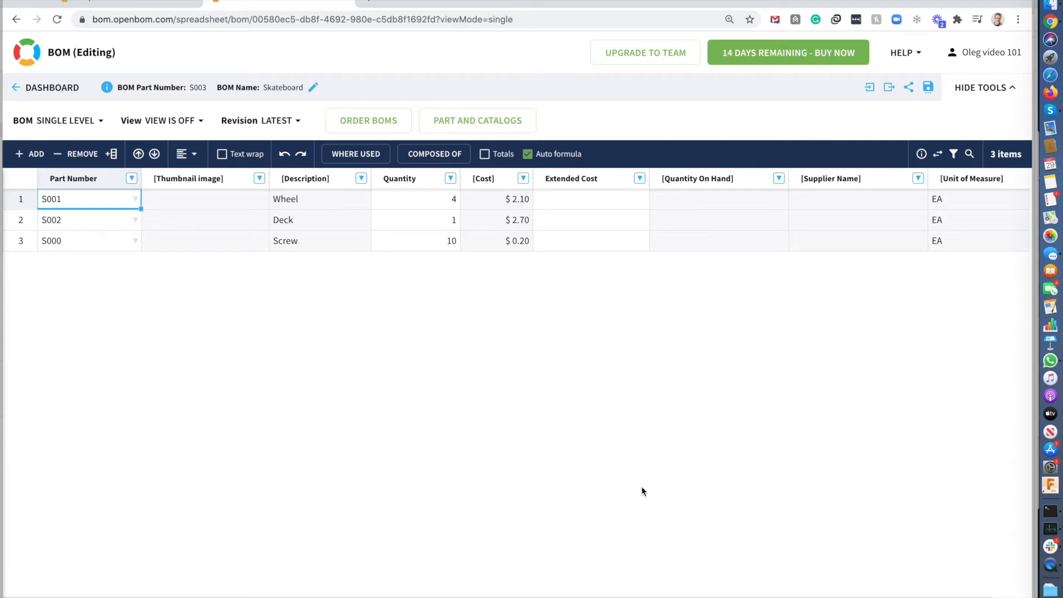
pyautogui.moveTo(565, 205)
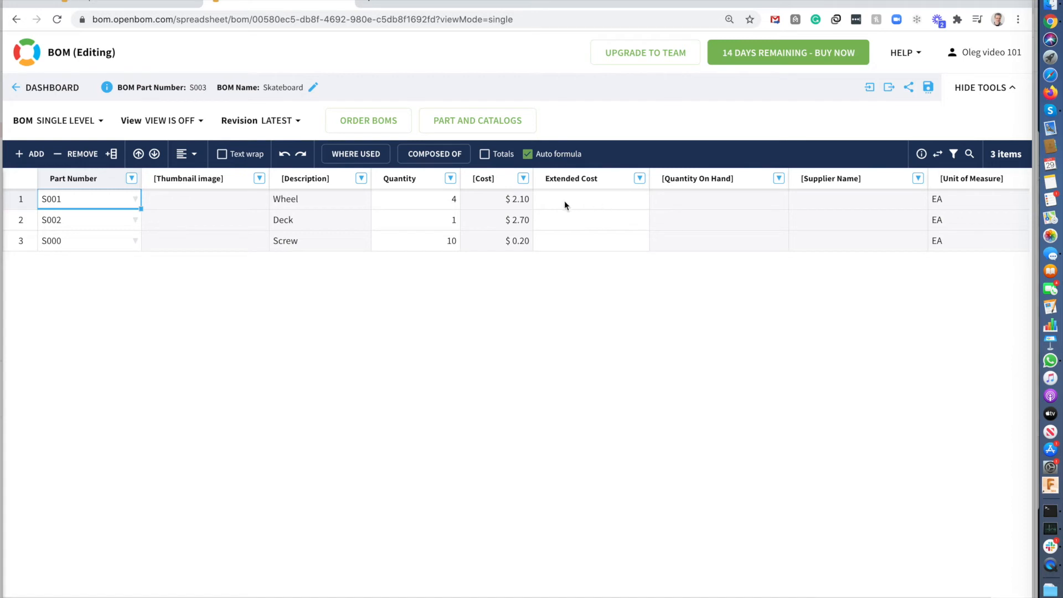
# Save an Extended Cost formula of Quantity * Cost applied to all rows
pyautogui.rightClick(589, 199)
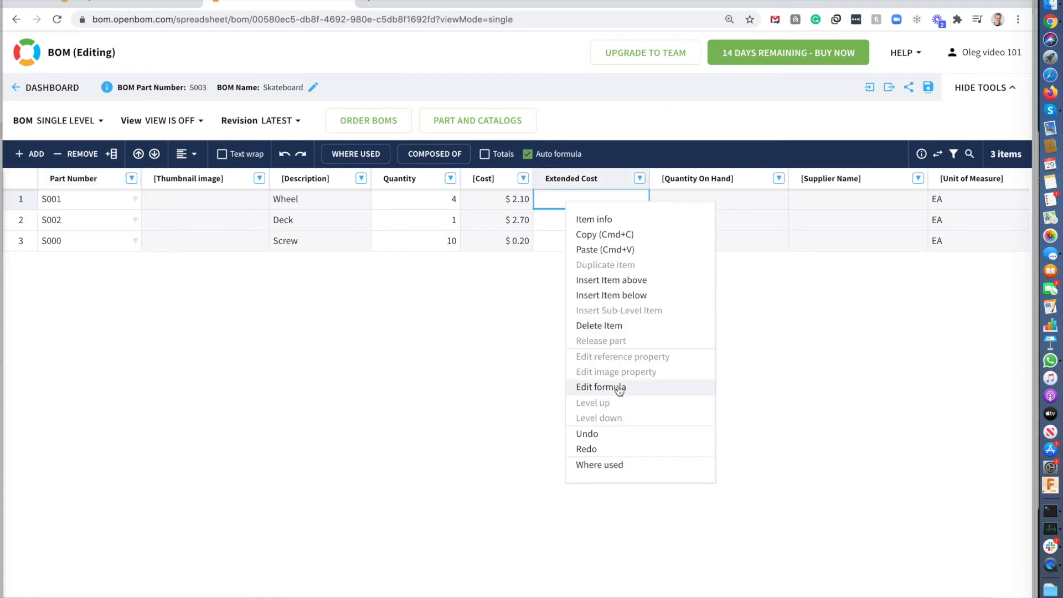
pyautogui.click(601, 387)
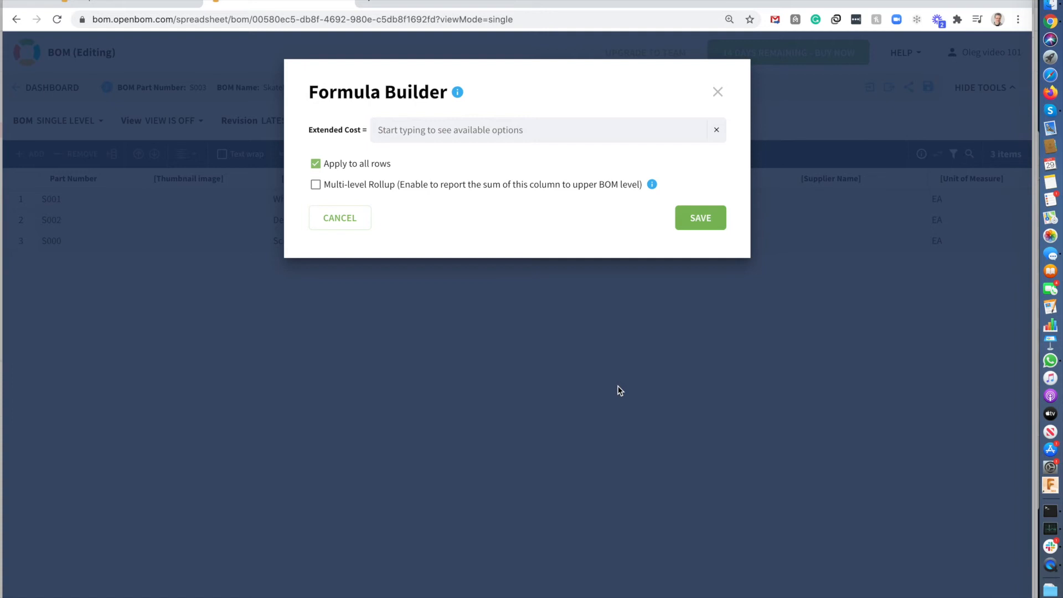
pyautogui.moveTo(426, 251)
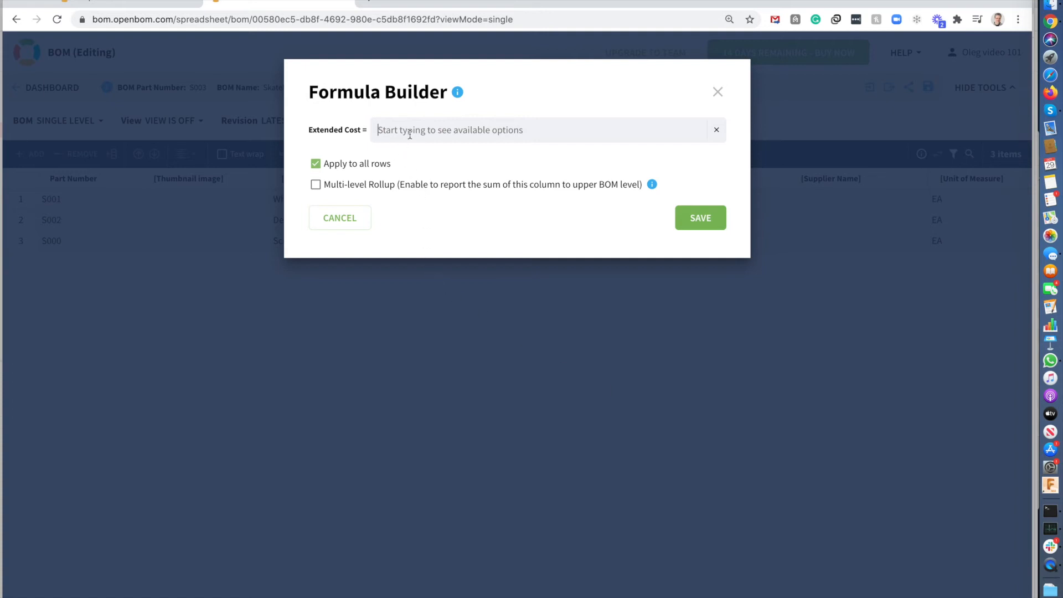
pyautogui.write('Quantity')
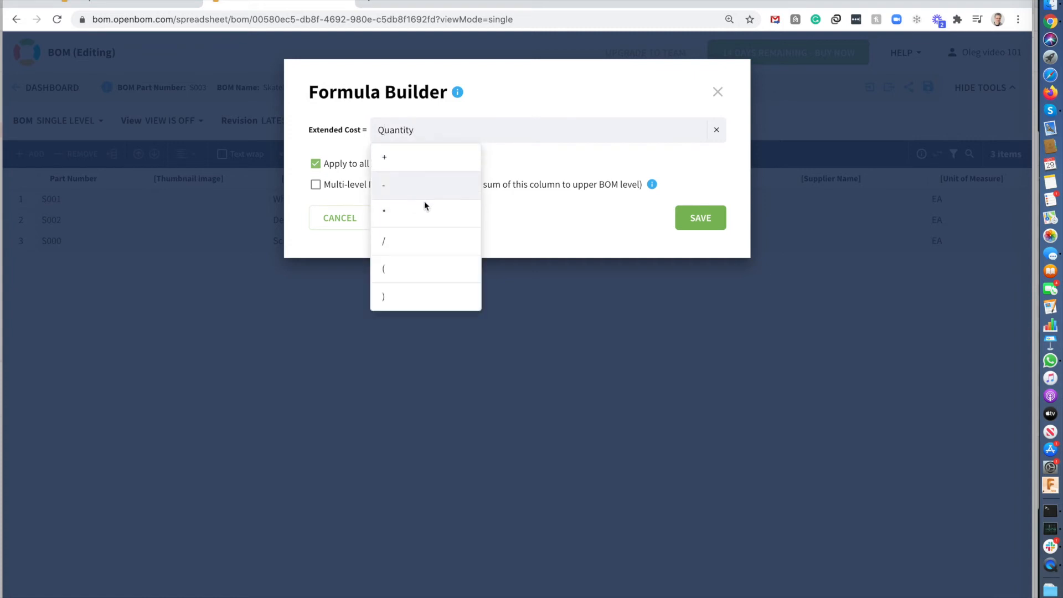
pyautogui.click(384, 210)
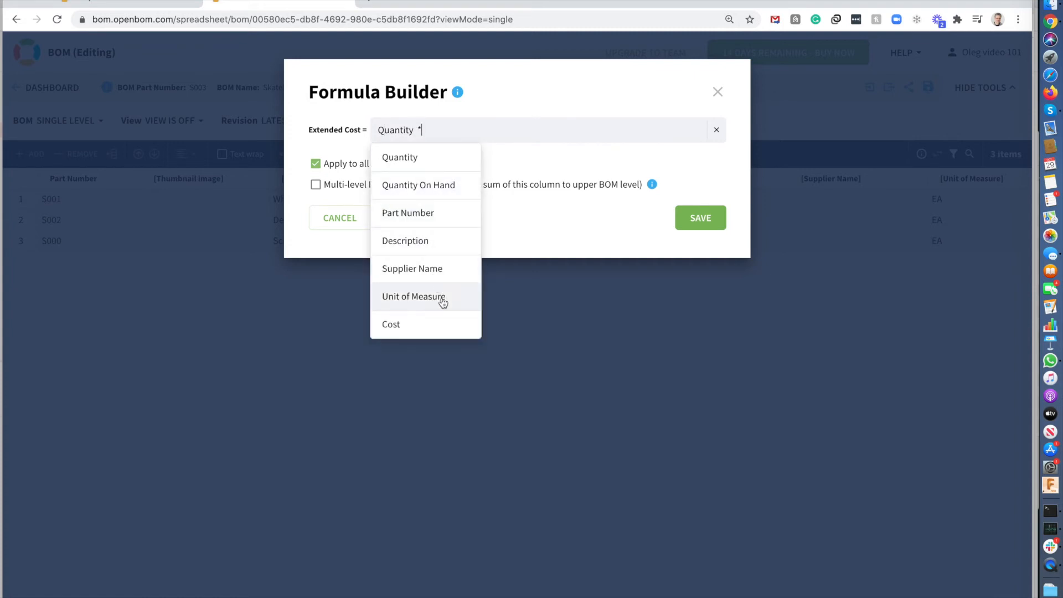
pyautogui.click(392, 323)
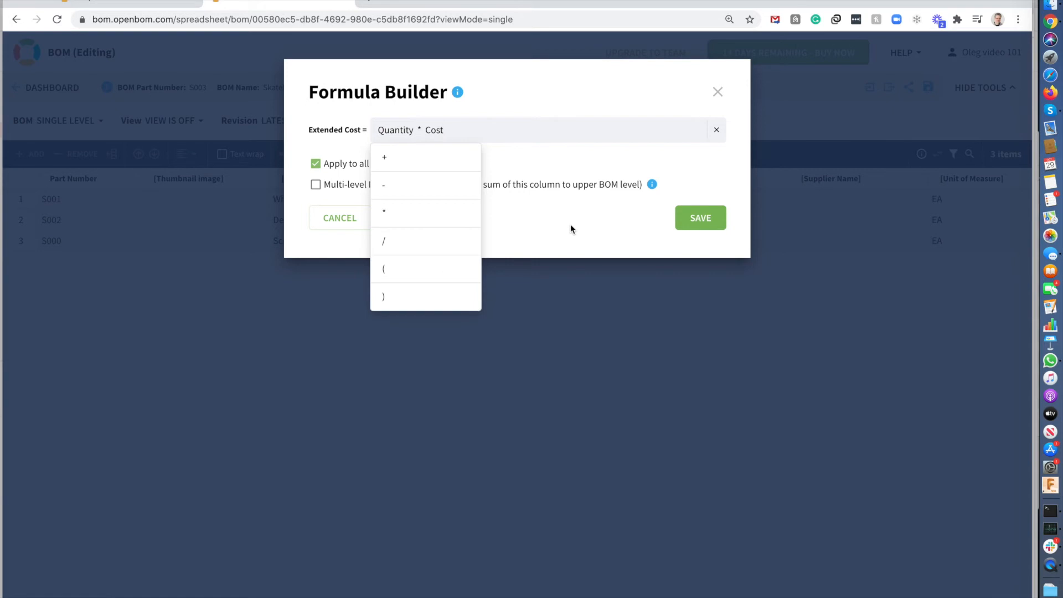
pyautogui.click(700, 217)
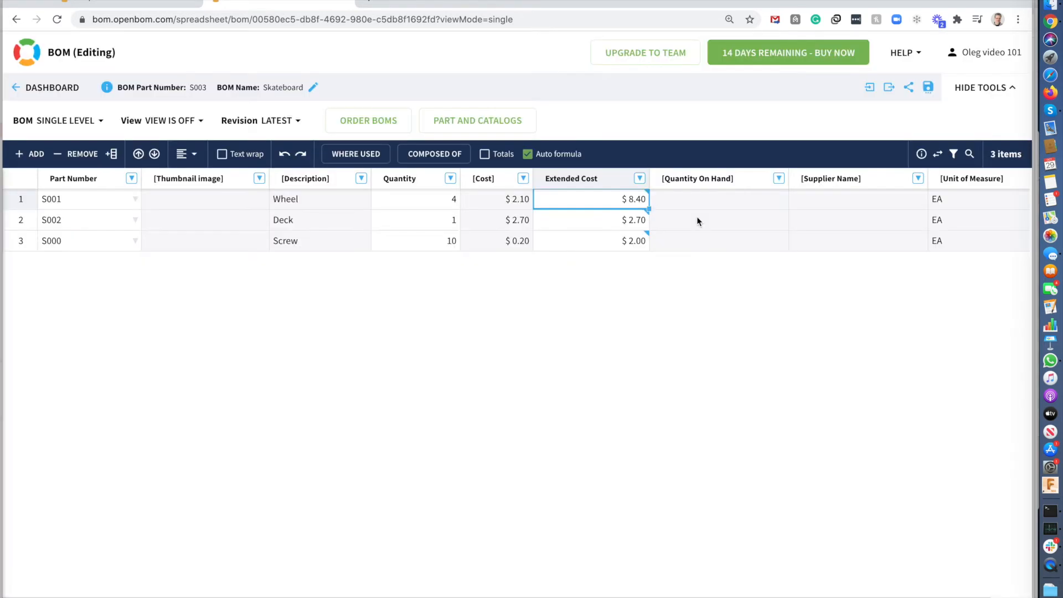
pyautogui.moveTo(600, 199)
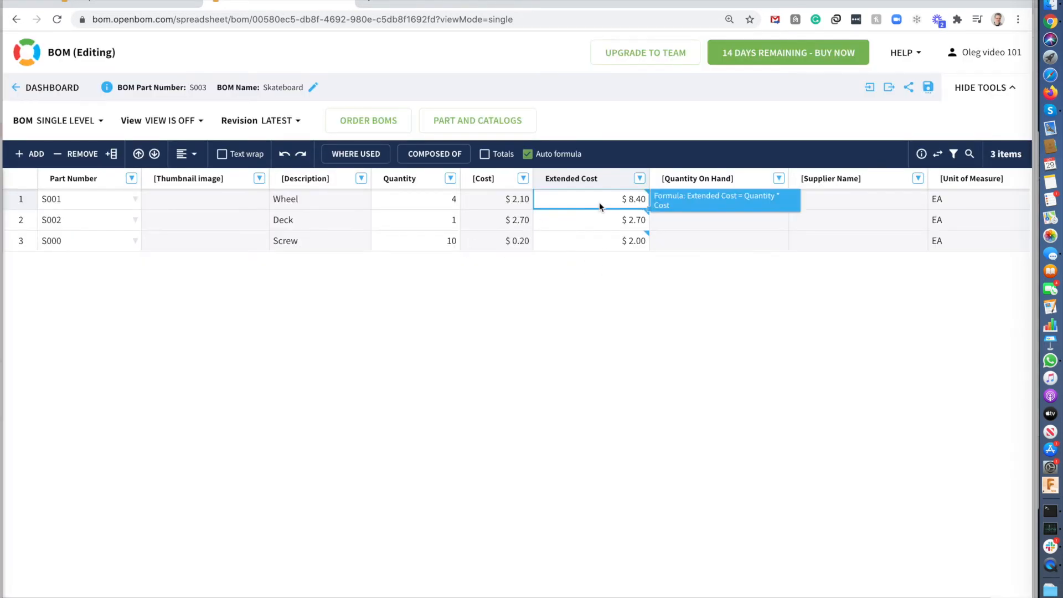
pyautogui.moveTo(622, 352)
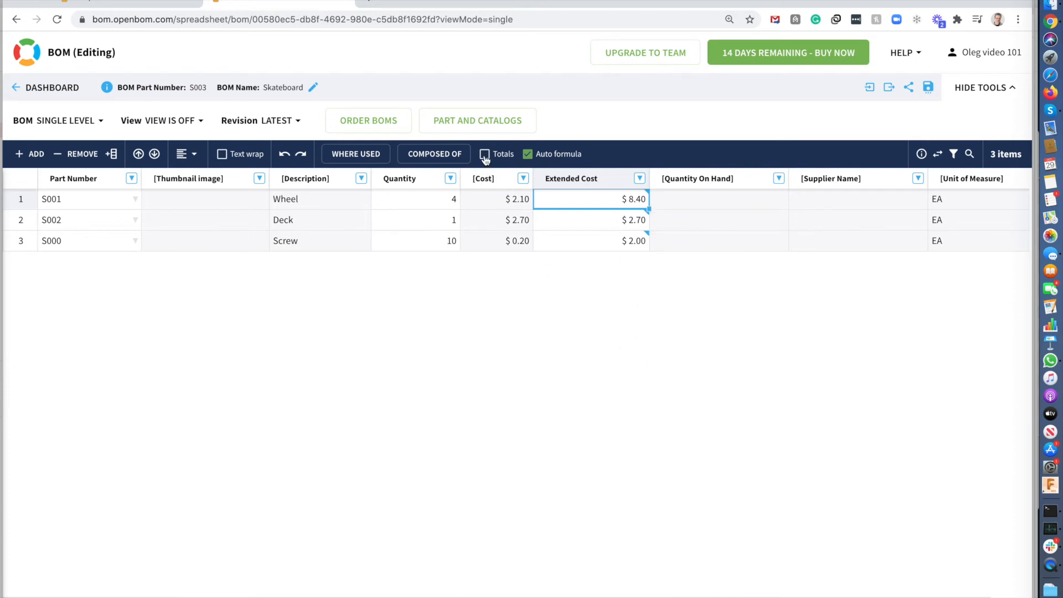
# Turn on the Totals row so Extended Cost sums to $13.10
pyautogui.click(484, 154)
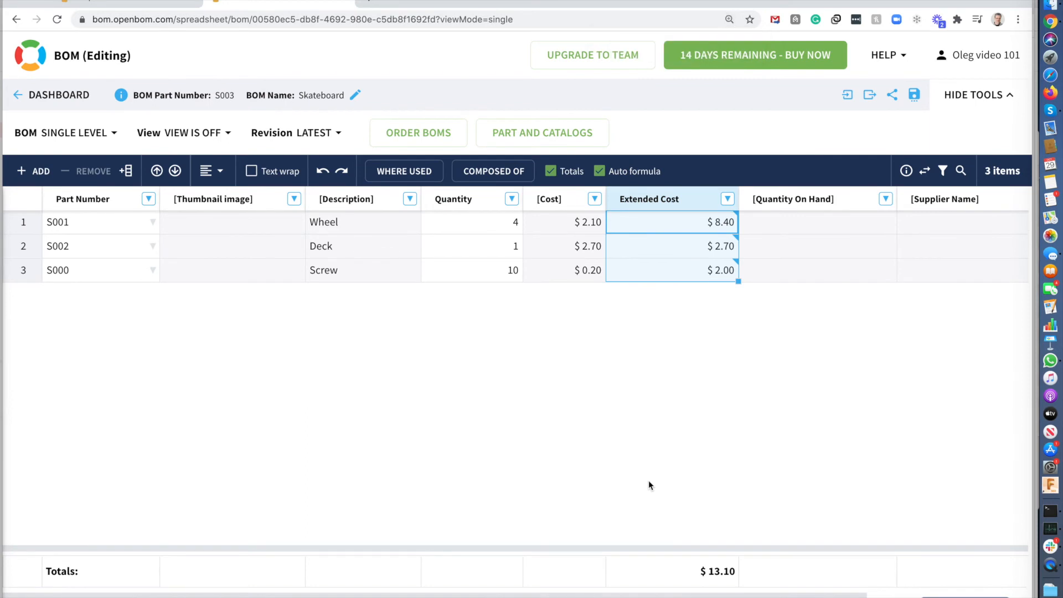
pyautogui.moveTo(292, 442)
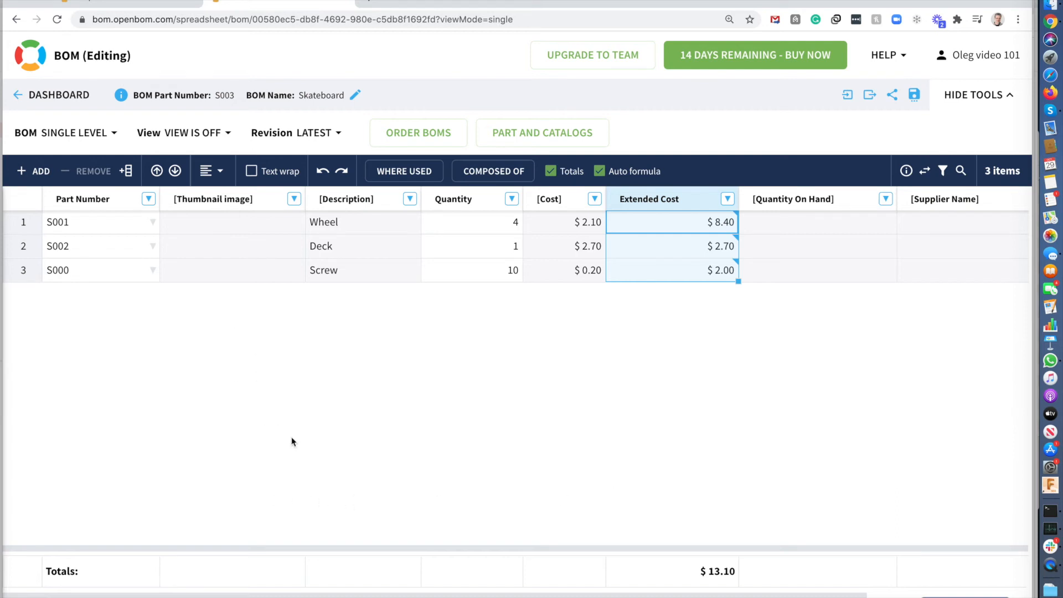
# Select the Deck's Thumbnail image cell in the catalog
pyautogui.click(232, 245)
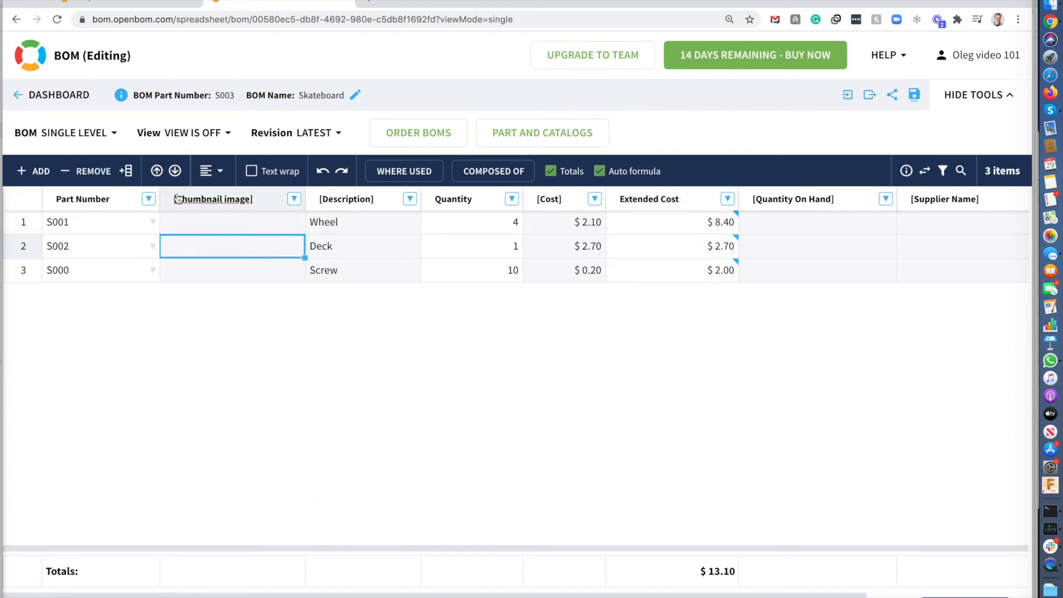
pyautogui.moveTo(543, 405)
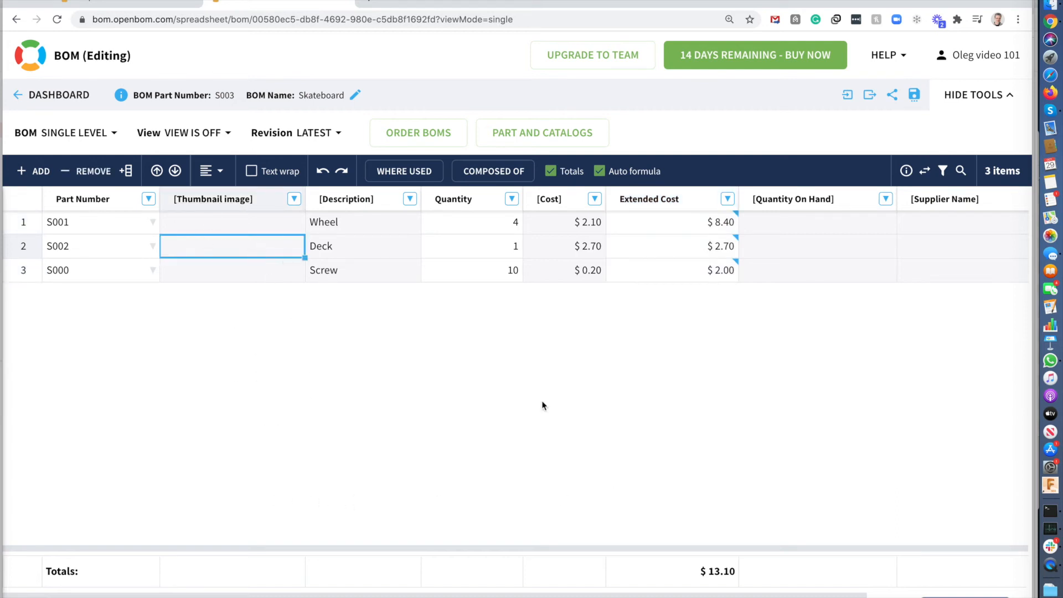
pyautogui.moveTo(634, 383)
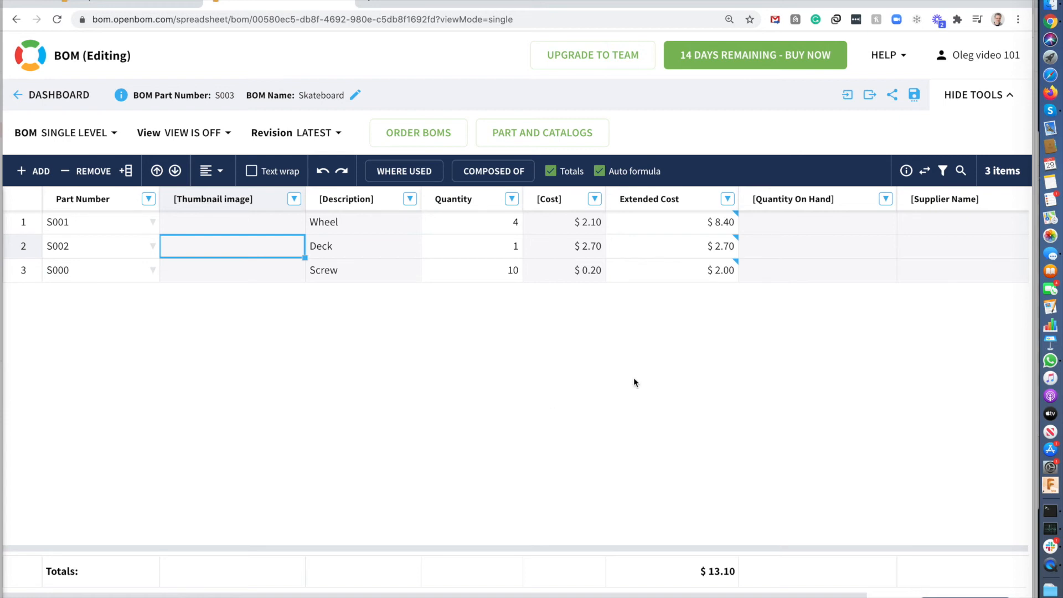
pyautogui.moveTo(854, 240)
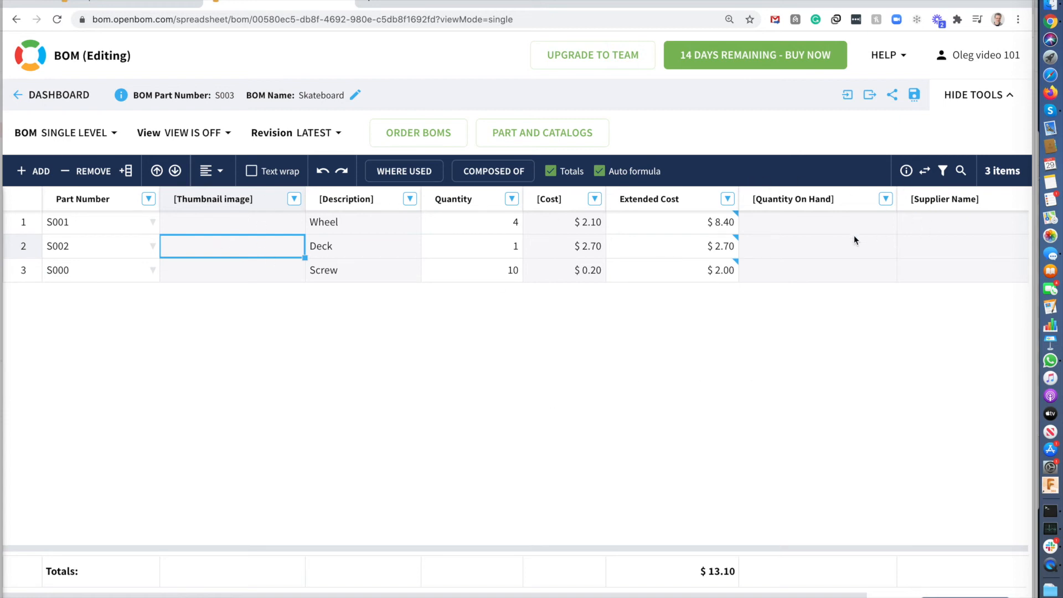
pyautogui.moveTo(917, 202)
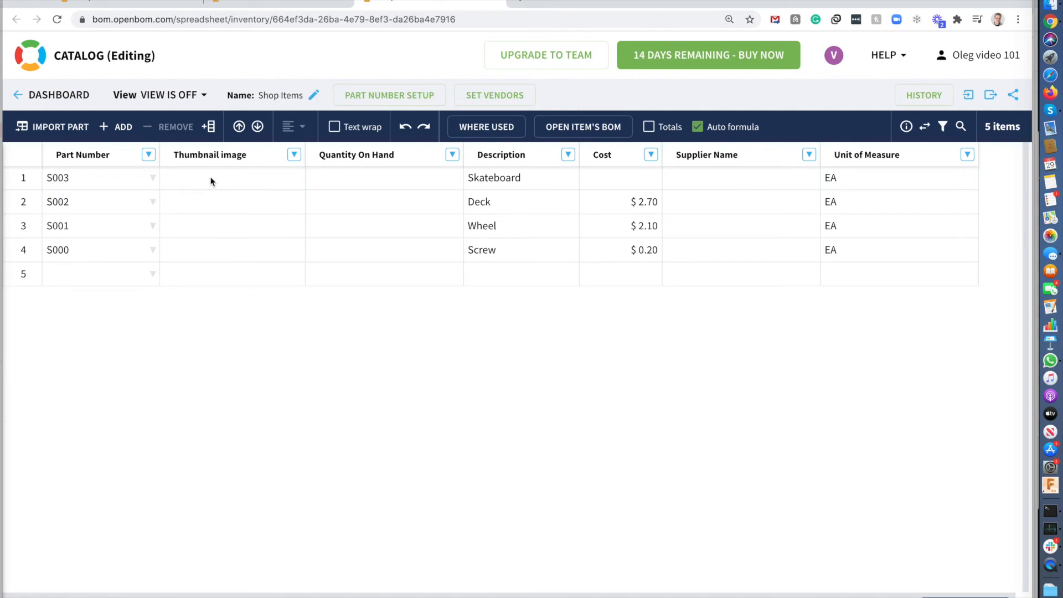
pyautogui.click(232, 178)
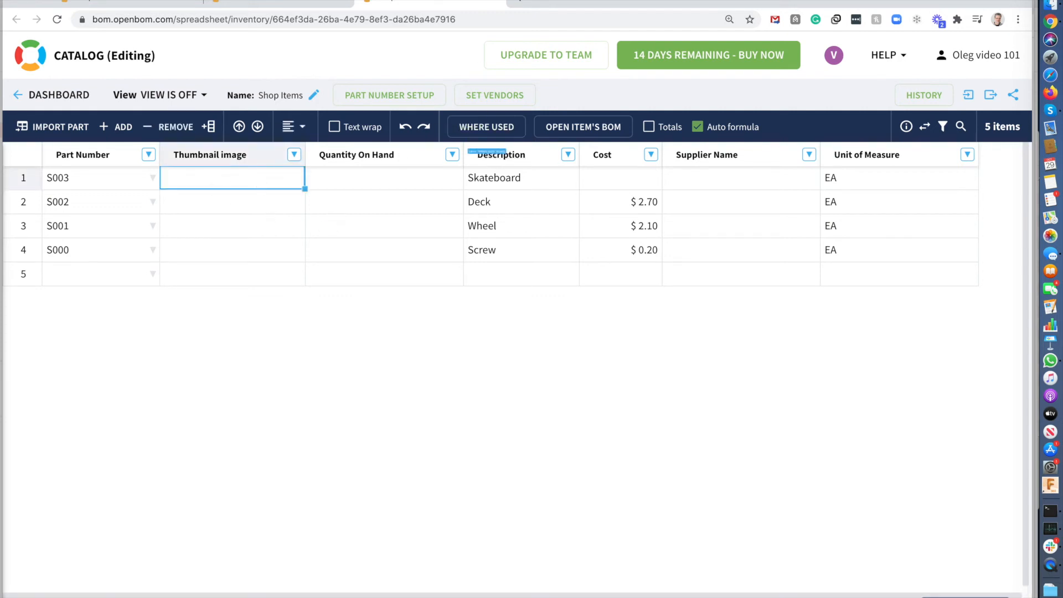
pyautogui.click(520, 177)
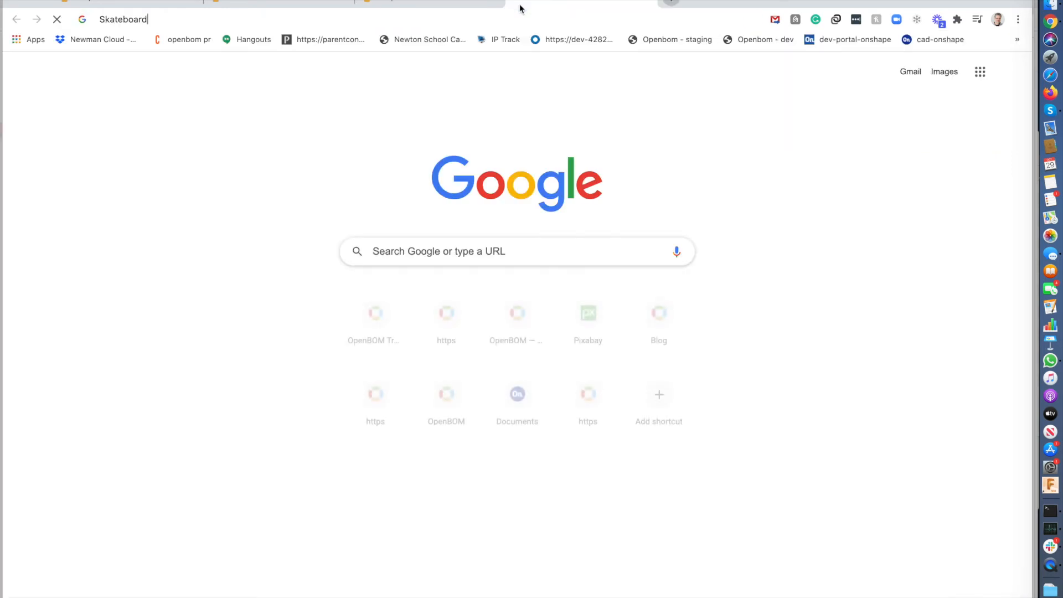
pyautogui.press('Return')
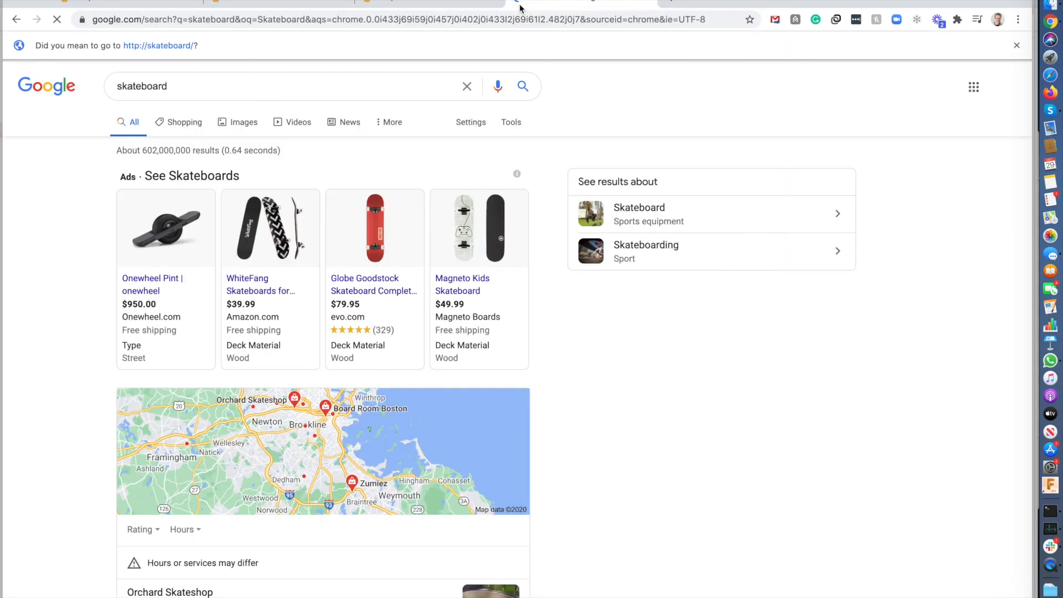
pyautogui.scroll(-3)
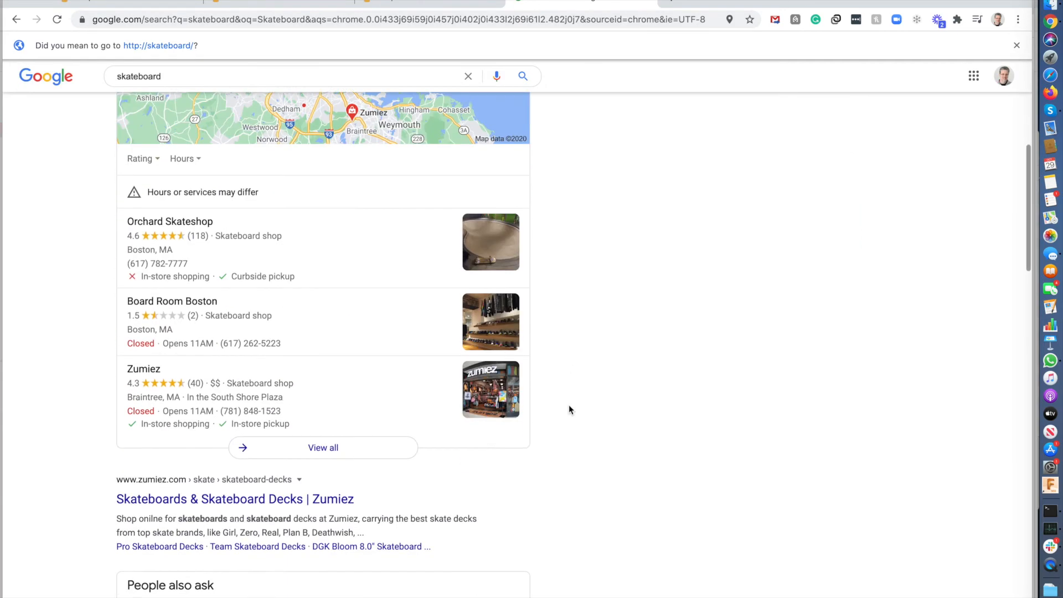
pyautogui.scroll(3)
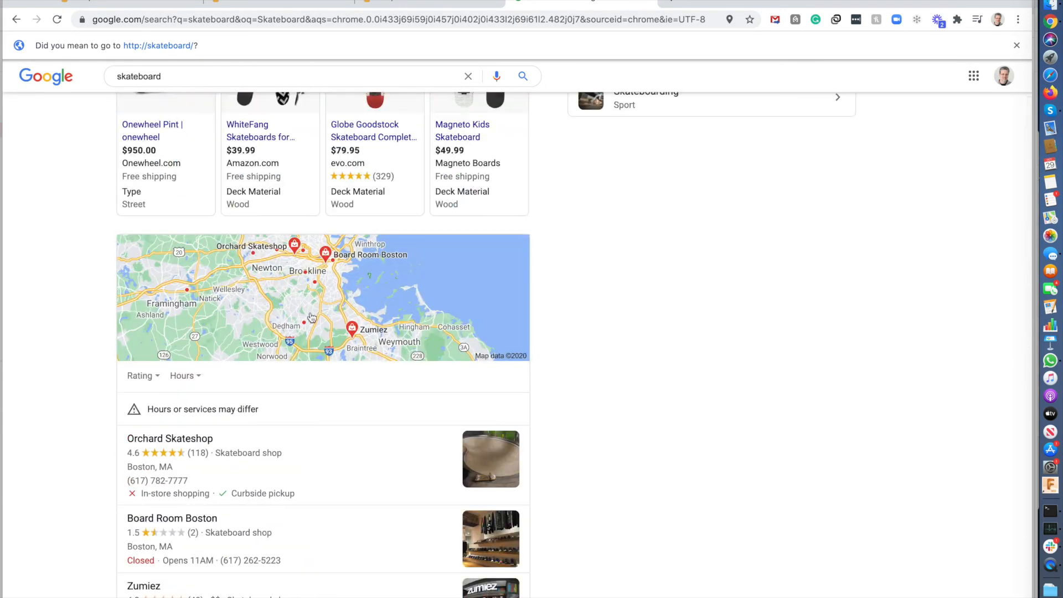
pyautogui.scroll(3)
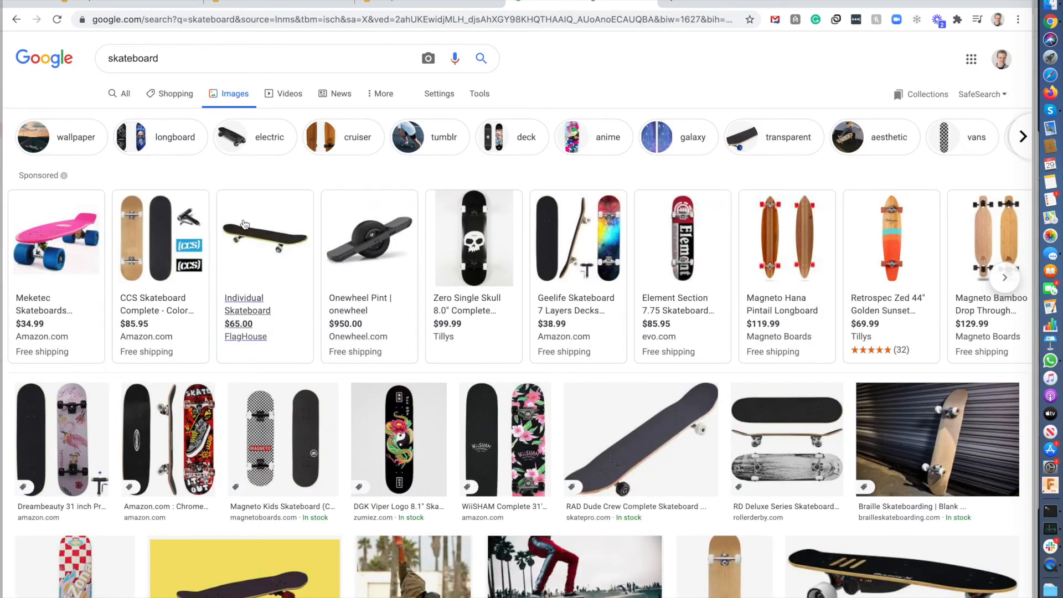
pyautogui.moveTo(481, 240)
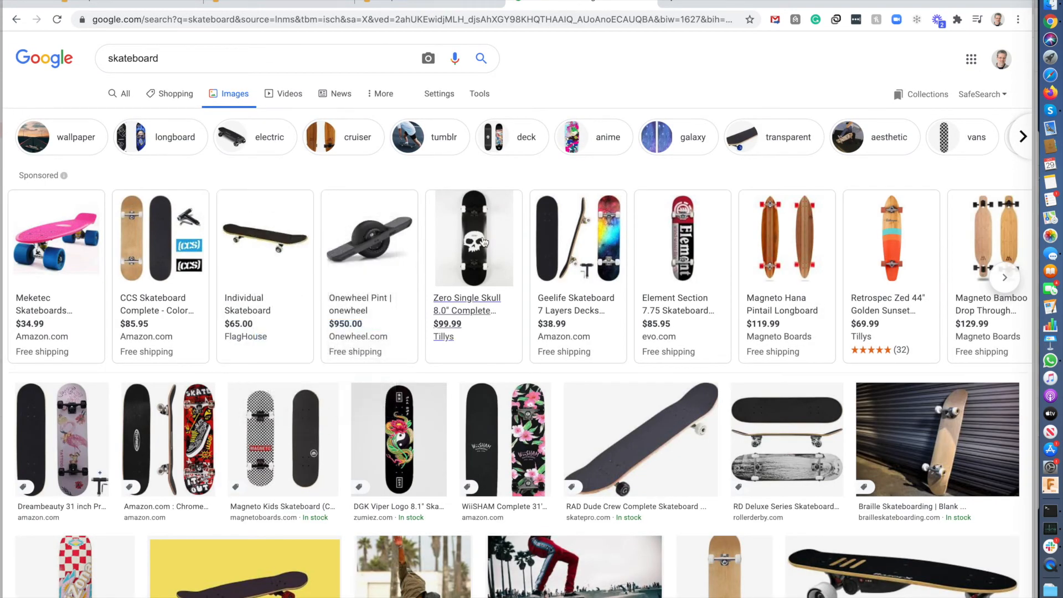
pyautogui.click(278, 4)
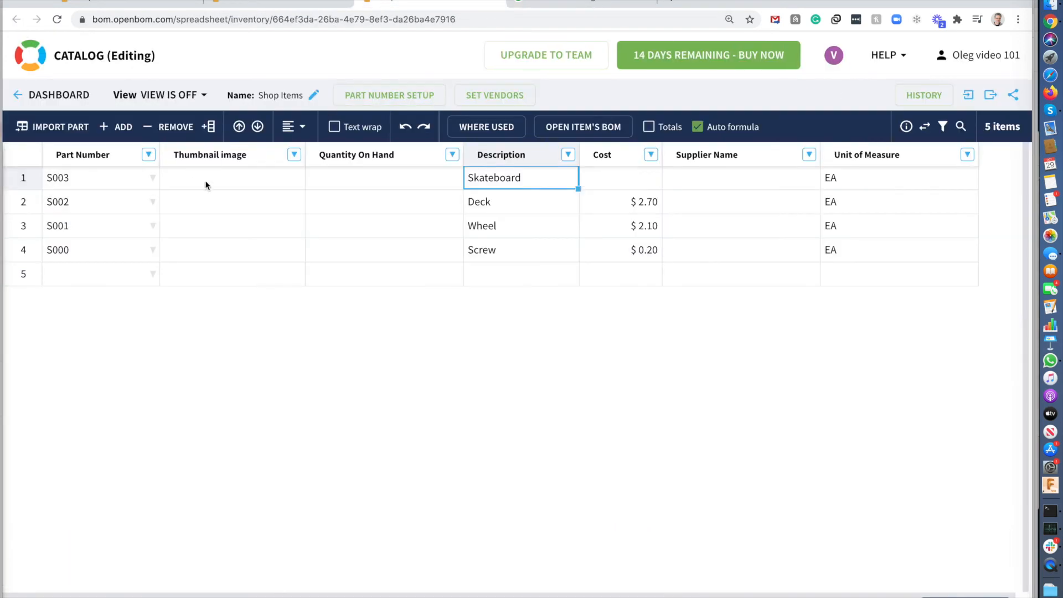
pyautogui.click(232, 178)
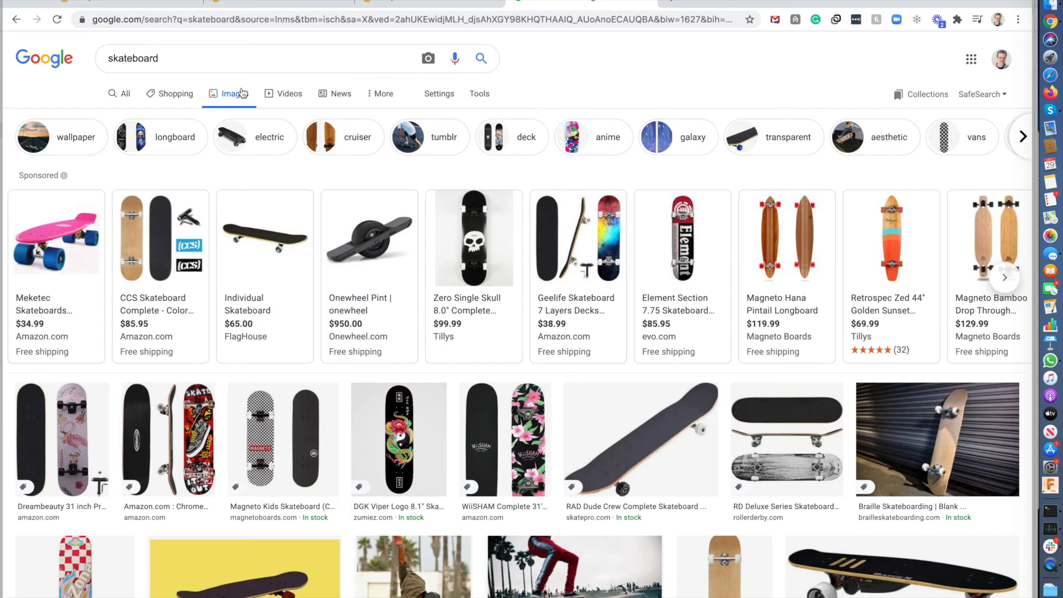
# Copy a blank skateboard deck picture from image search and return to Shop Items
pyautogui.click(525, 137)
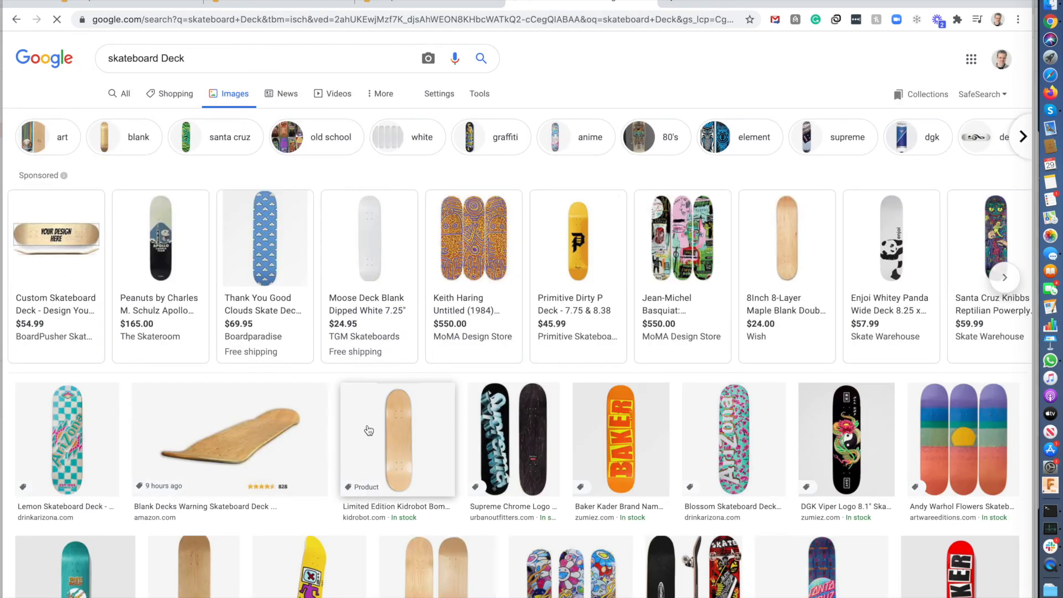
pyautogui.rightClick(230, 439)
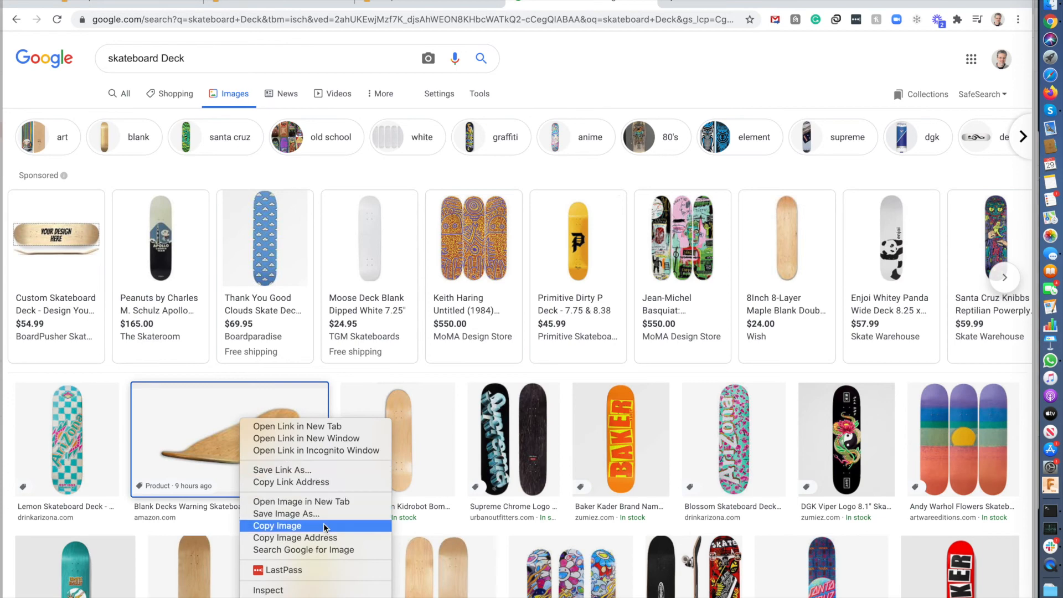
pyautogui.click(277, 525)
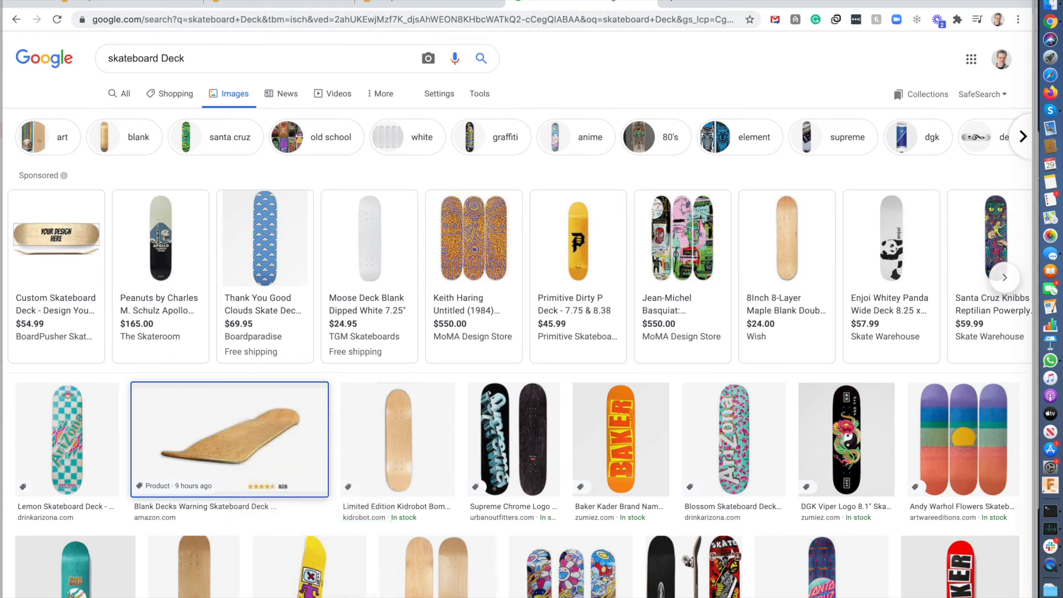
pyautogui.click(427, 5)
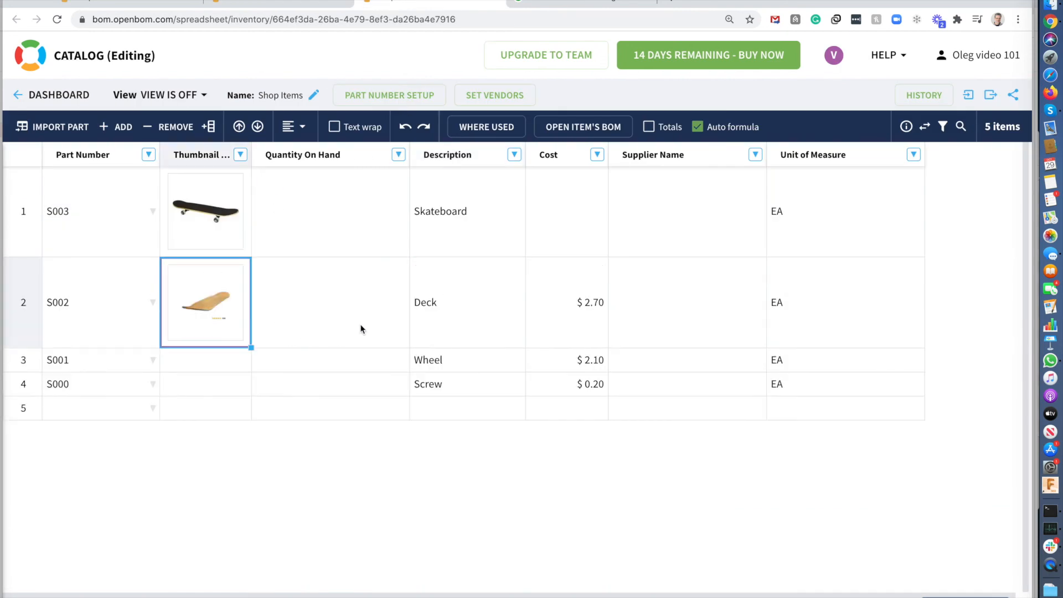
# Copy a white skateboard wheel picture and bring it into the catalog
pyautogui.click(466, 359)
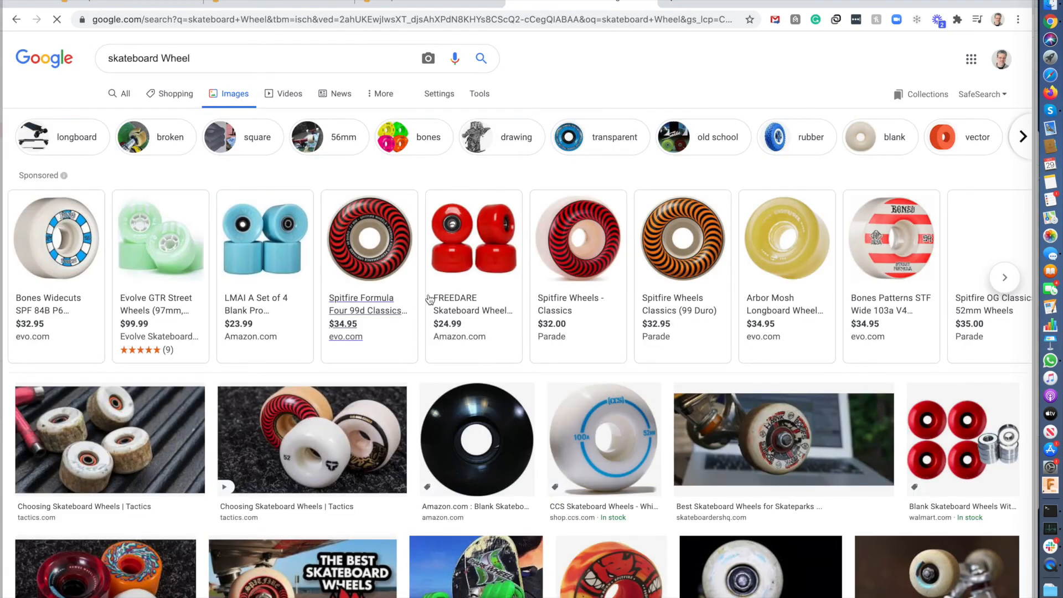
pyautogui.rightClick(603, 439)
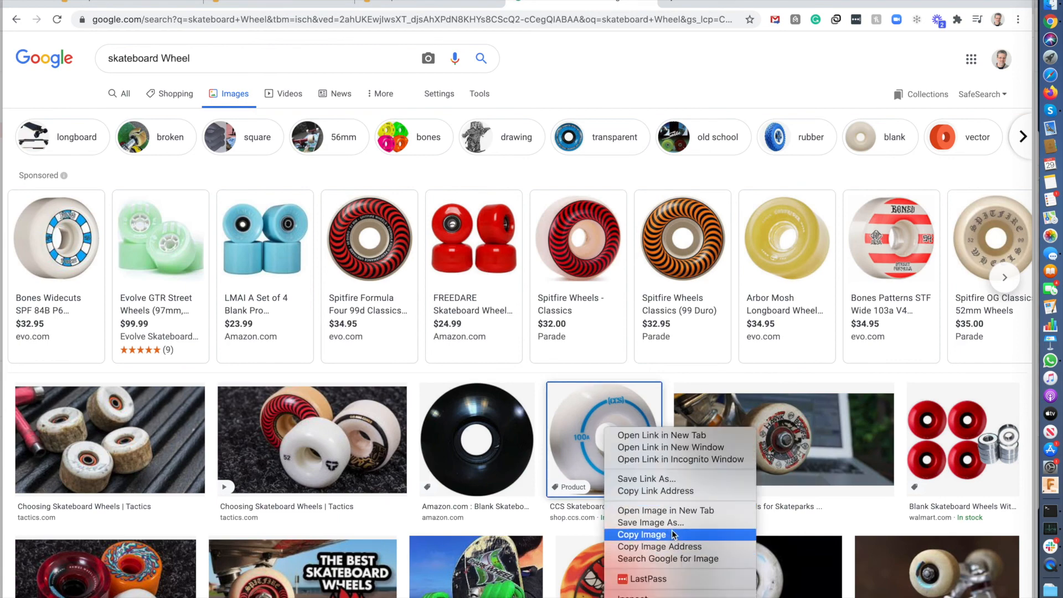
pyautogui.click(640, 535)
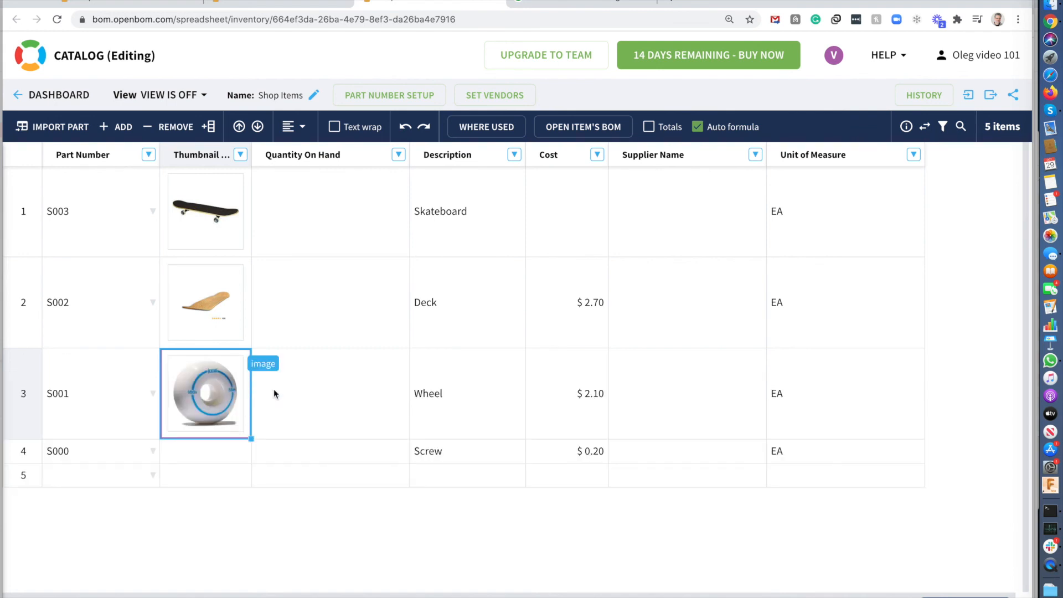
pyautogui.moveTo(217, 454)
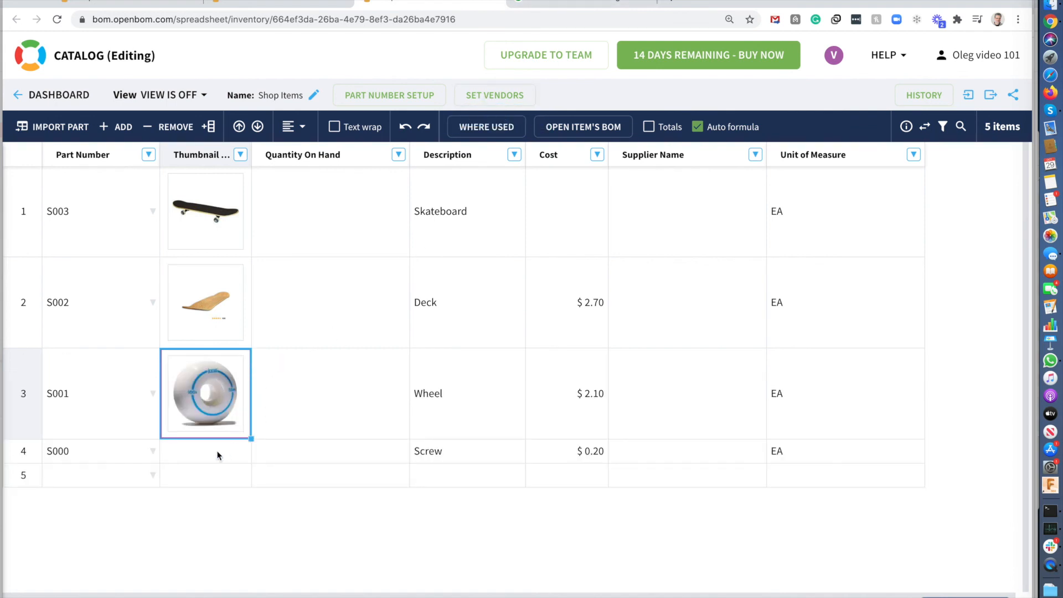
pyautogui.click(205, 450)
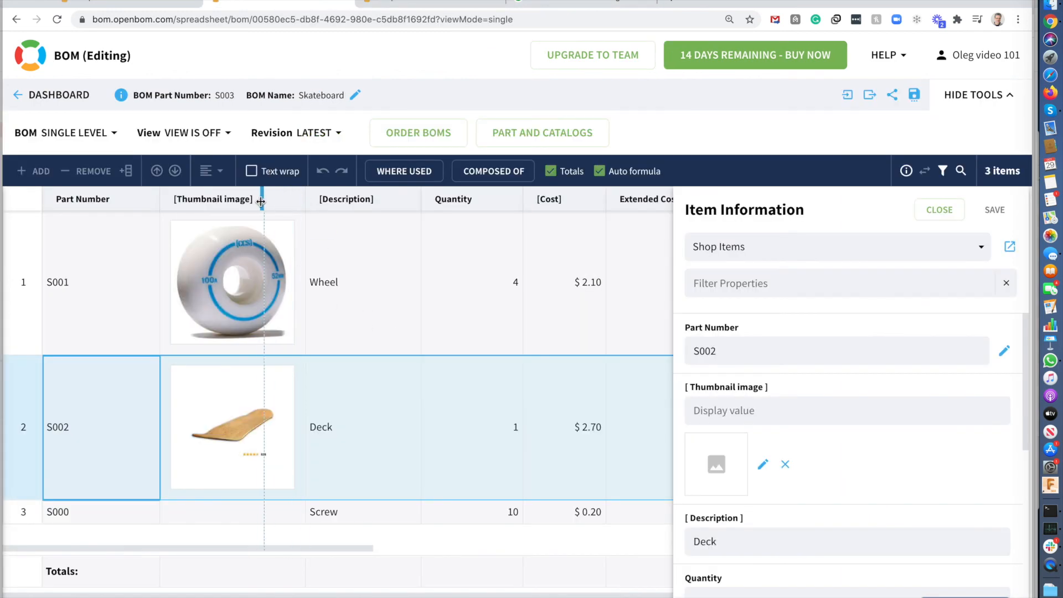
# Upload screw.jpg as the thumbnail image for Screw item S000
pyautogui.click(940, 209)
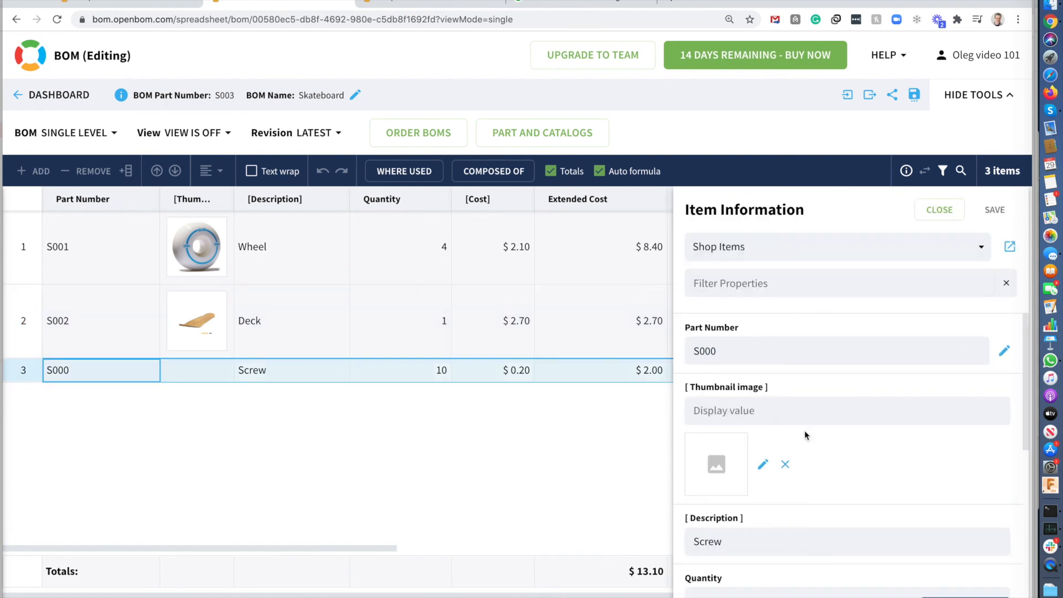
pyautogui.click(729, 19)
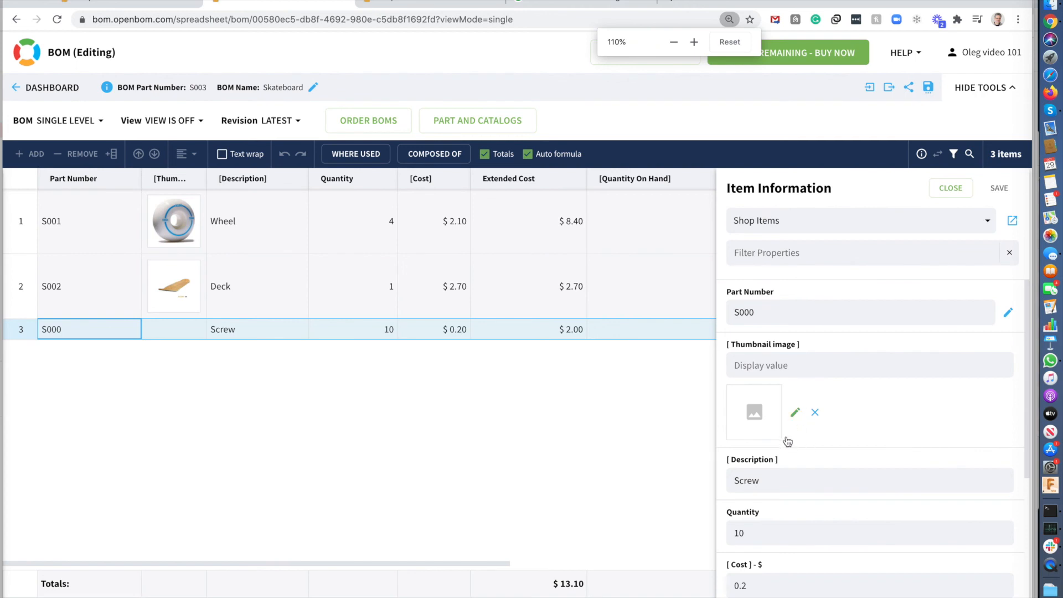
pyautogui.click(795, 412)
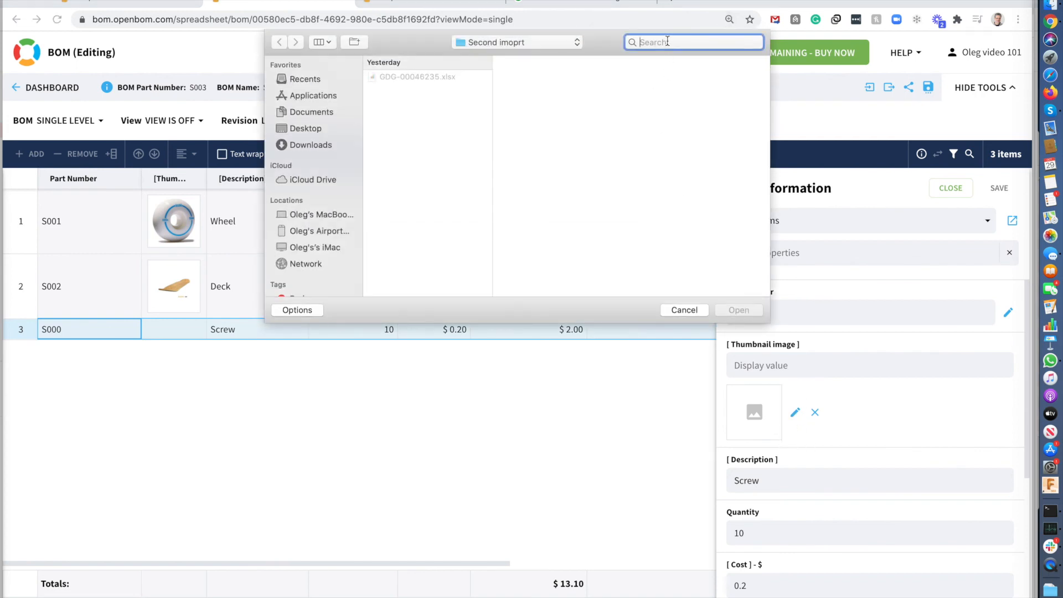
pyautogui.write('screw')
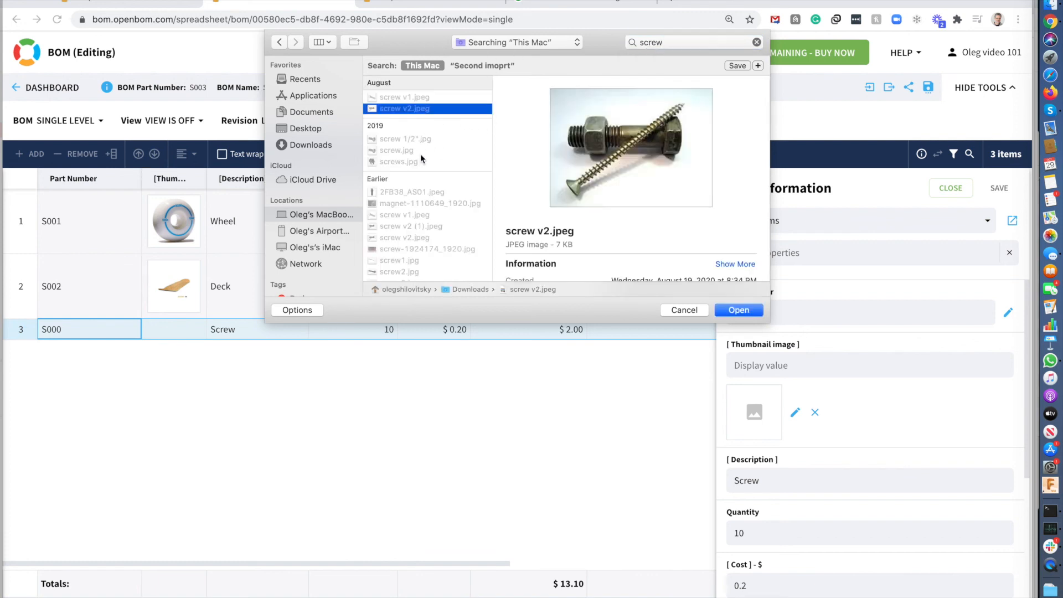
pyautogui.click(396, 150)
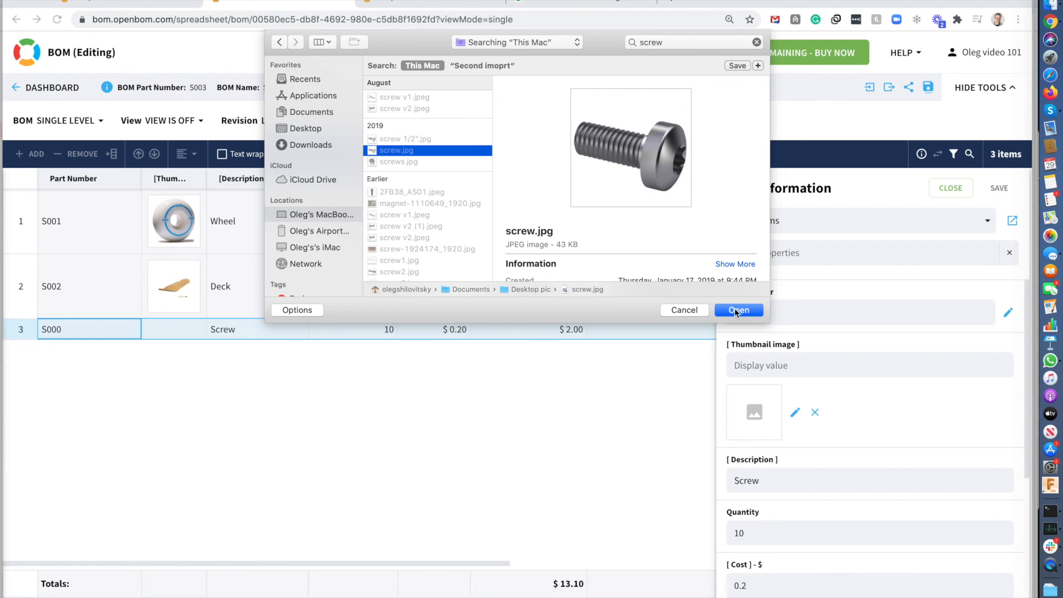
pyautogui.click(738, 310)
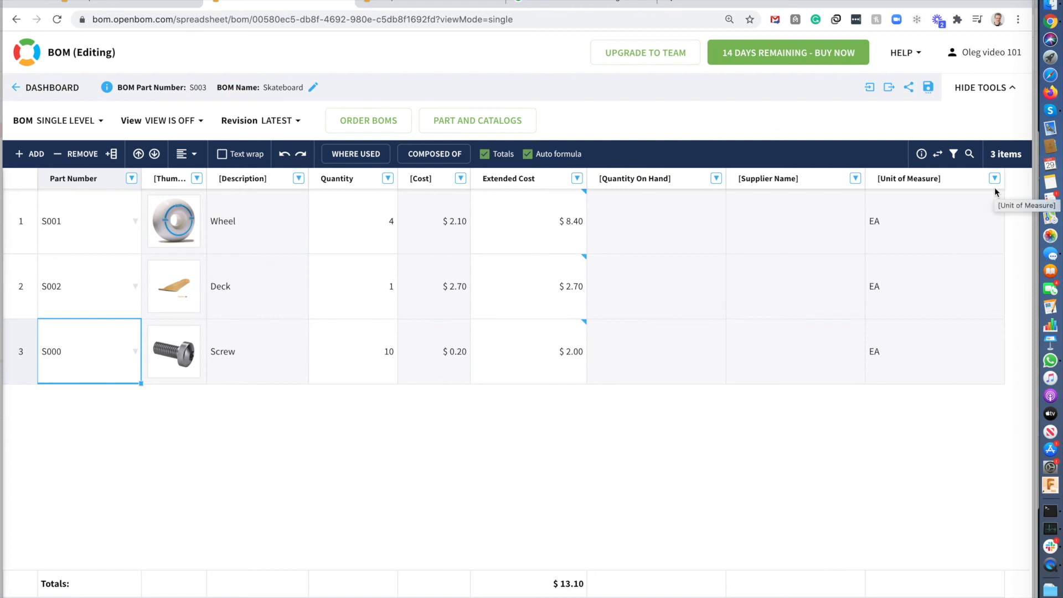
pyautogui.moveTo(210, 182)
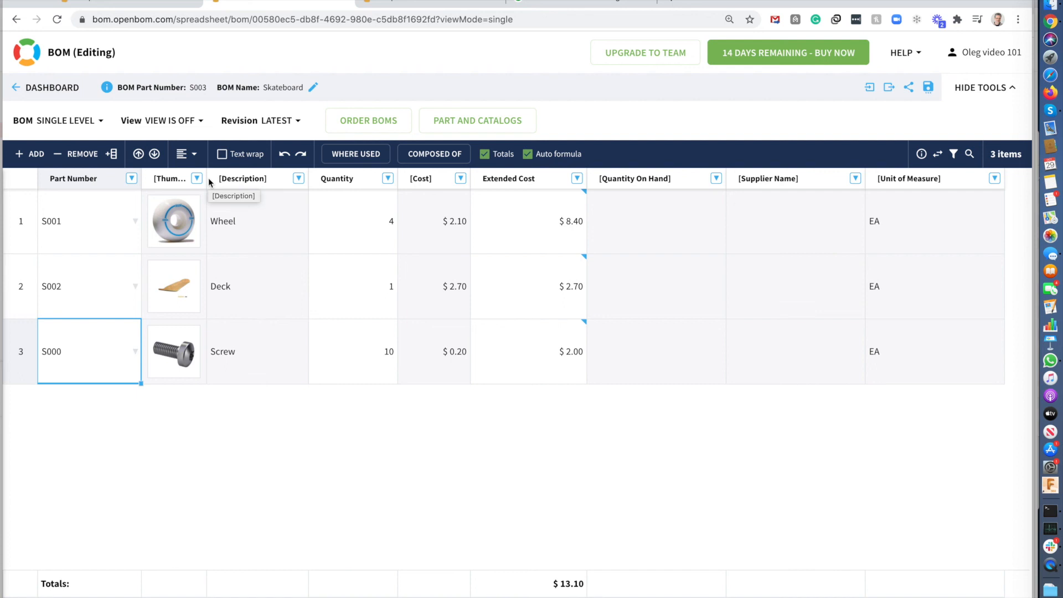
pyautogui.moveTo(361, 261)
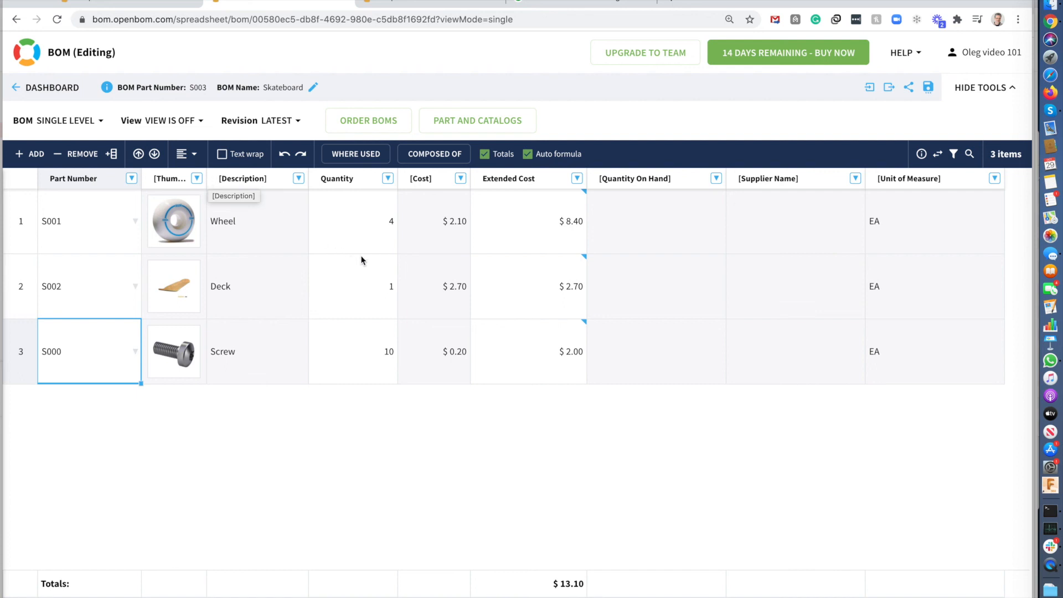
pyautogui.moveTo(380, 261)
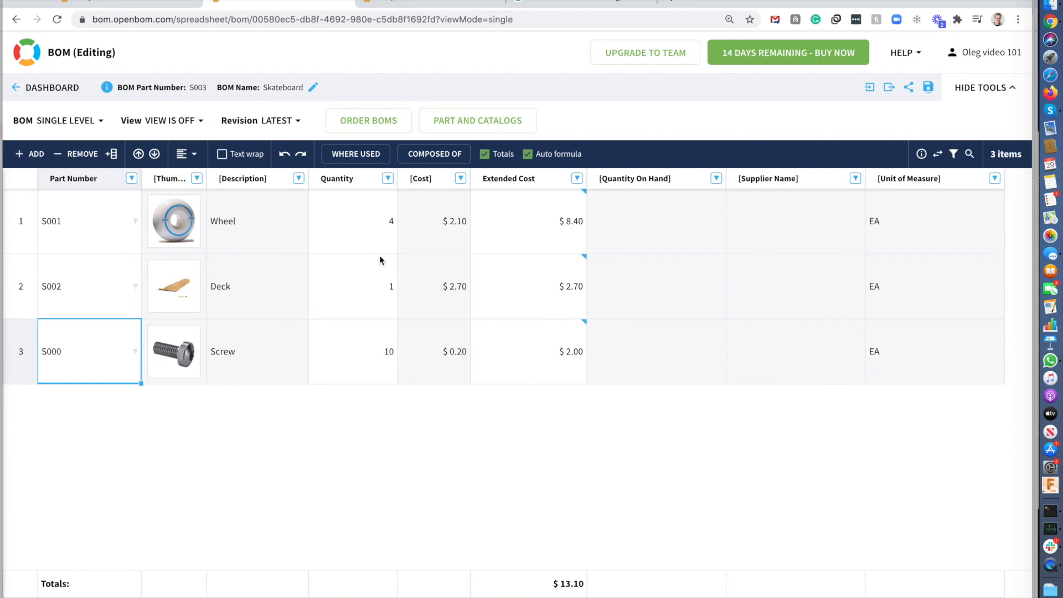
pyautogui.moveTo(369, 260)
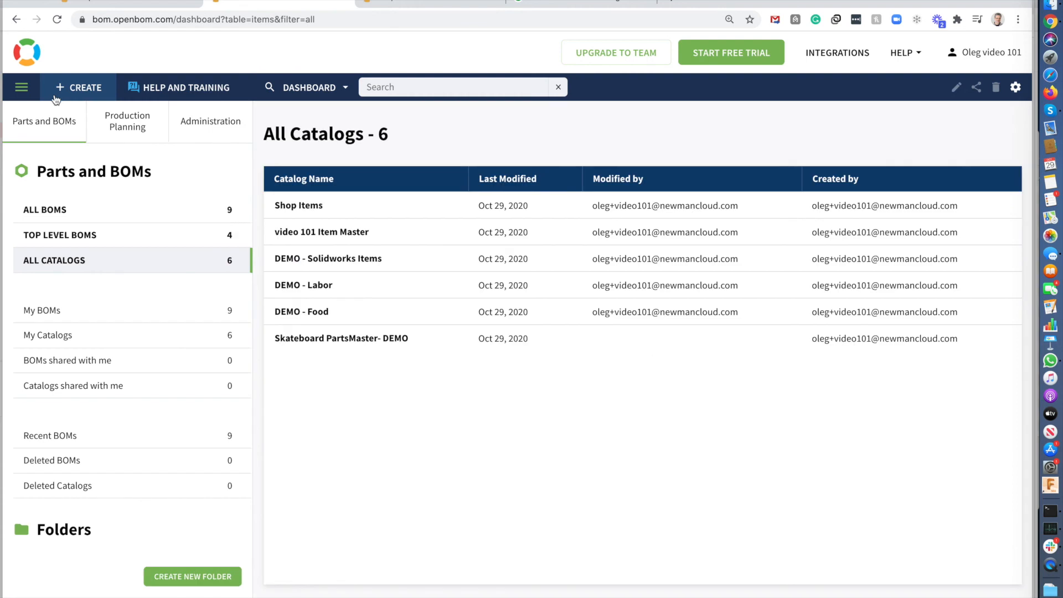
# Open HELP AND TRAINING from the dashboard toolbar to show the Training Library
pyautogui.click(186, 87)
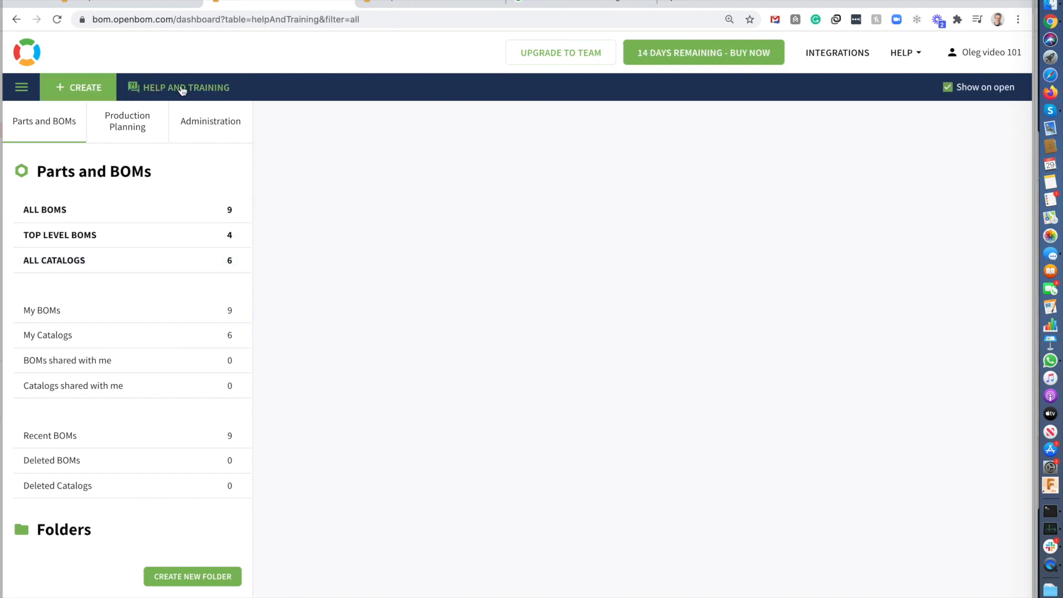
pyautogui.click(185, 87)
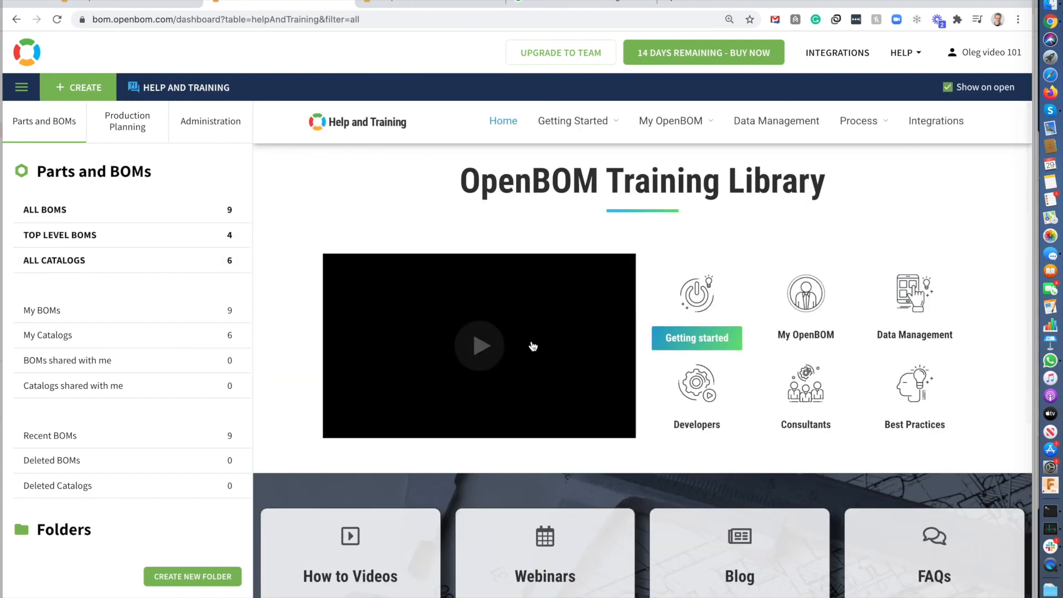